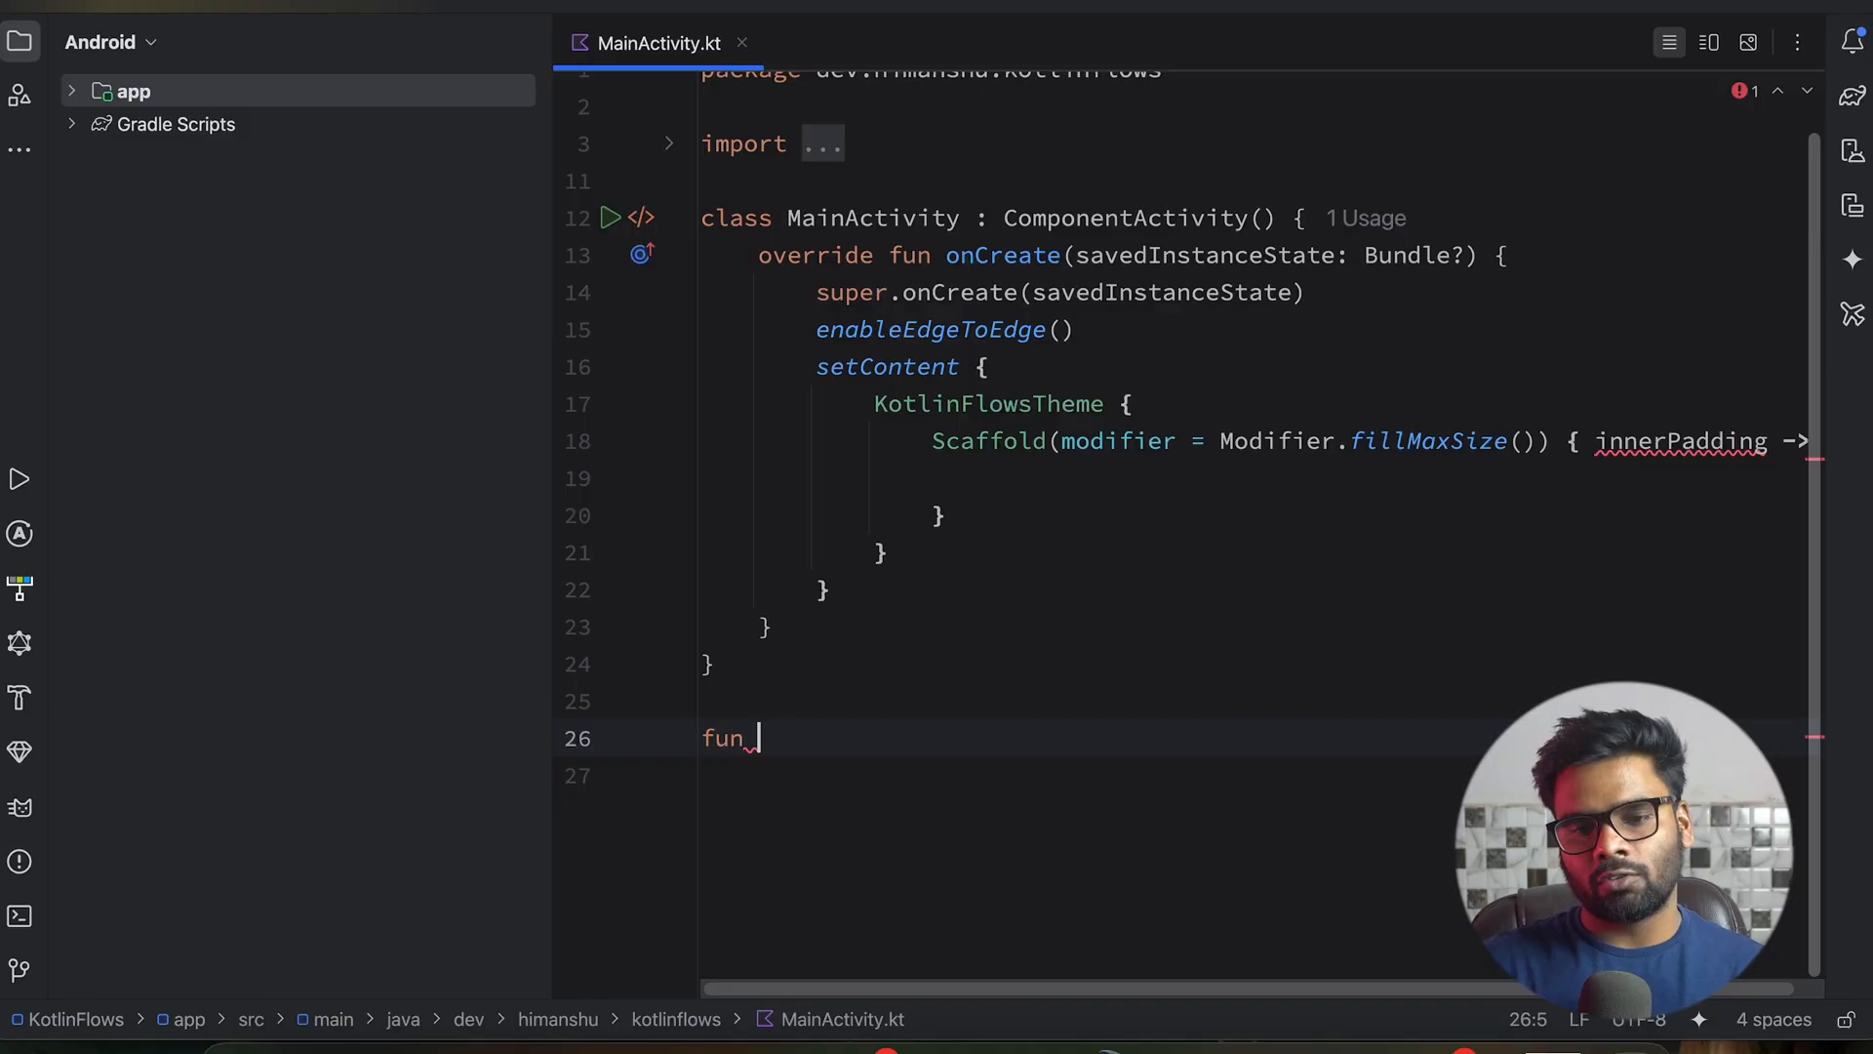
Write fun main(): Unit = runBlocking containing coldFlow() = flow { repeat(10) { delay(500); emit(it) } }.
{"action": "type", "text": "main():Unit = runBlocking {"}
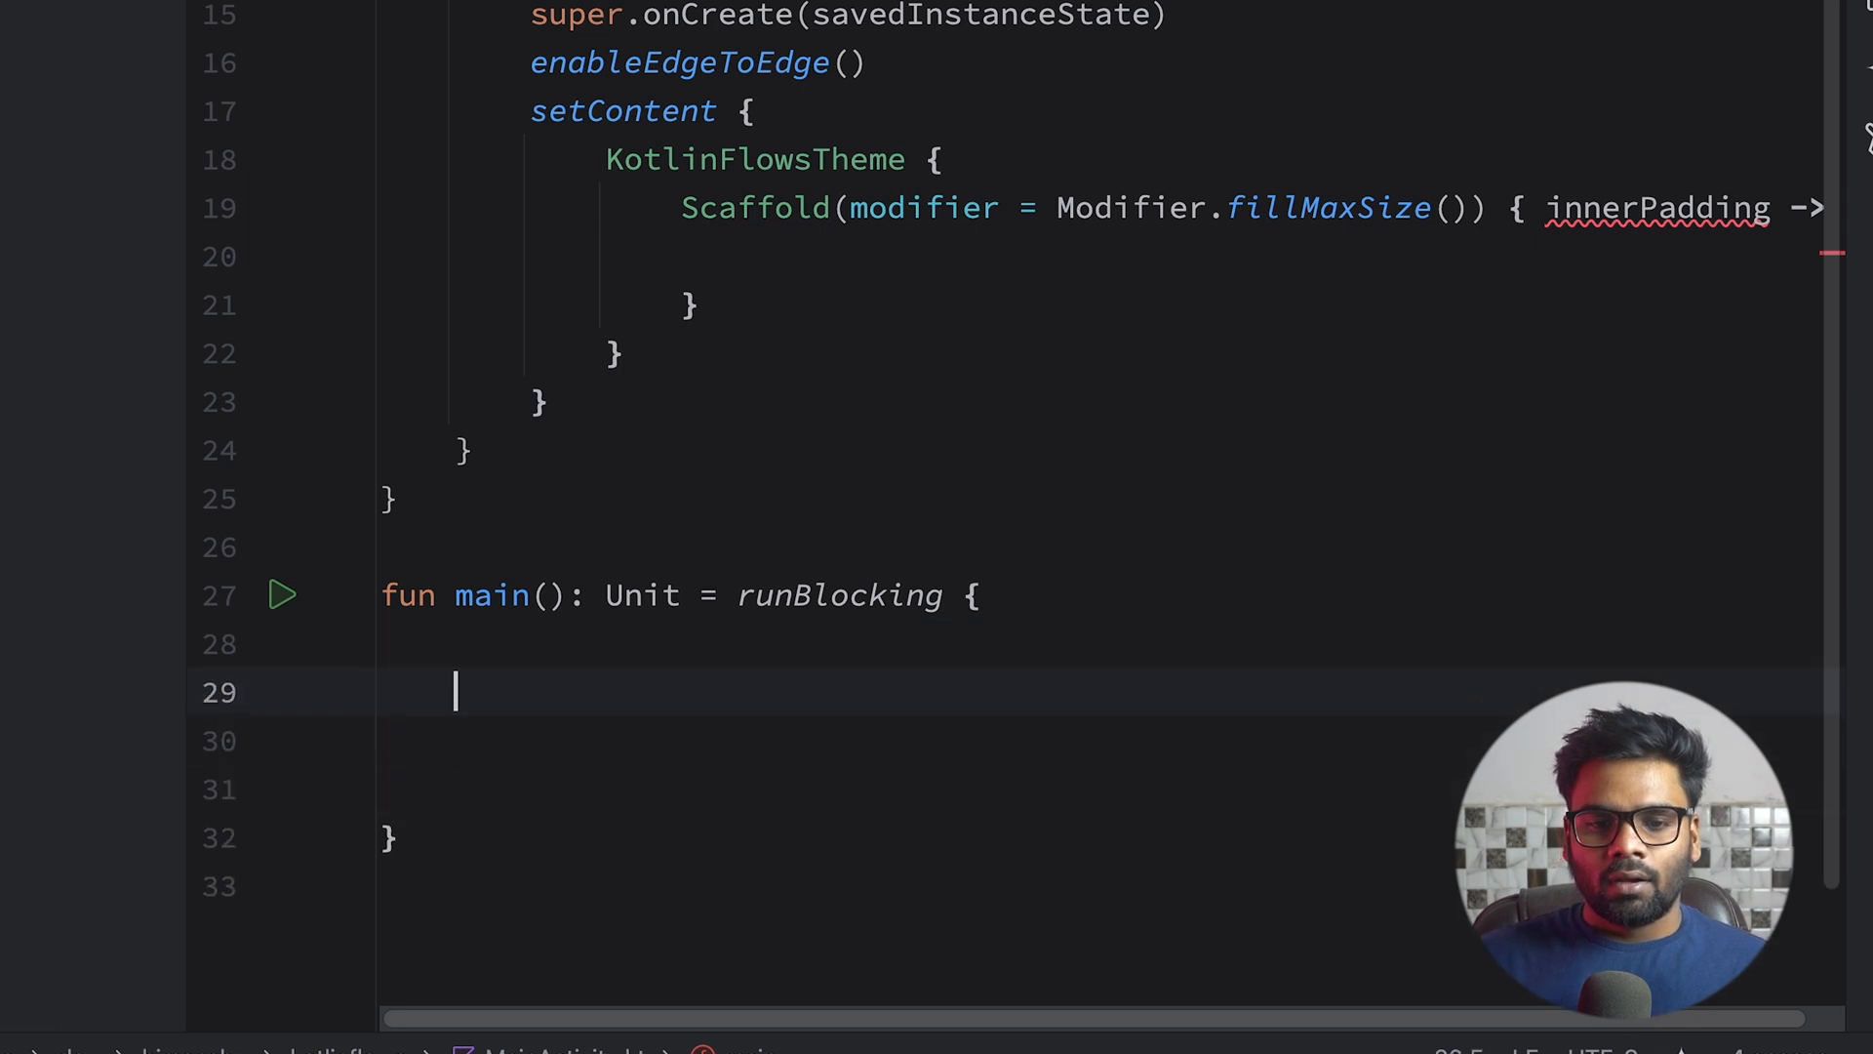
{"action": "type", "text": "fun cold"}
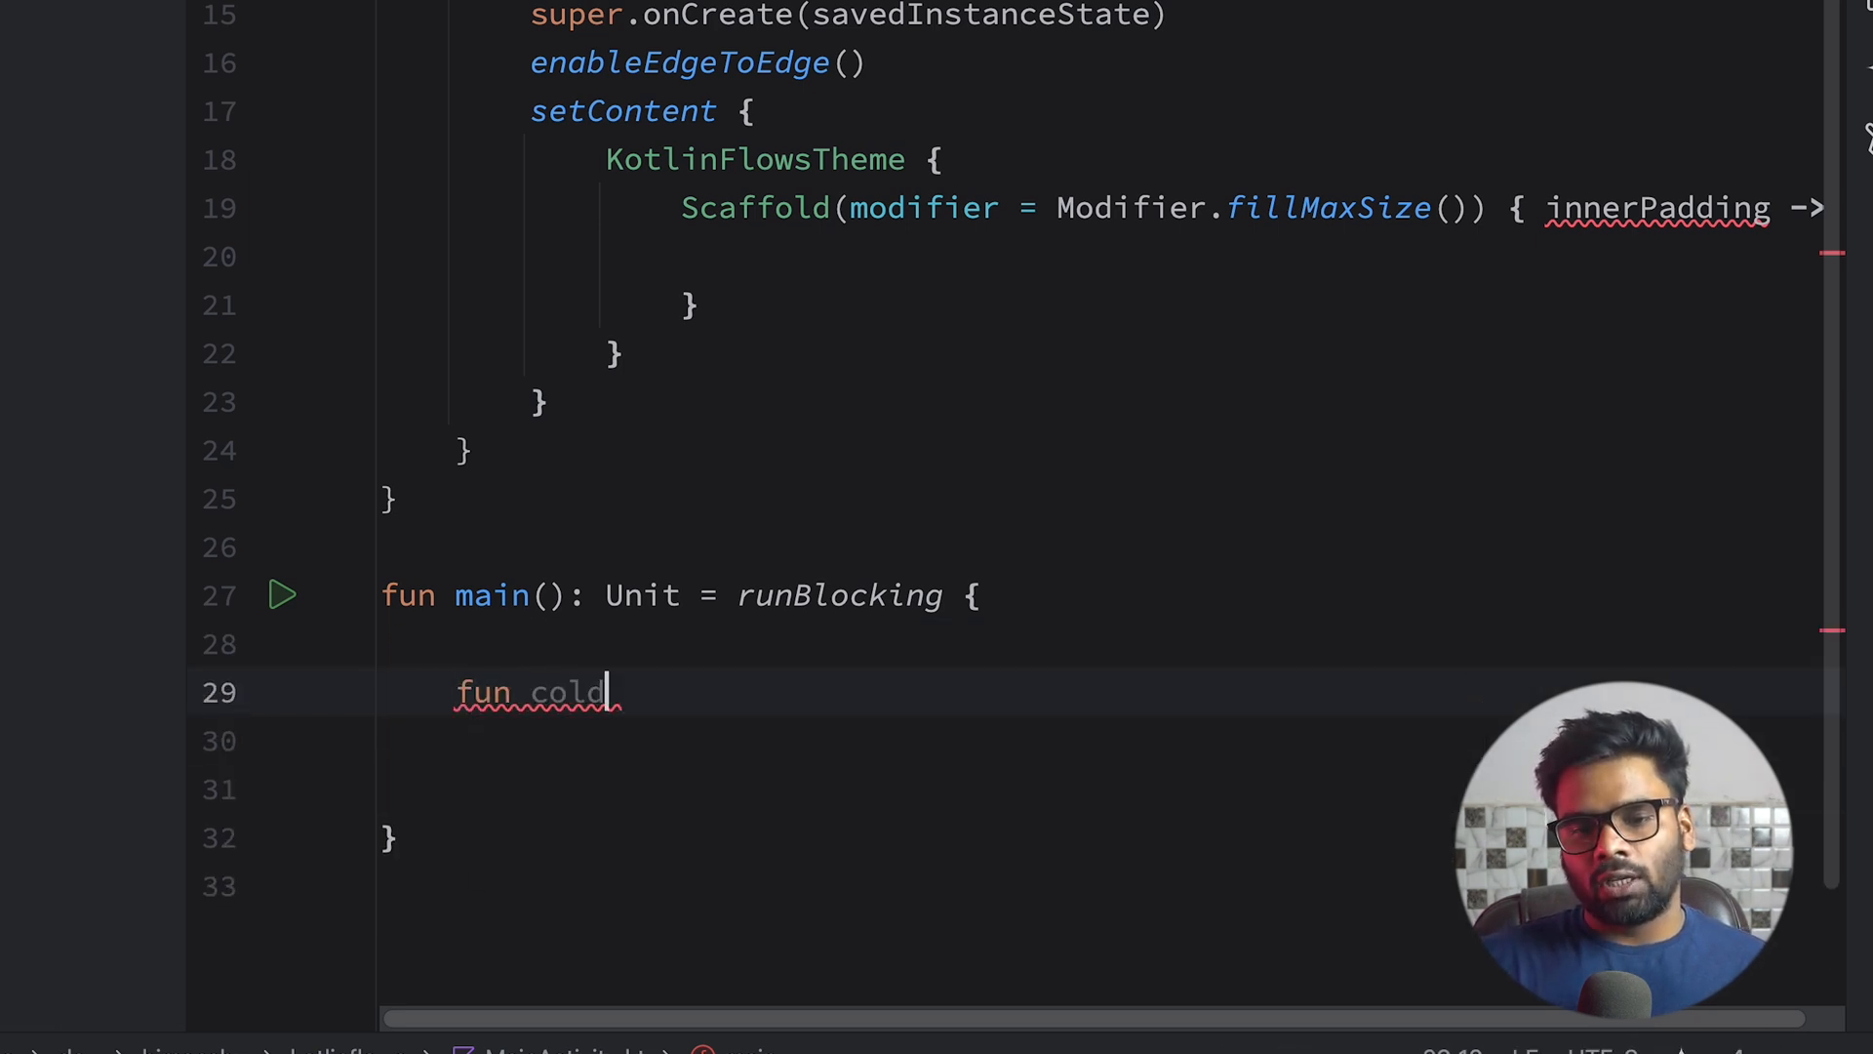
{"action": "type", "text": "Flow():"}
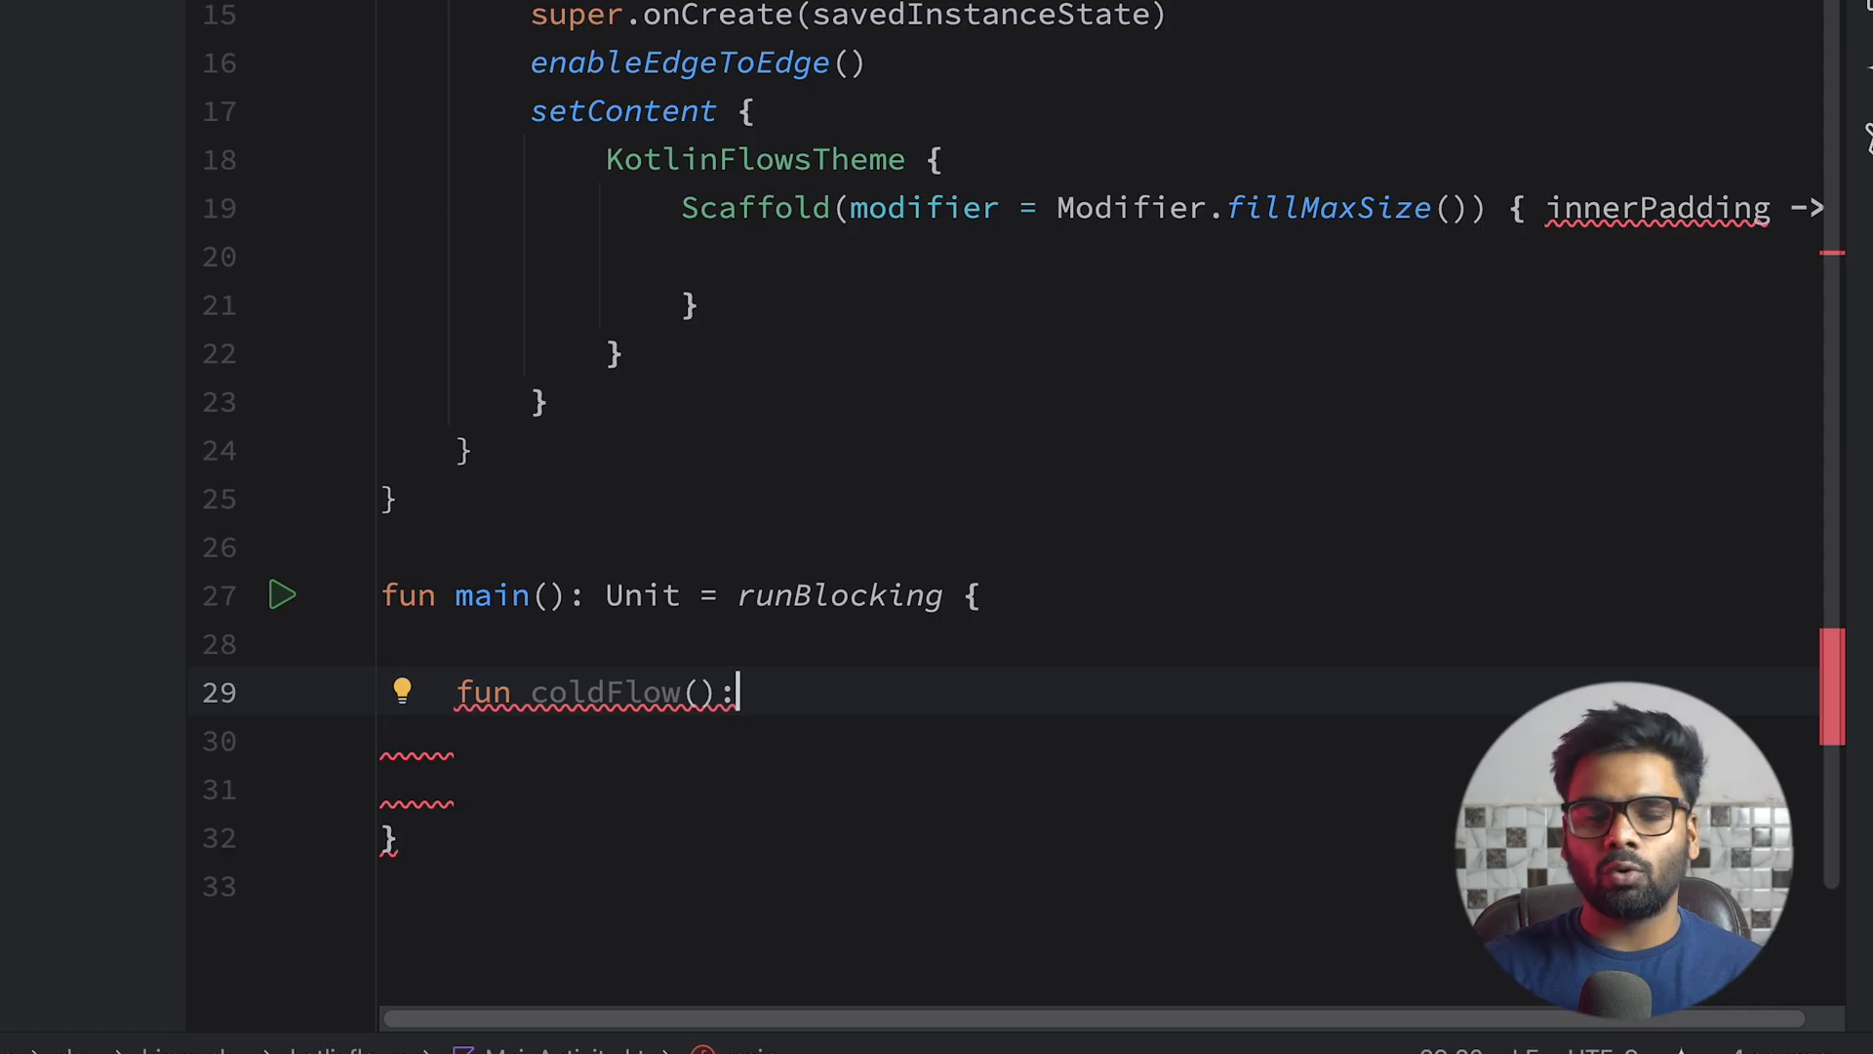
{"action": "type", "text": "= flow {"}
{"action": "type", "text": "delay(50"}
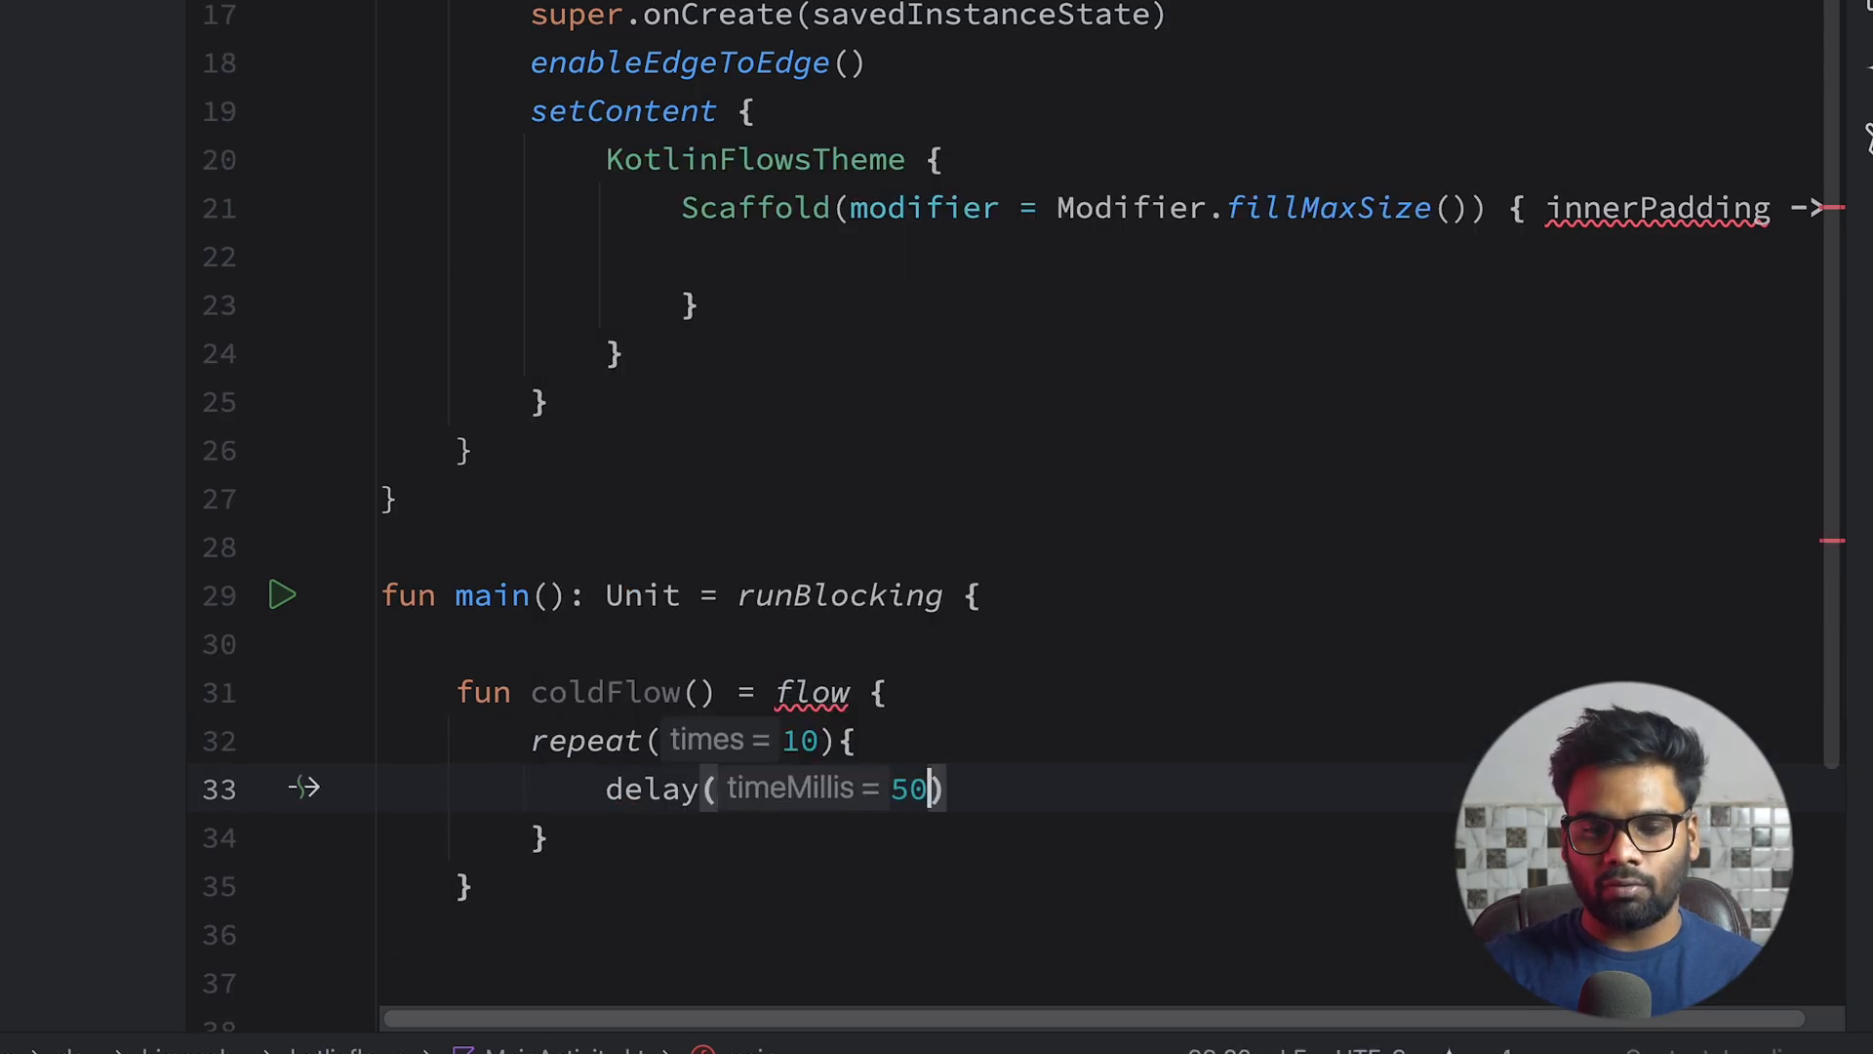
{"action": "type", "text": "0"}
{"action": "type", "text": "emit(it"}
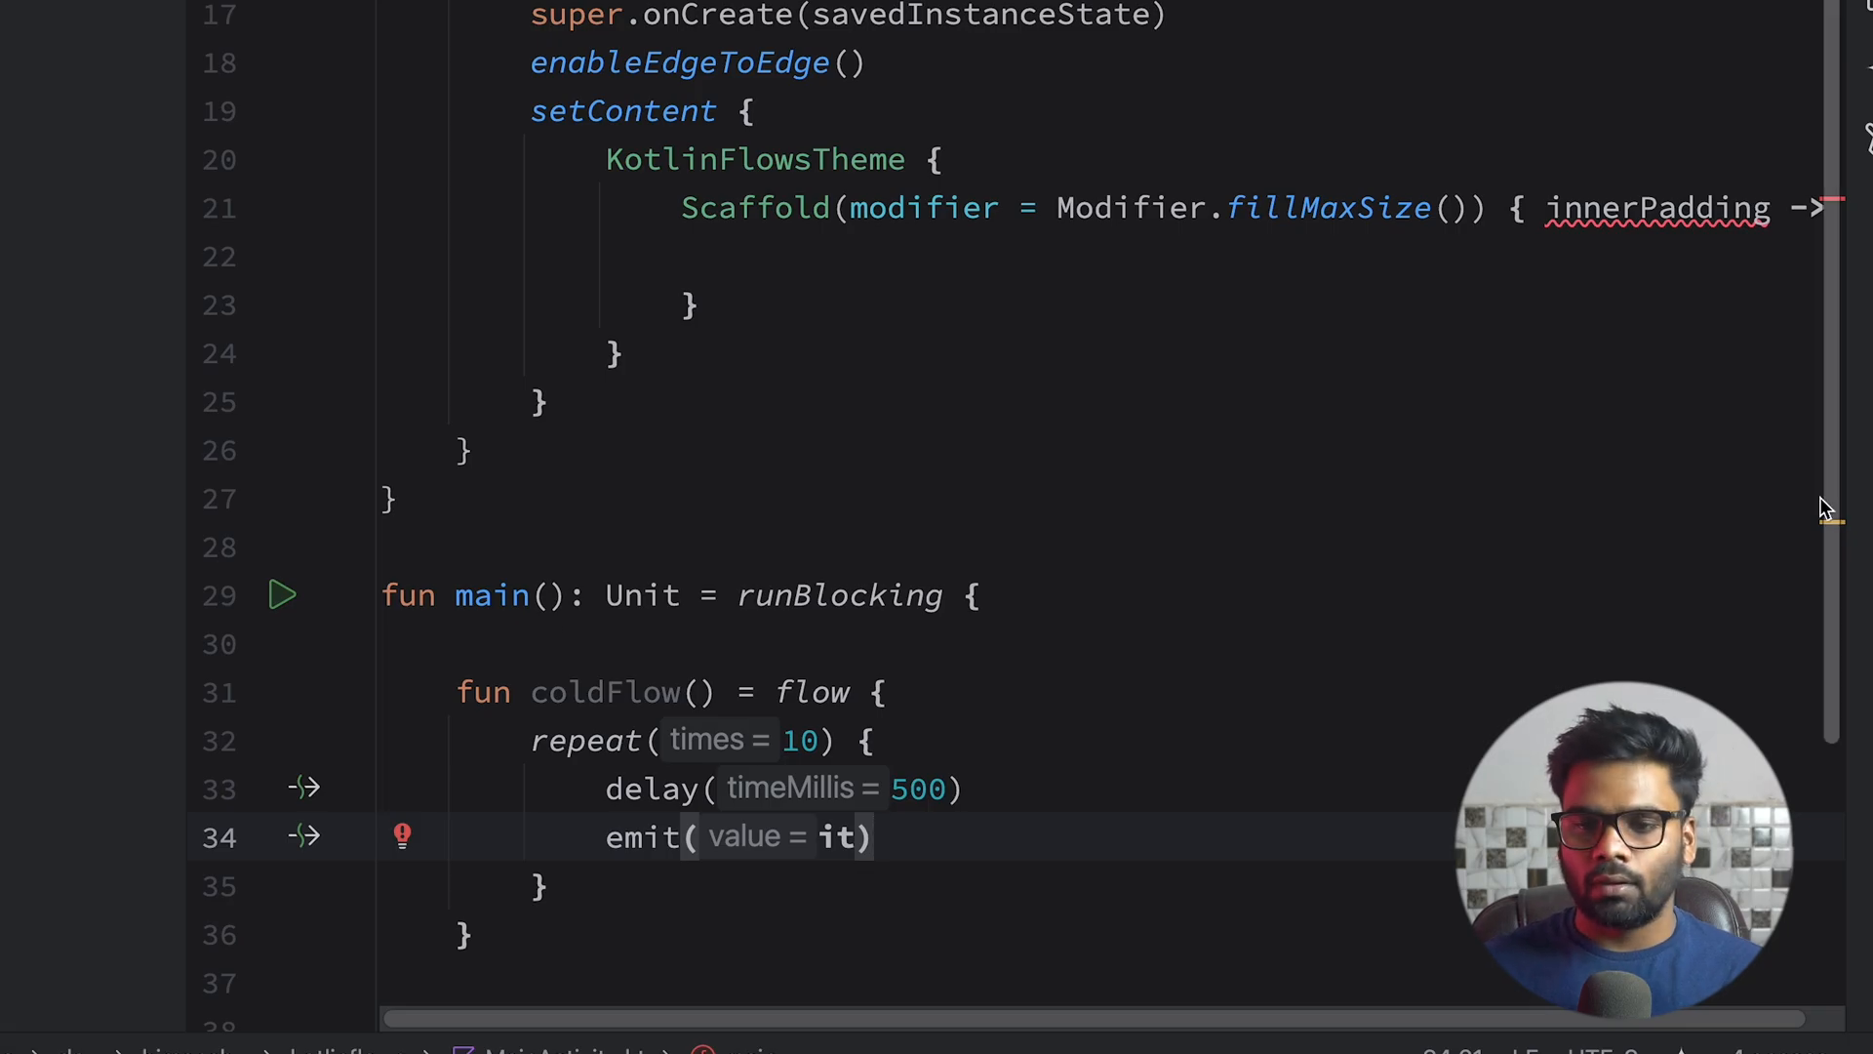
Create val coldFlow = coldFlow() and a launched collector printing "First Collector-> $it".
{"action": "type", "text": "val"}
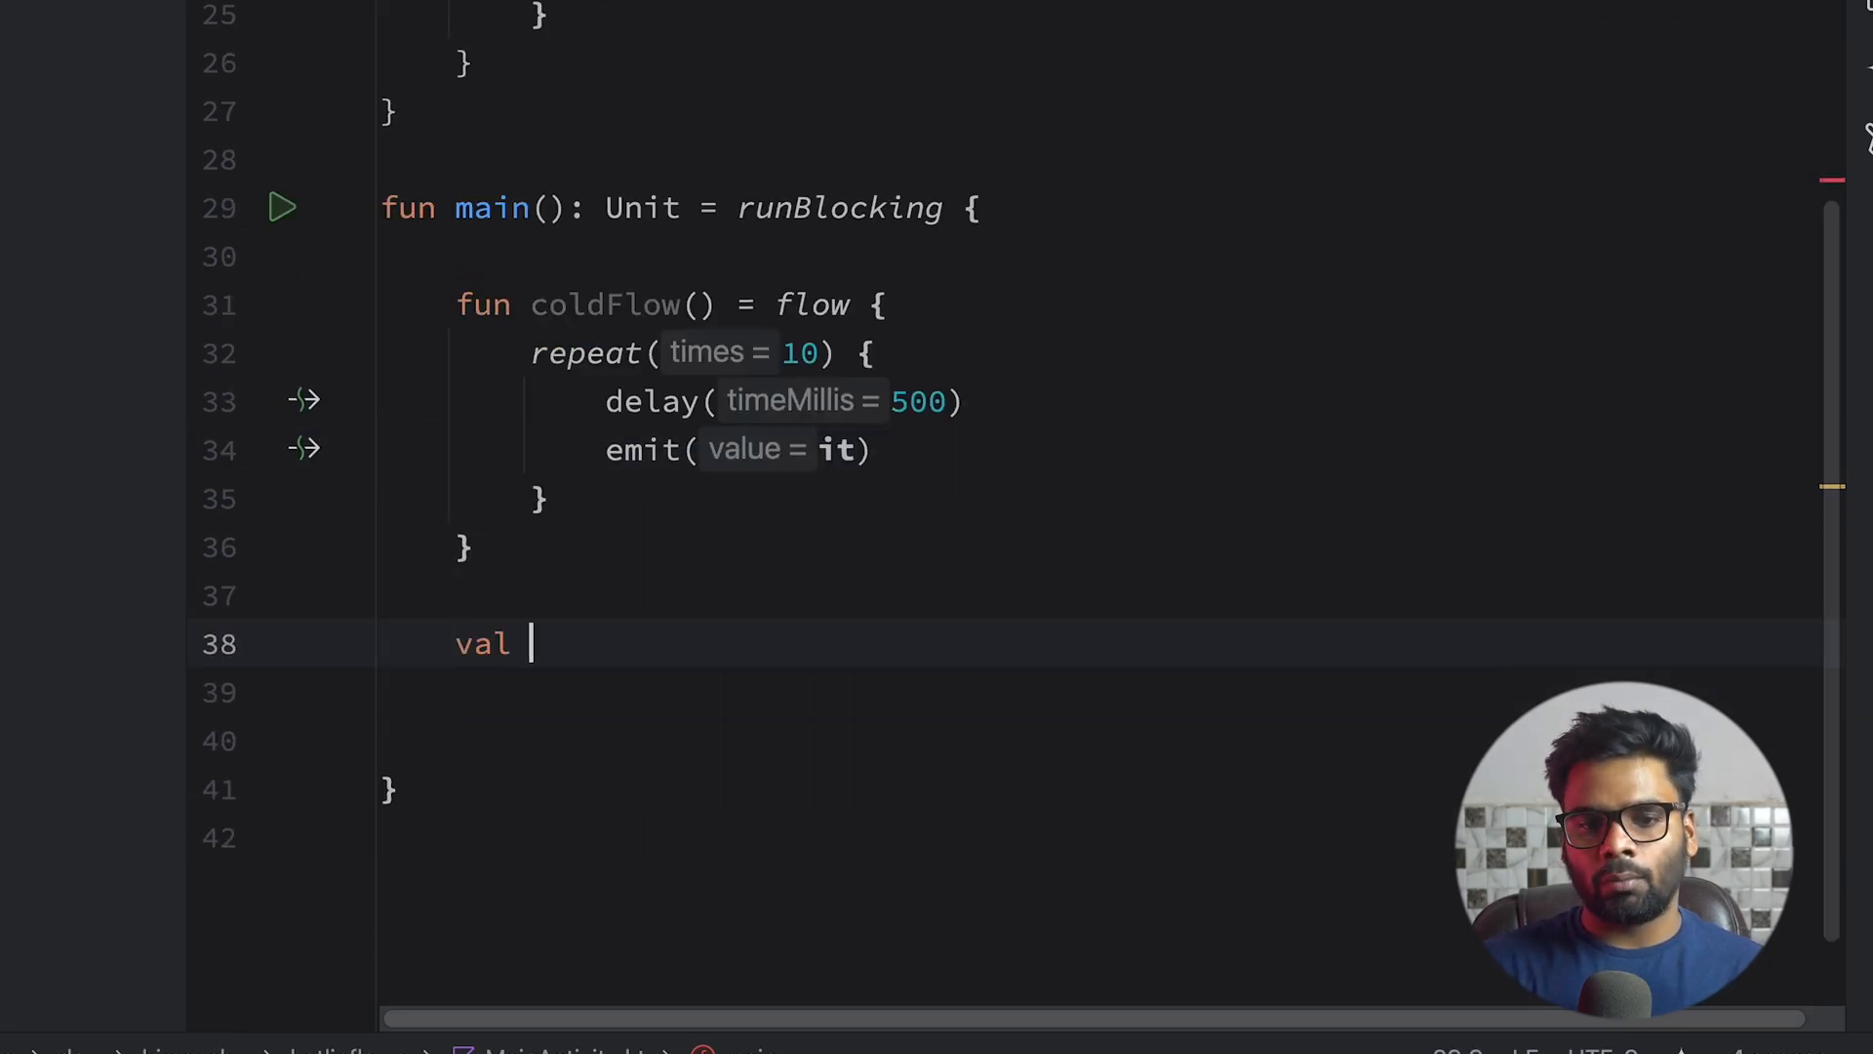
{"action": "type", "text": "coldFlow ="}
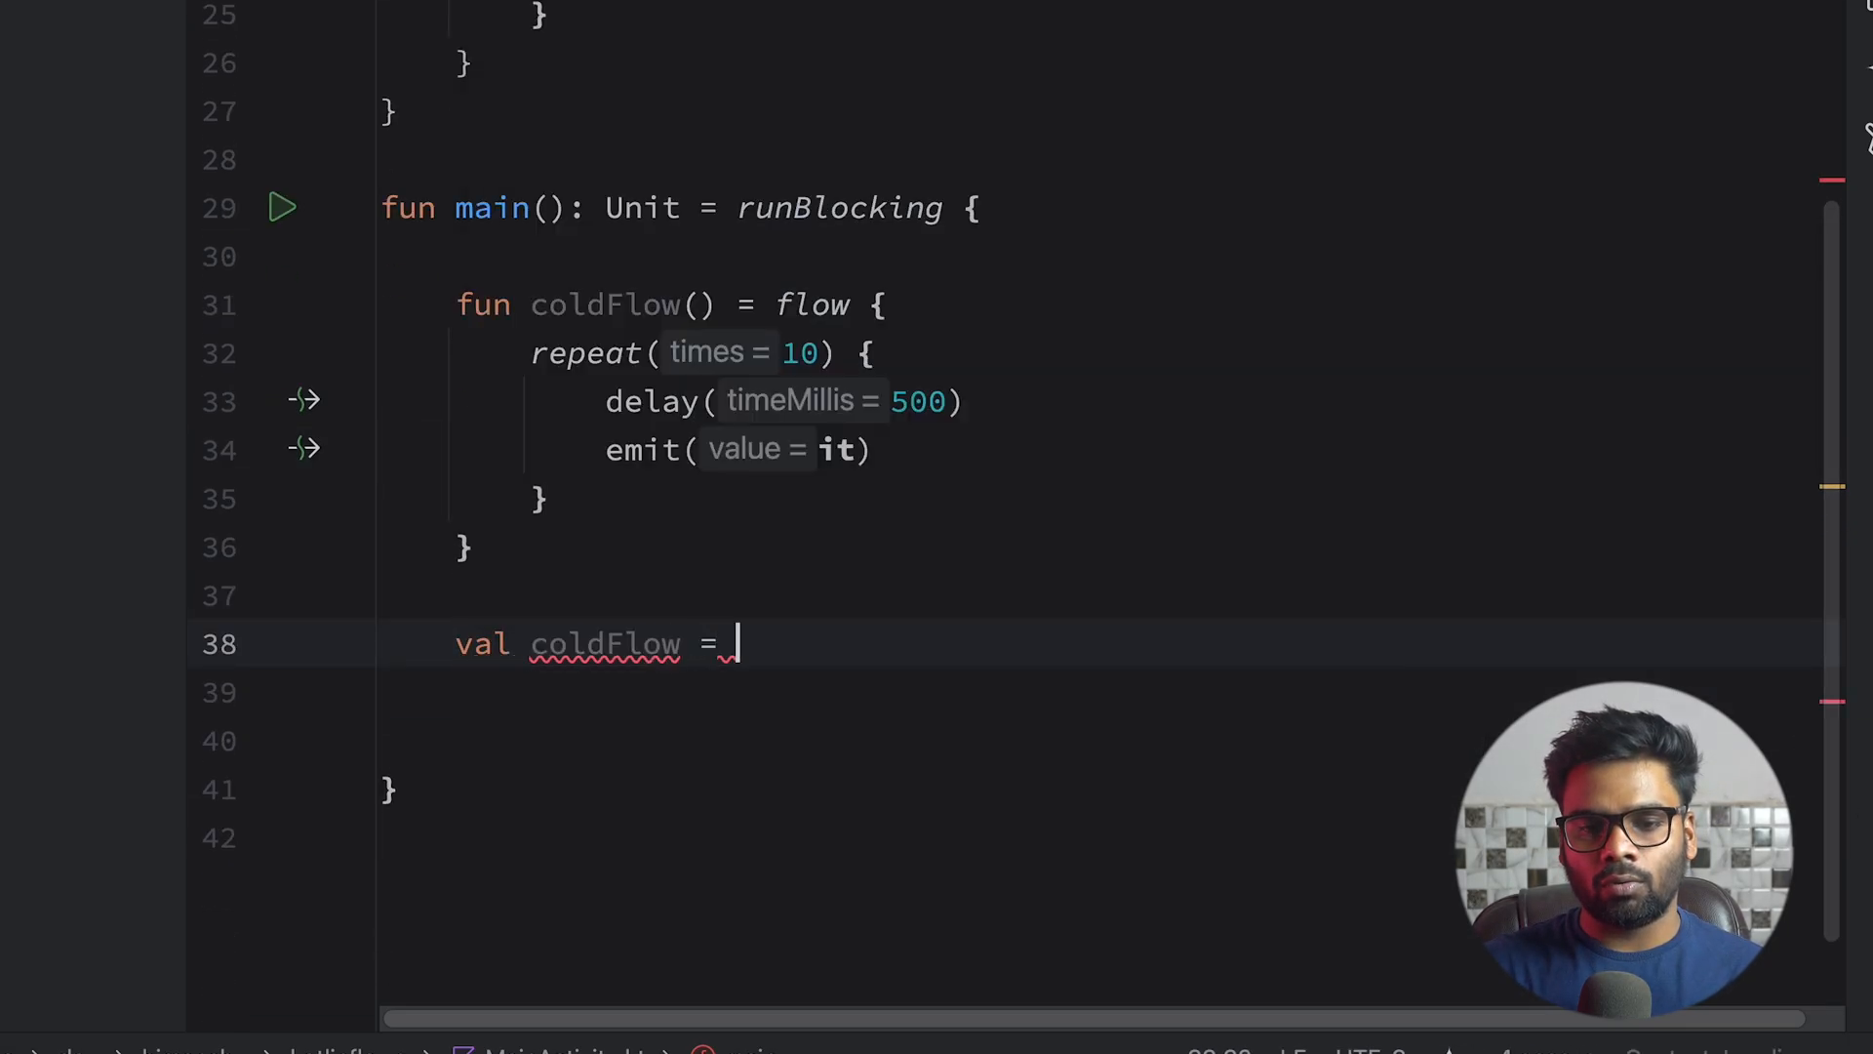
{"action": "type", "text": "coldFlow()"}
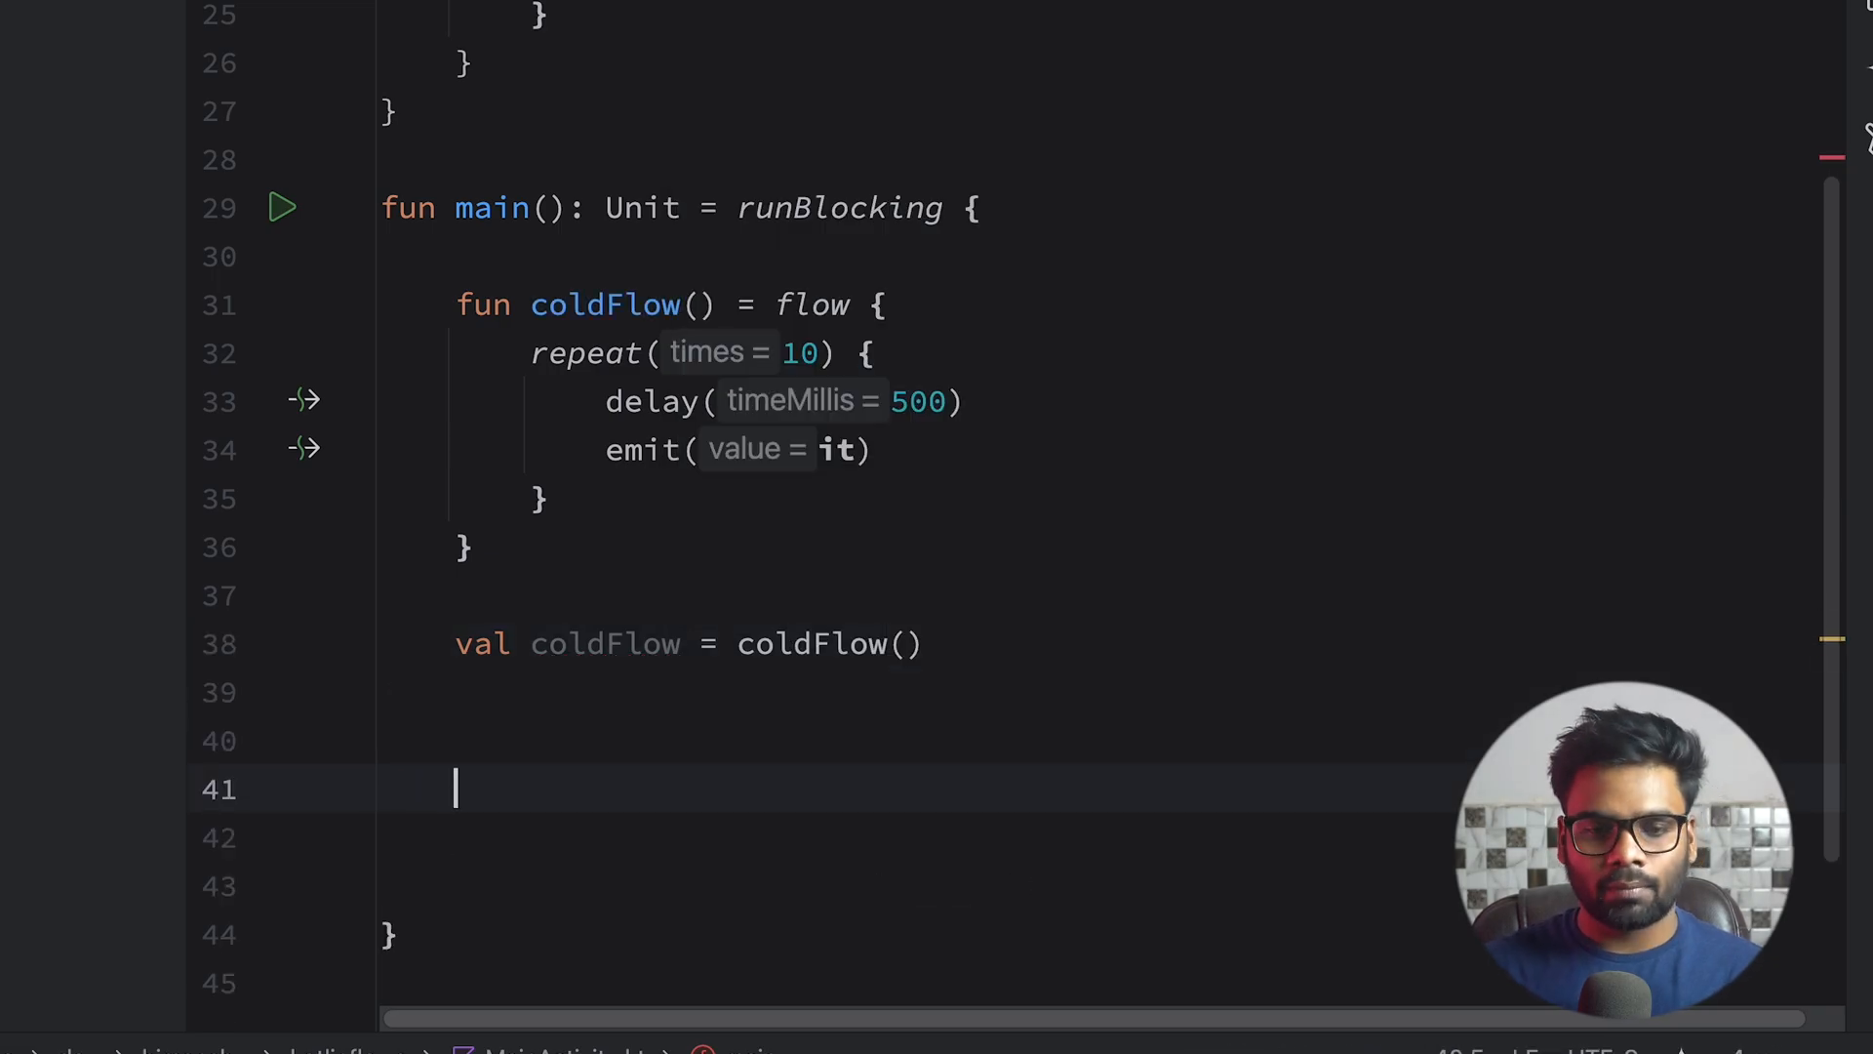
{"action": "type", "text": "col"}
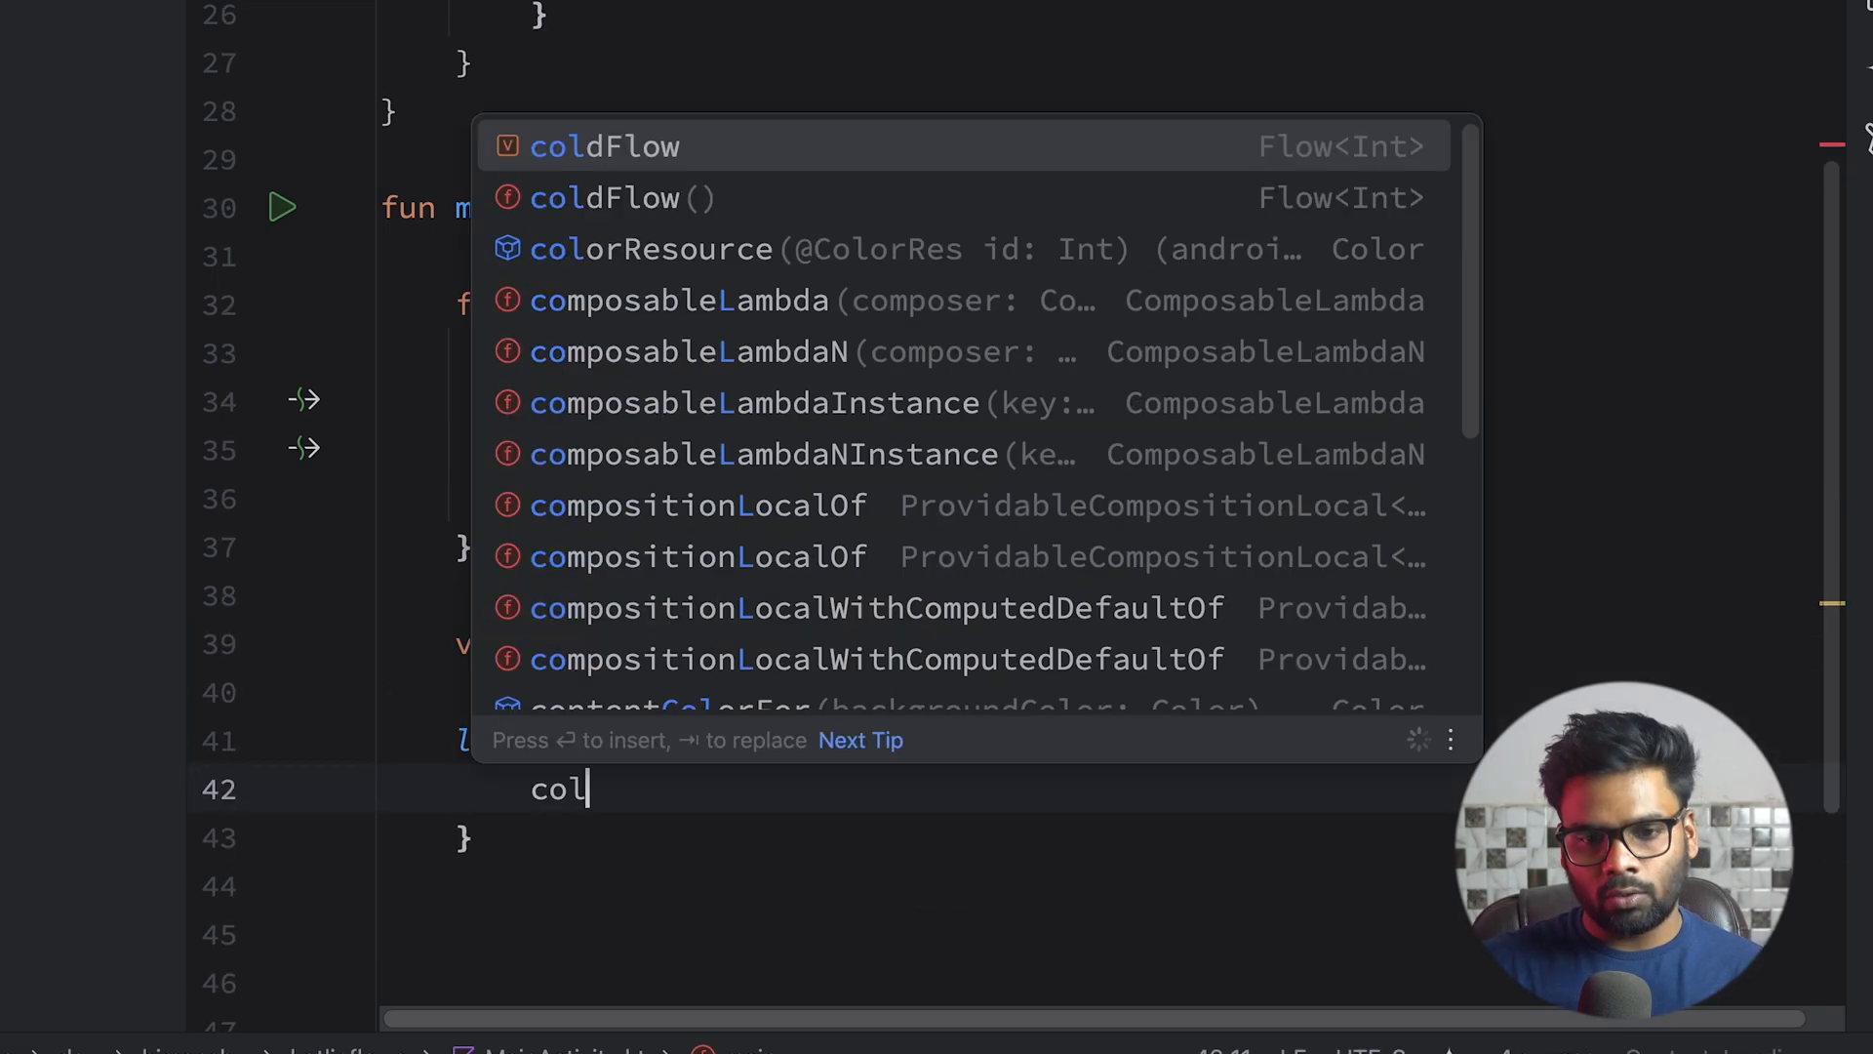
{"action": "type", "text": "ldFlow.collect { println()"}
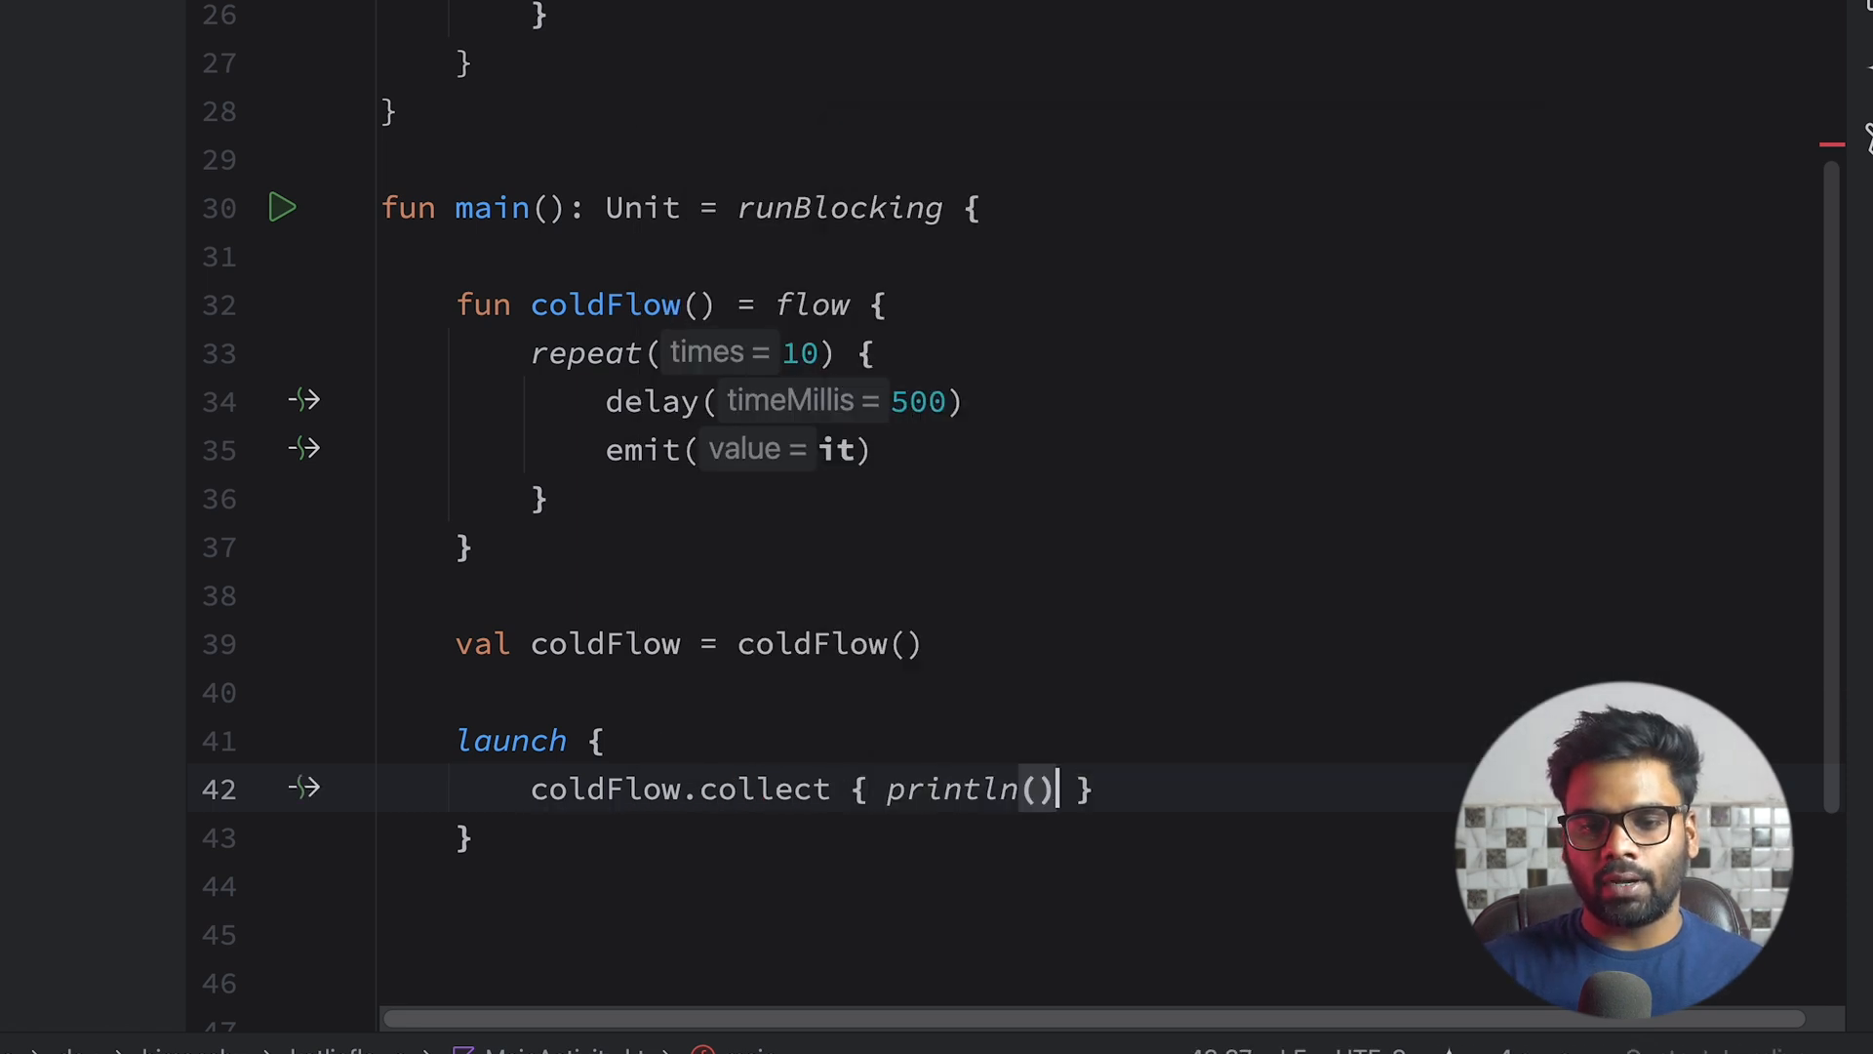
{"action": "type", "text": "\"First Co"}
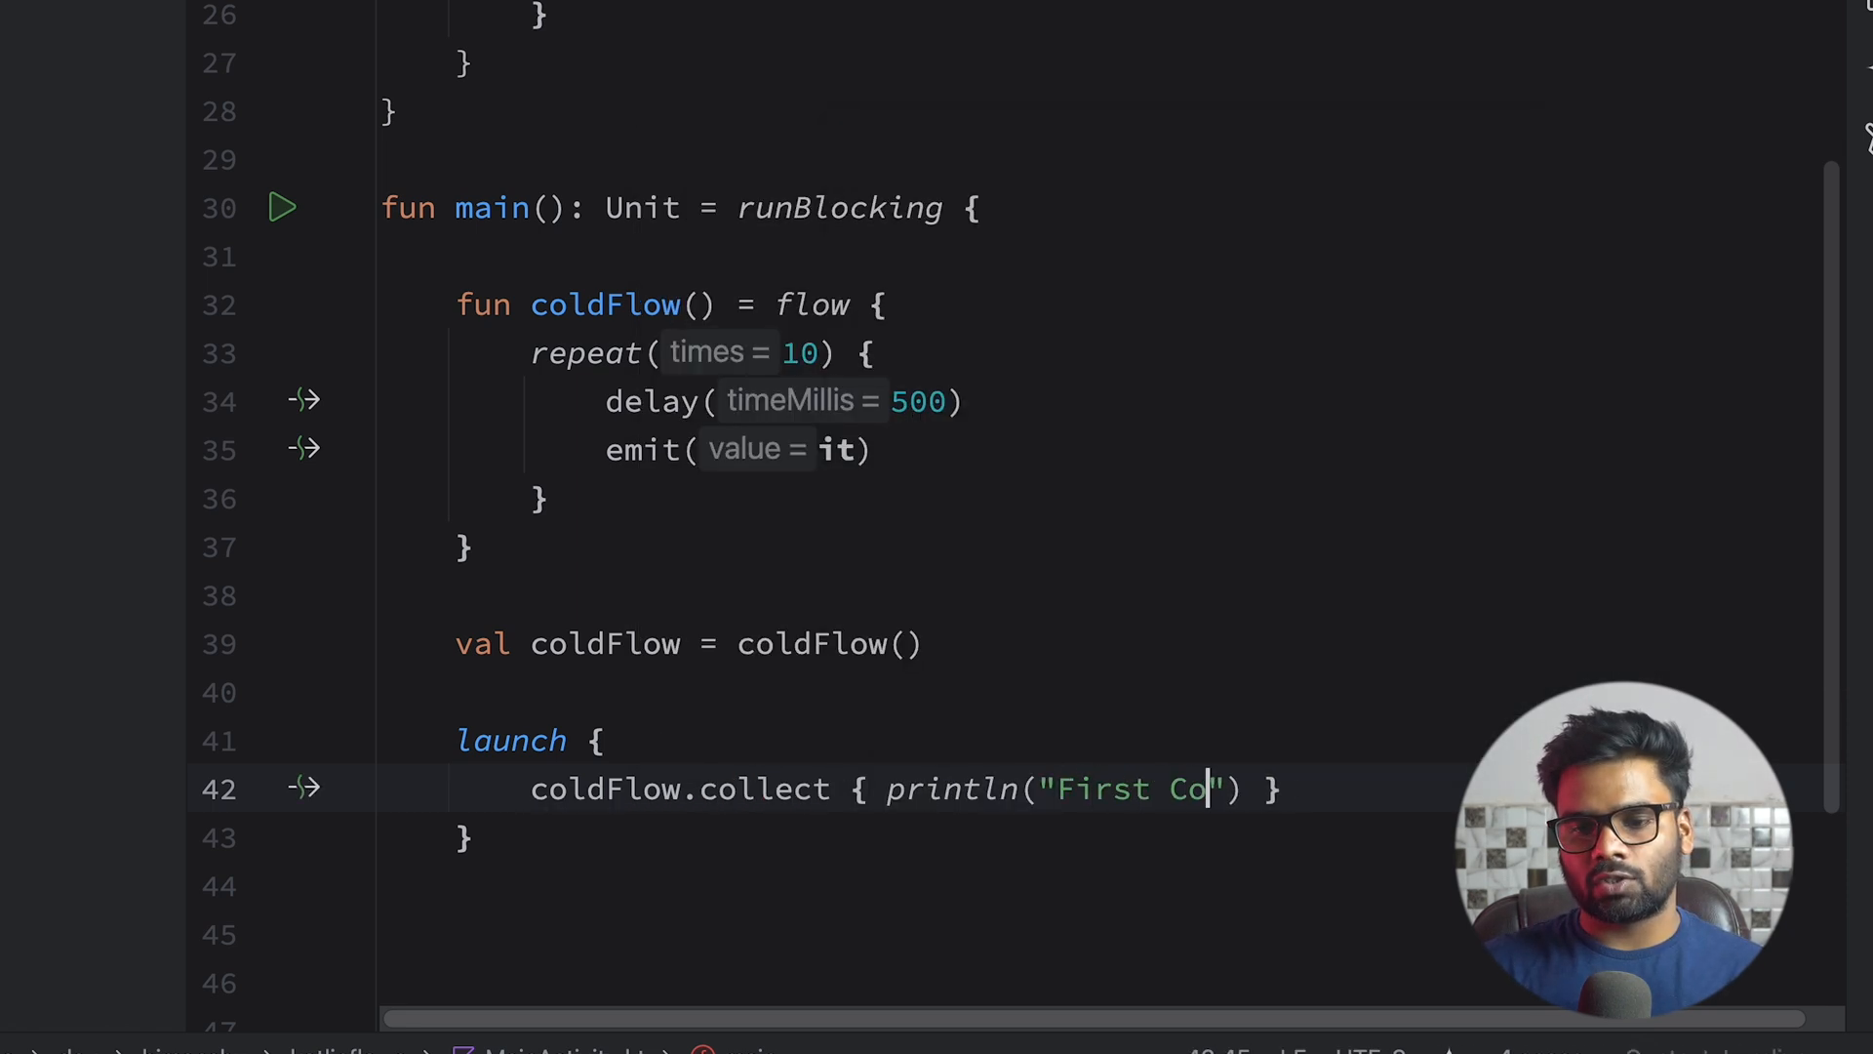
{"action": "type", "text": "llector->"}
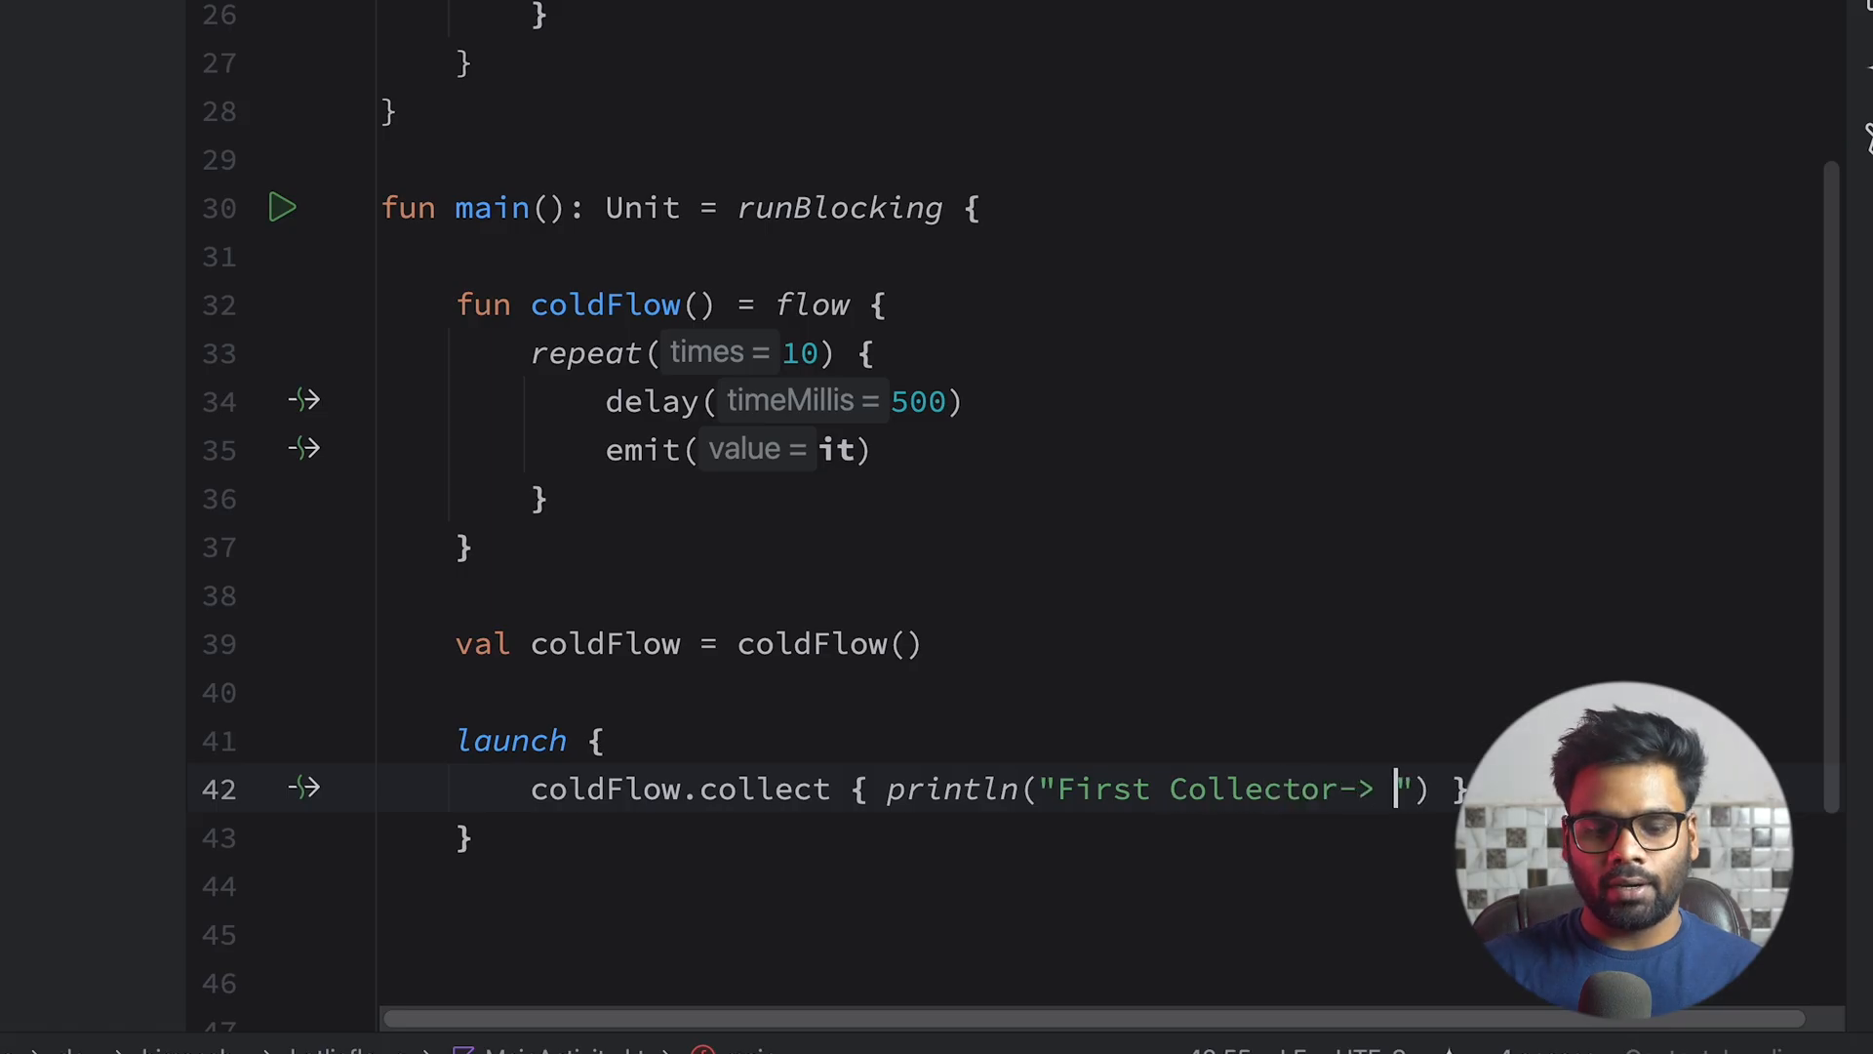
{"action": "type", "text": "$it"}
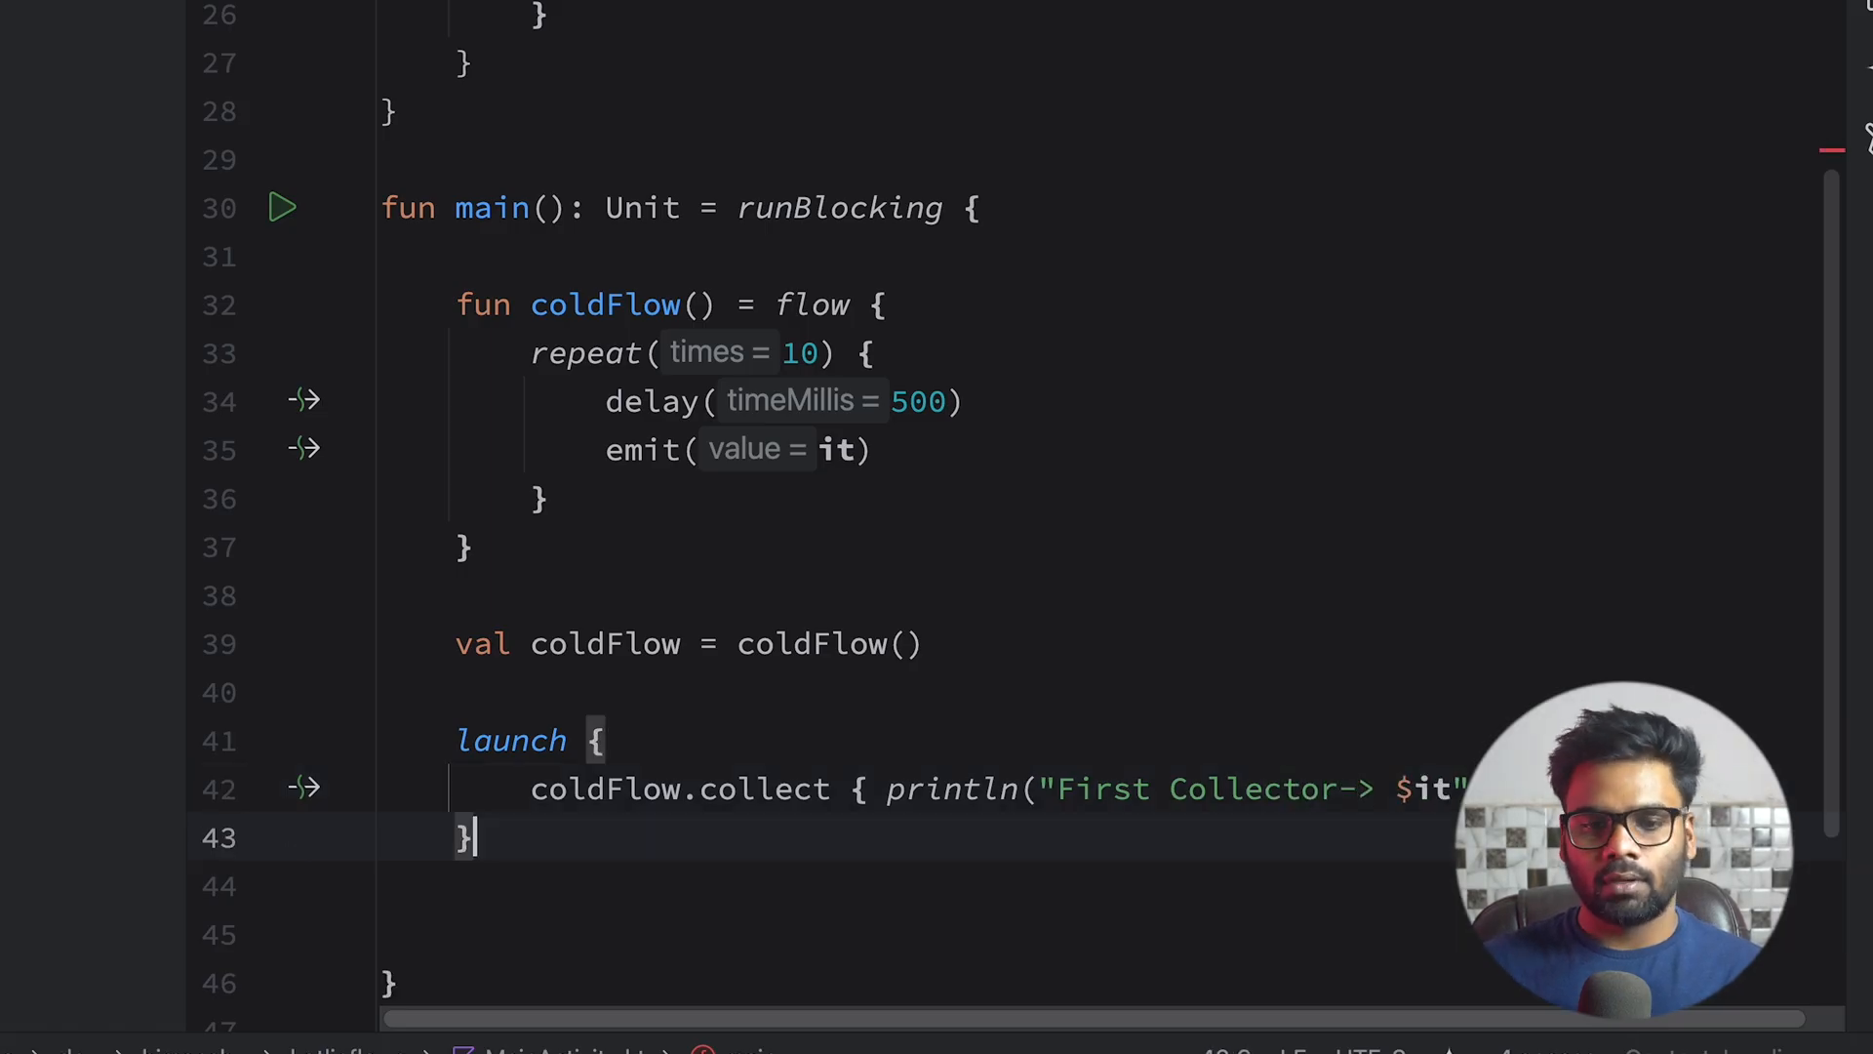
Add delay(2000) then a second launched collector printing "Second Collector-> $it".
{"action": "type", "text": "delay()"}
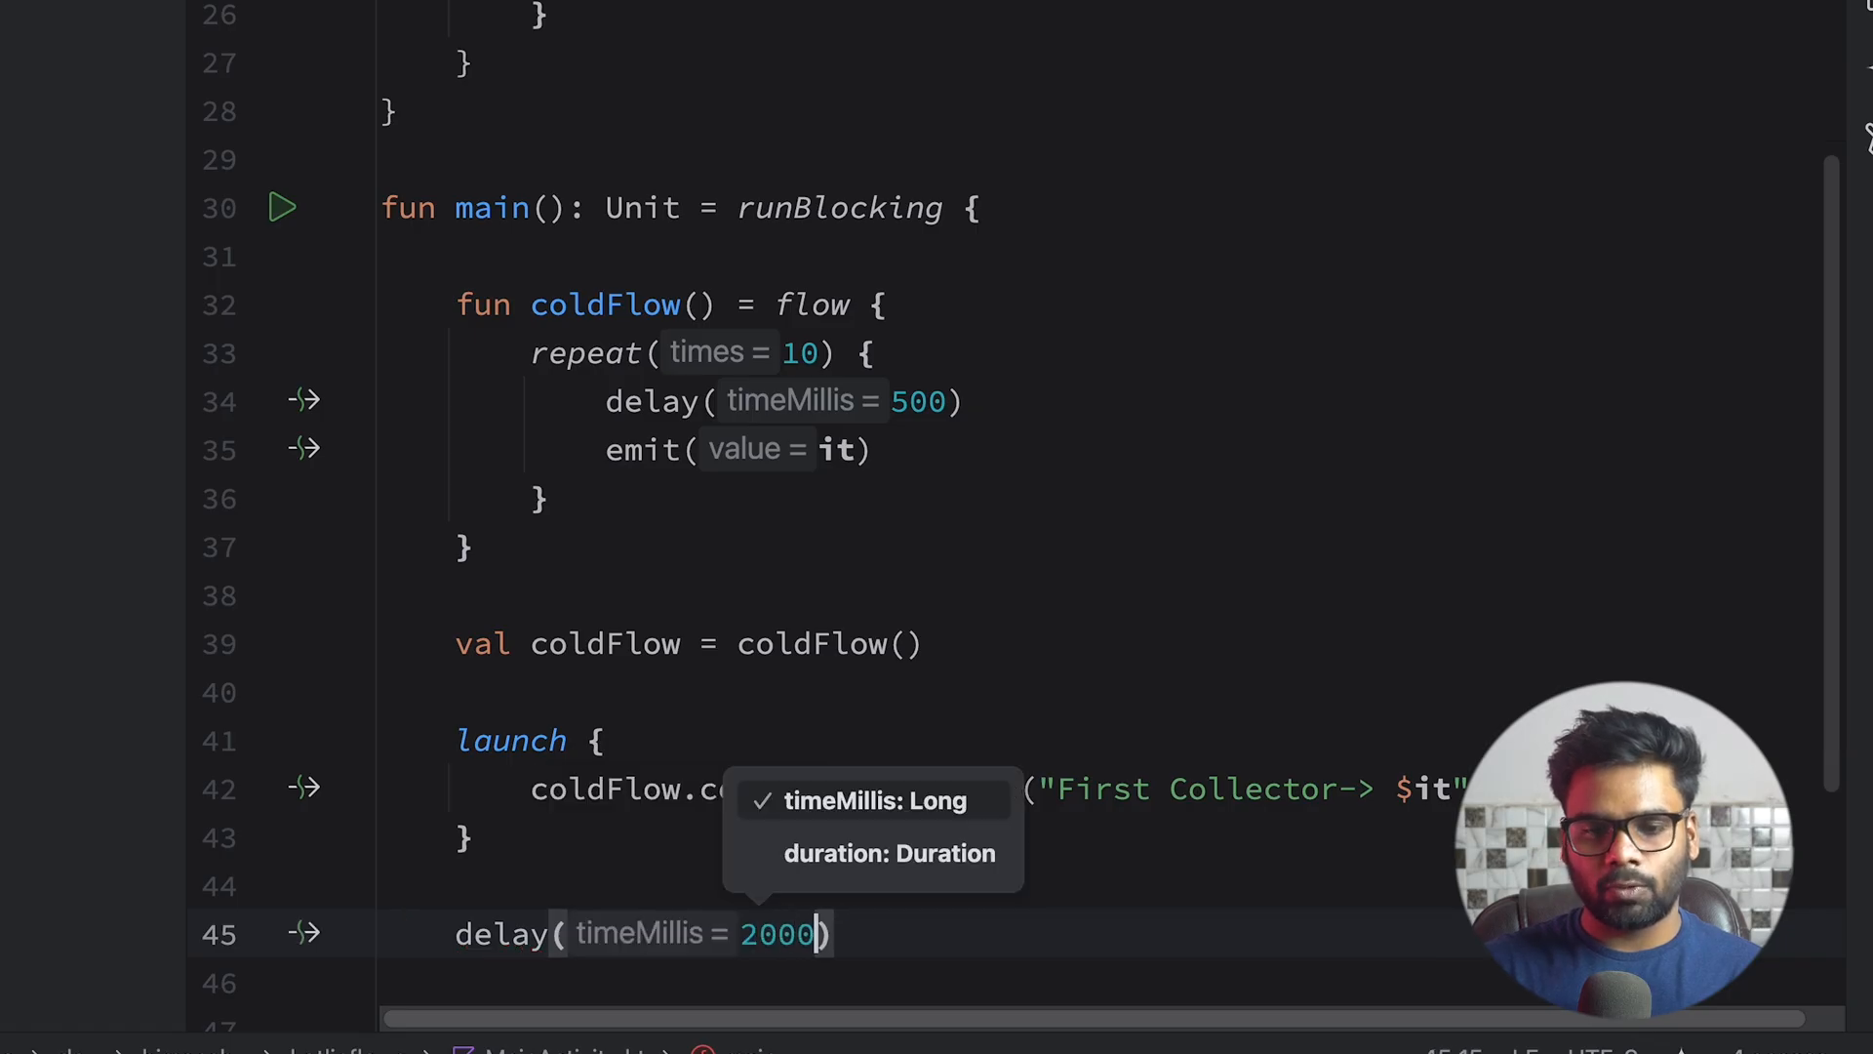
{"action": "type", "text": "launch {"}
{"action": "type", "text": "coldFlow.collect {  "}
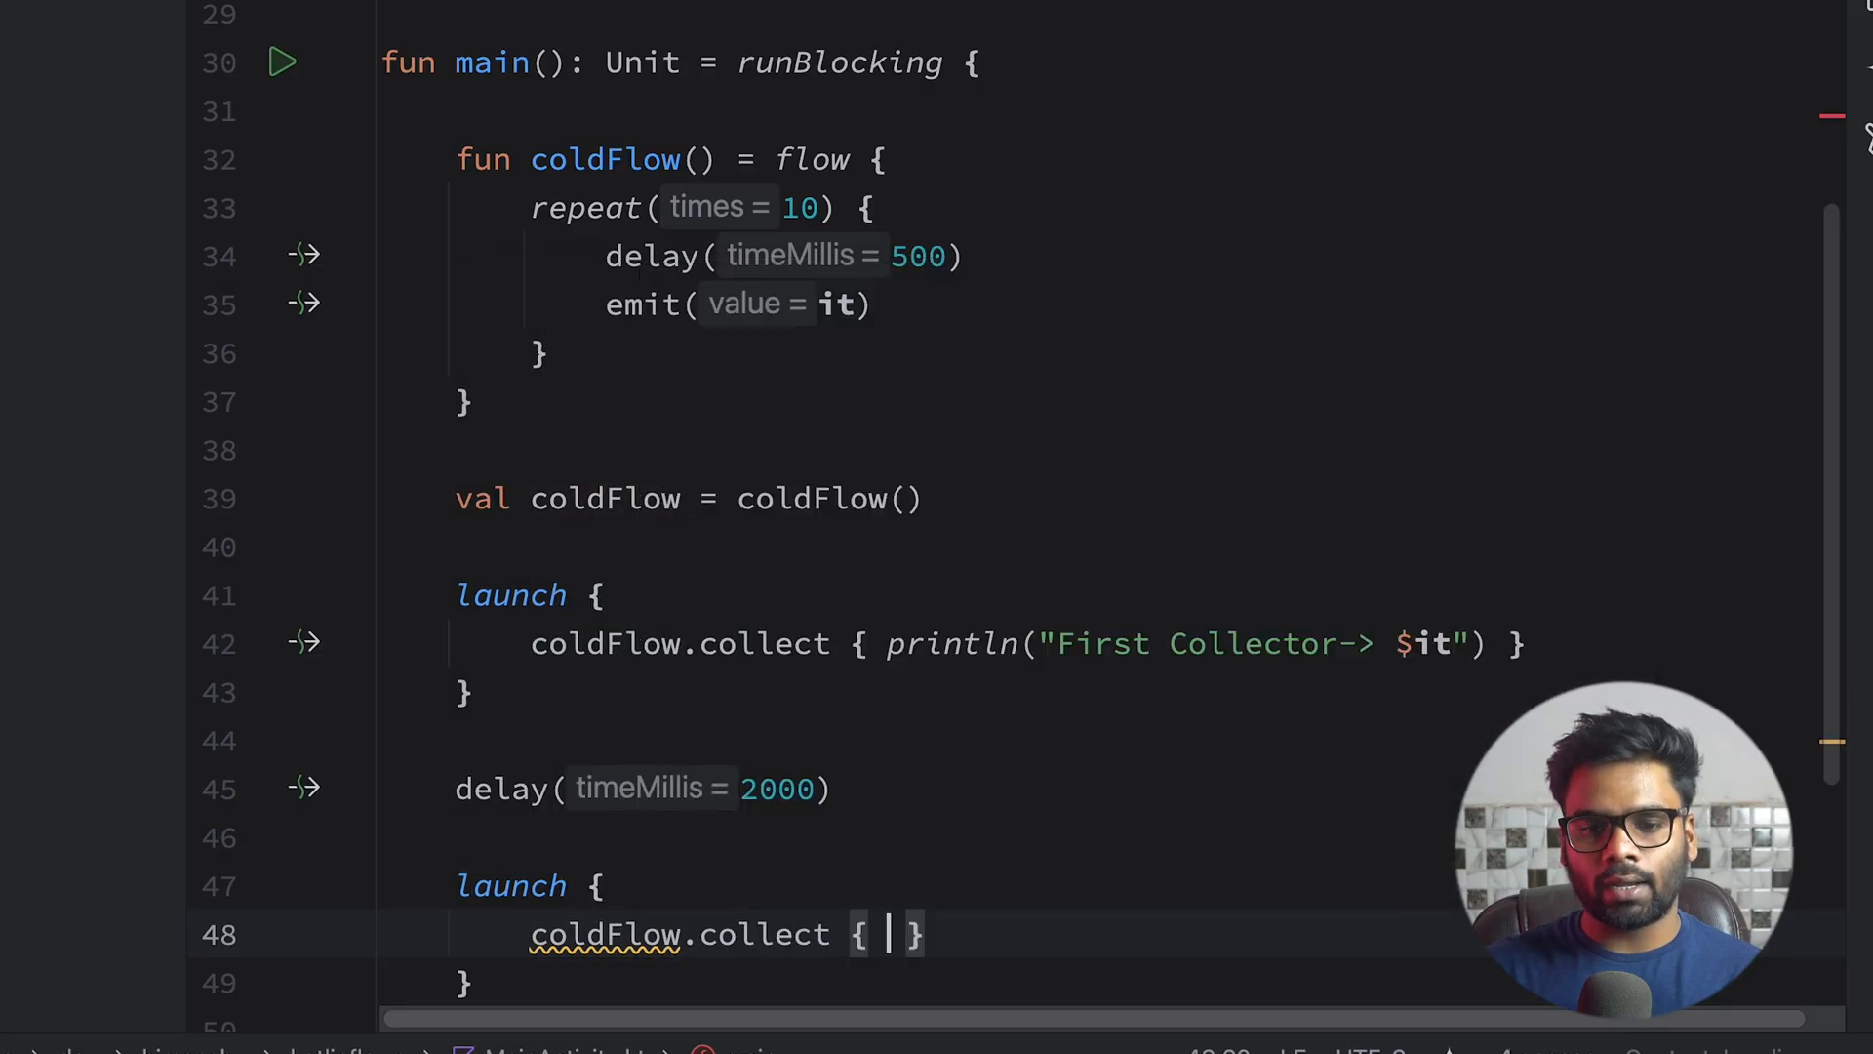
{"action": "type", "text": "println(\"Second Collector-> $it\")"}
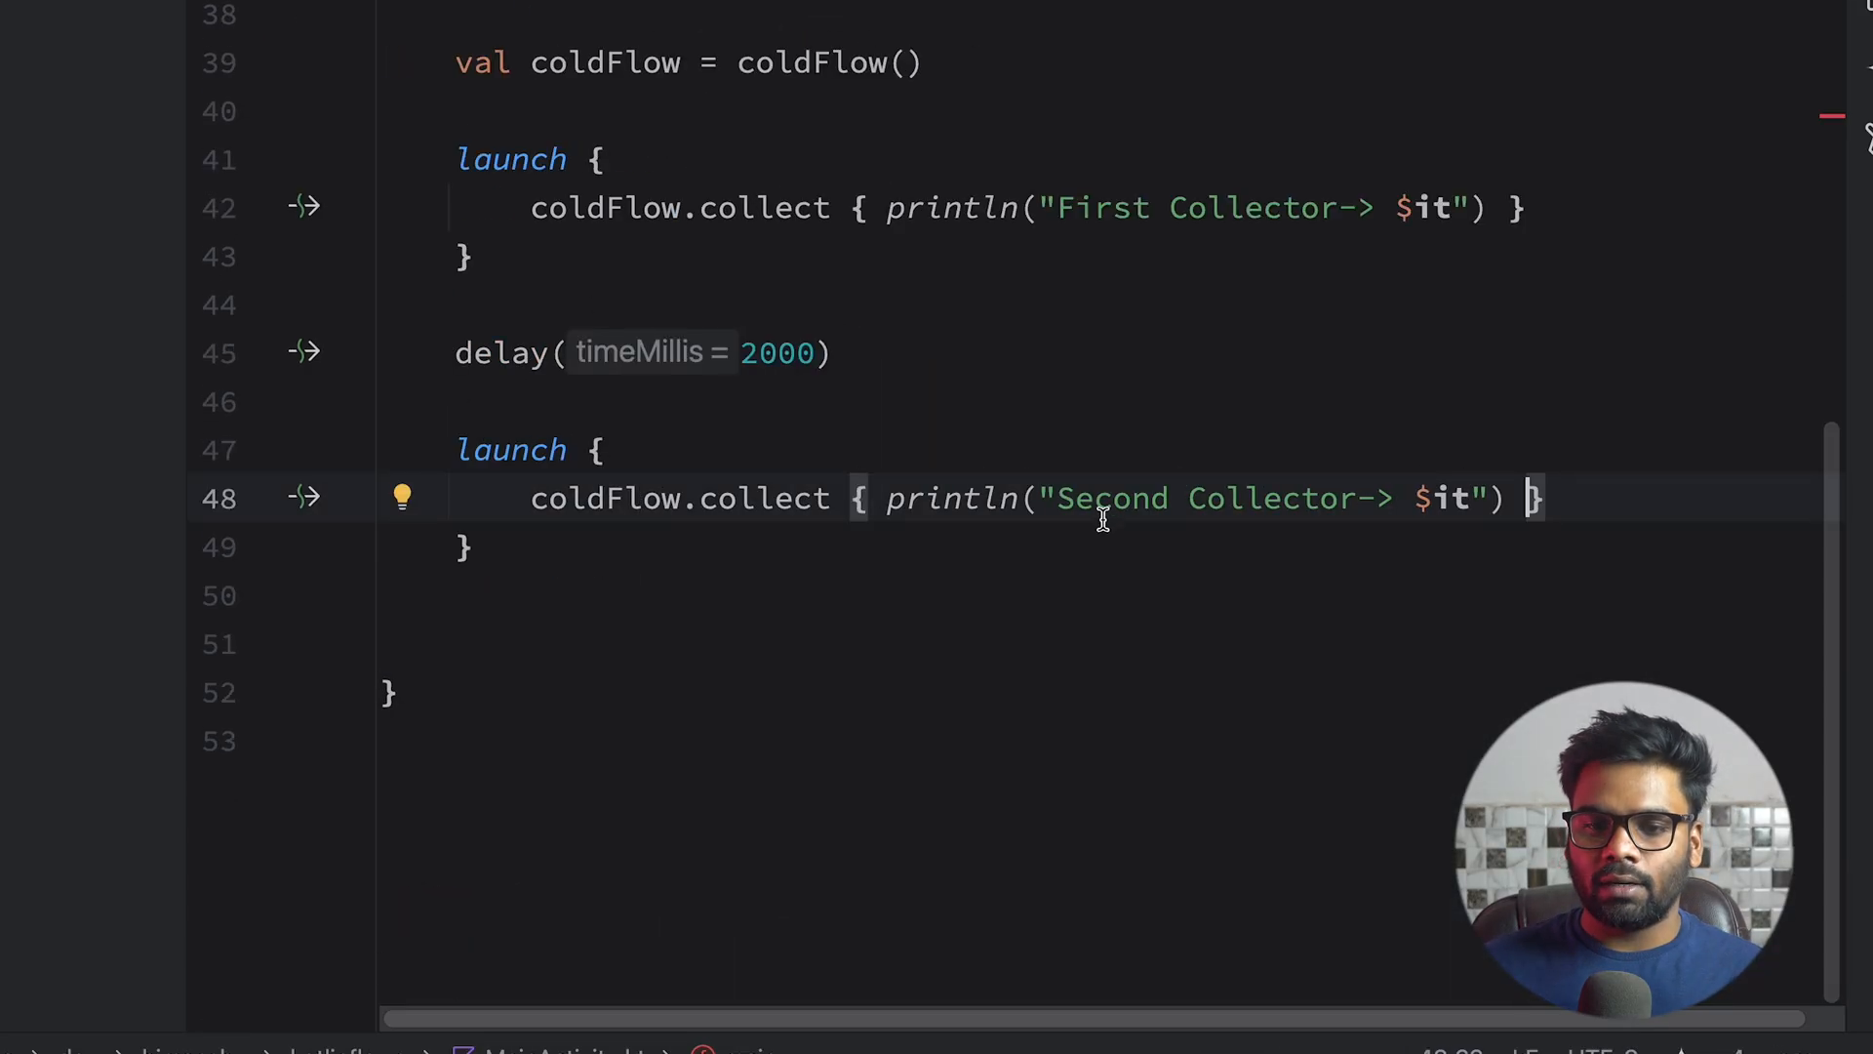
{"action": "double_click", "coordinate": [1446, 498]}
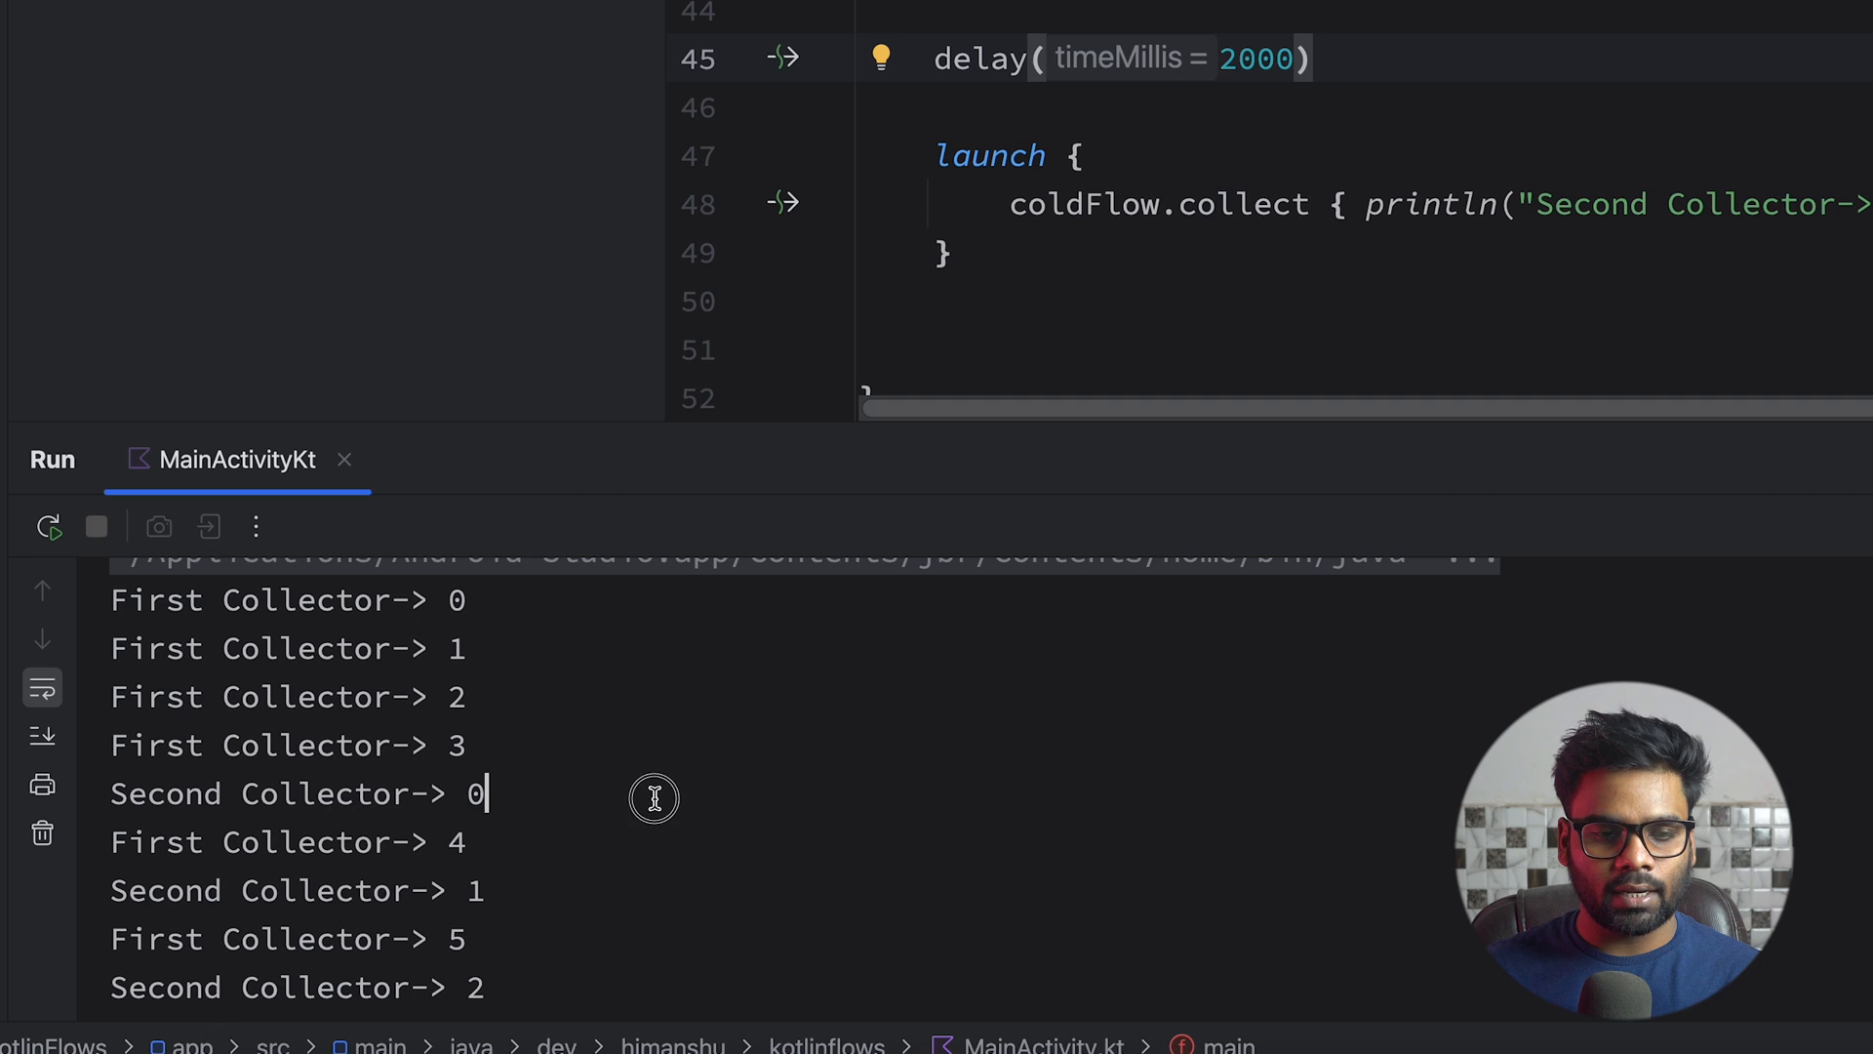
Run MainActivityKt and review the interleaved First/Second Collector output, each starting from 0.
{"action": "double_click", "coordinate": [472, 794]}
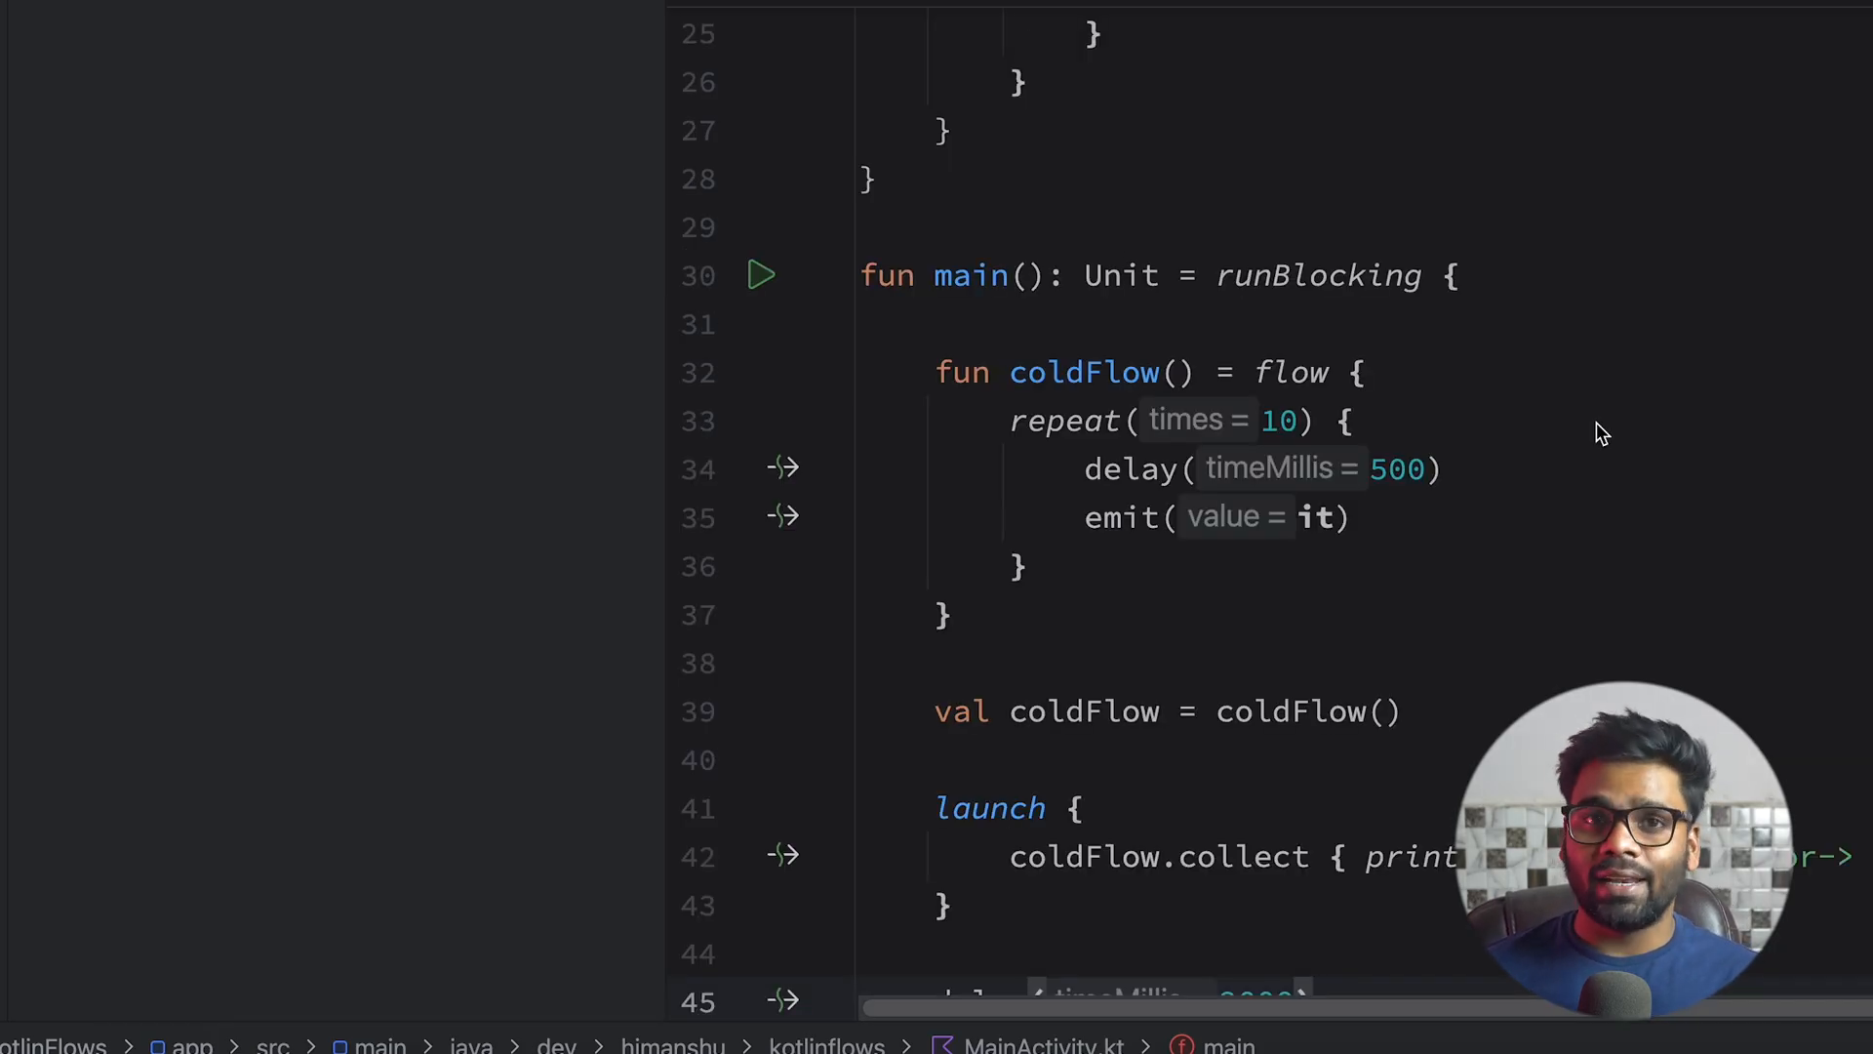
{"action": "mouse_move", "coordinate": [1821, 521]}
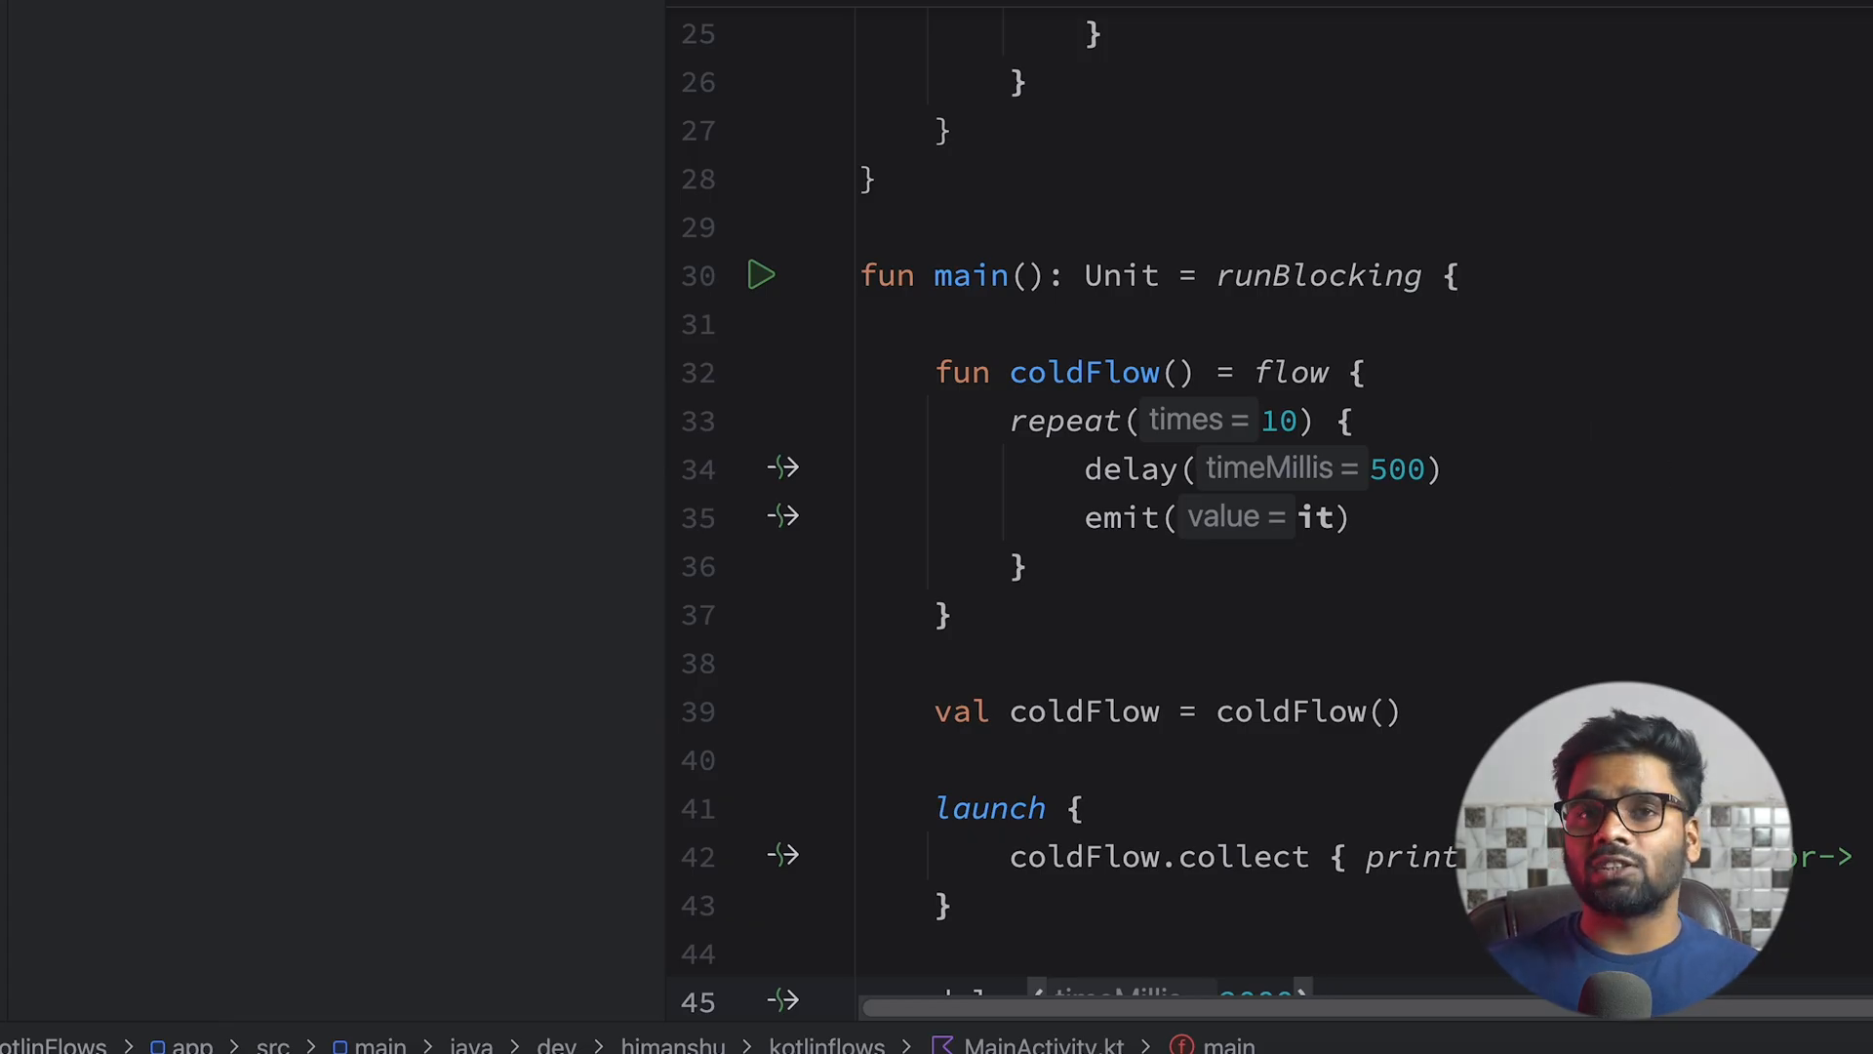
{"action": "scroll", "scroll_direction": "down", "scroll_amount": 3}
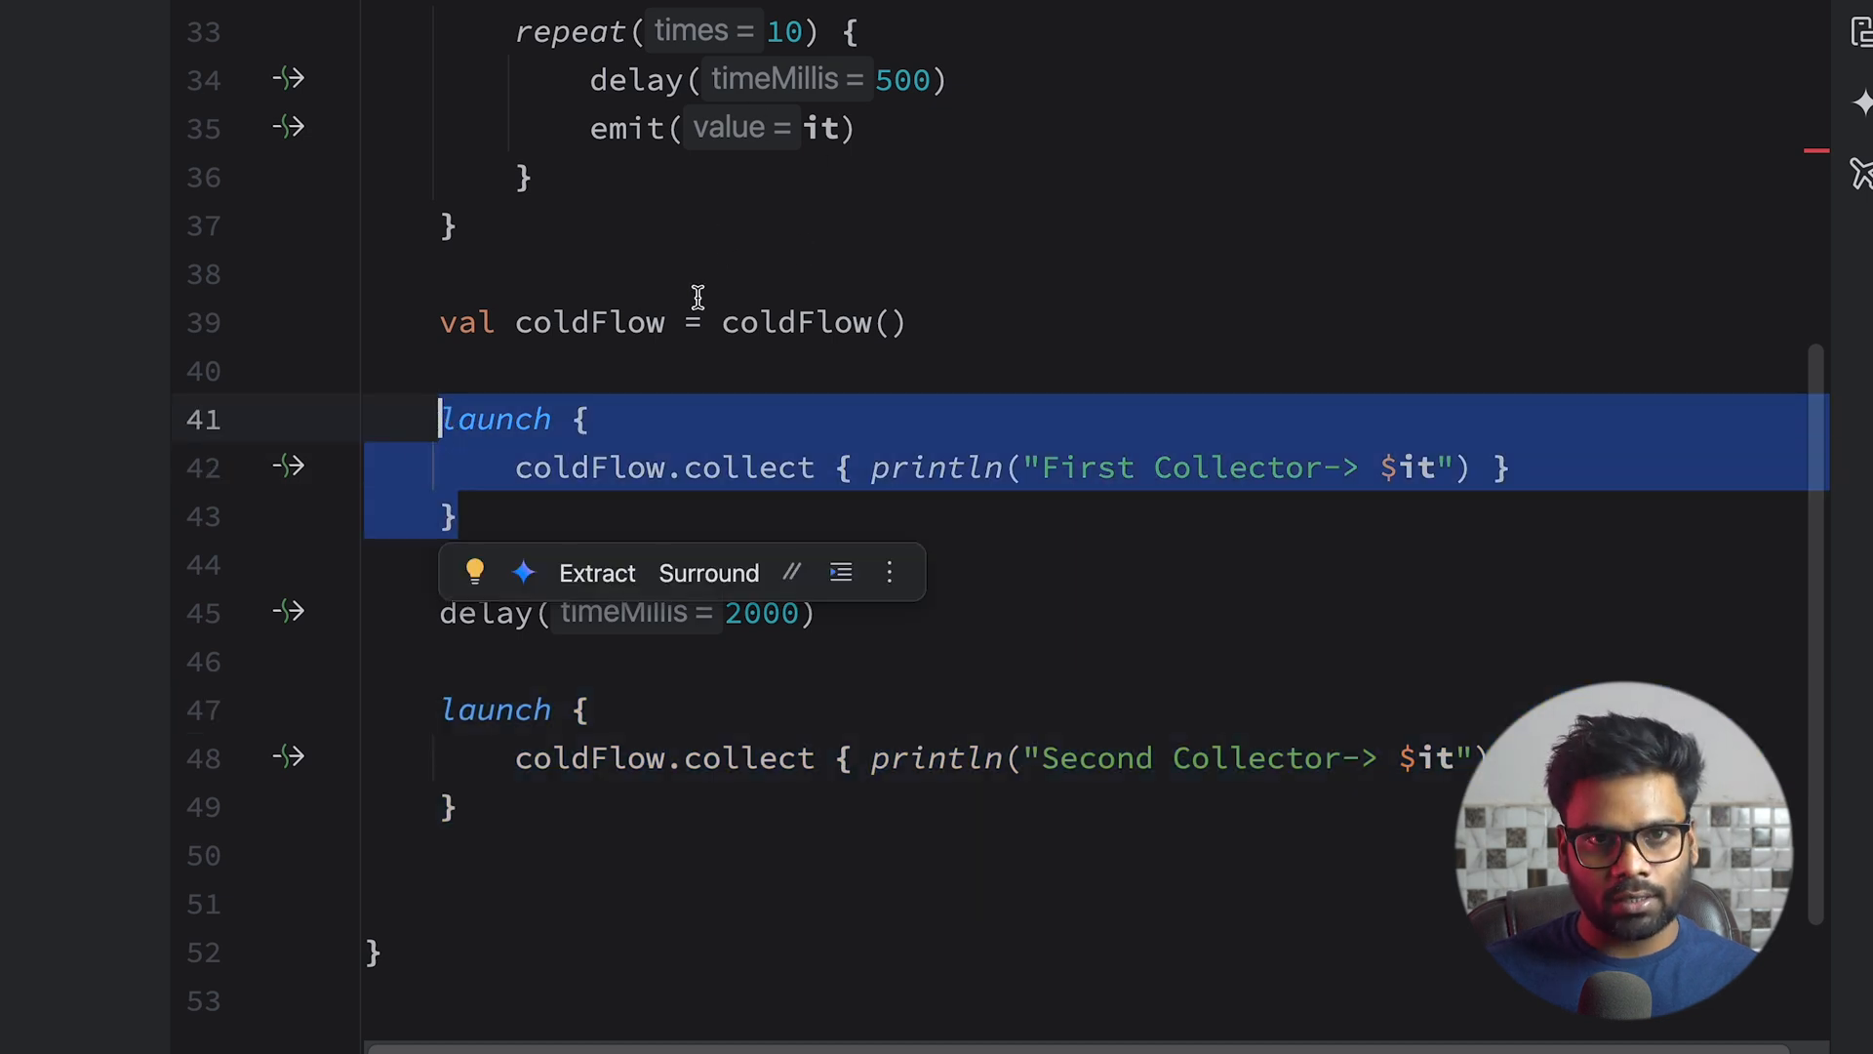
{"action": "mouse_move", "coordinate": [484, 800]}
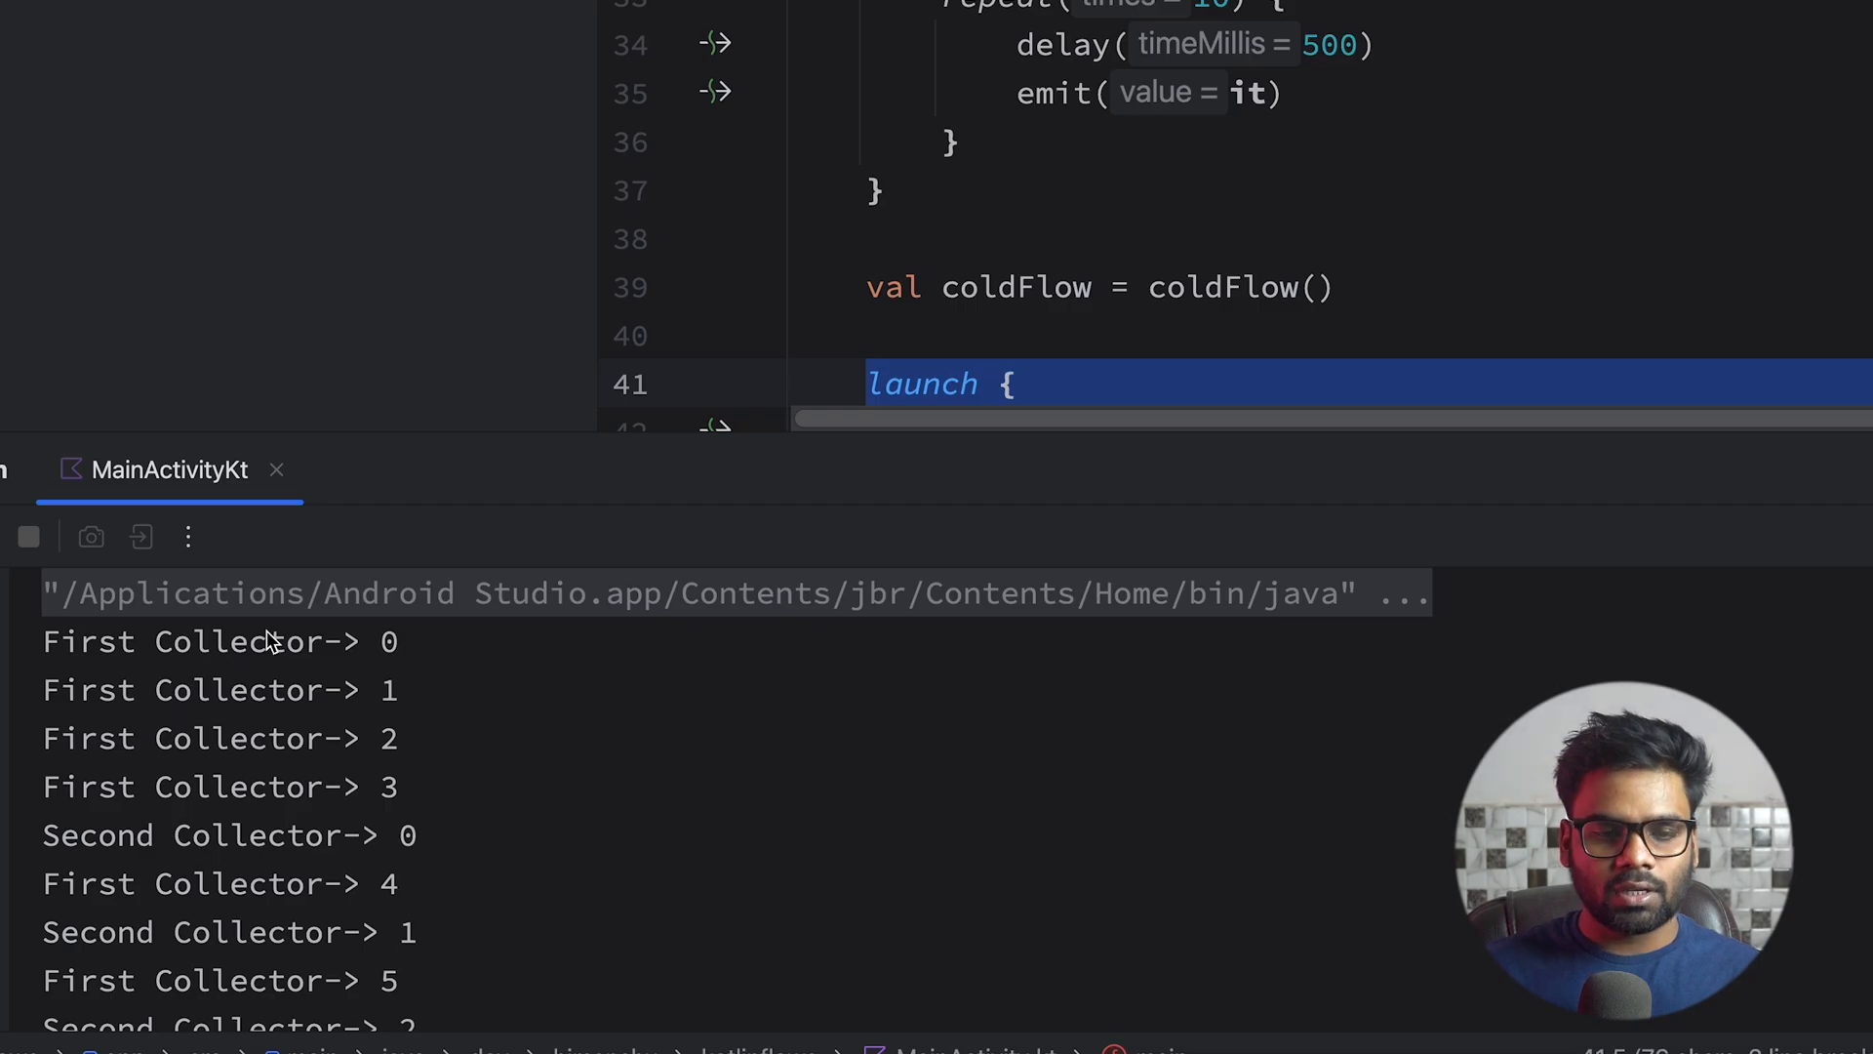
{"action": "mouse_move", "coordinate": [427, 804]}
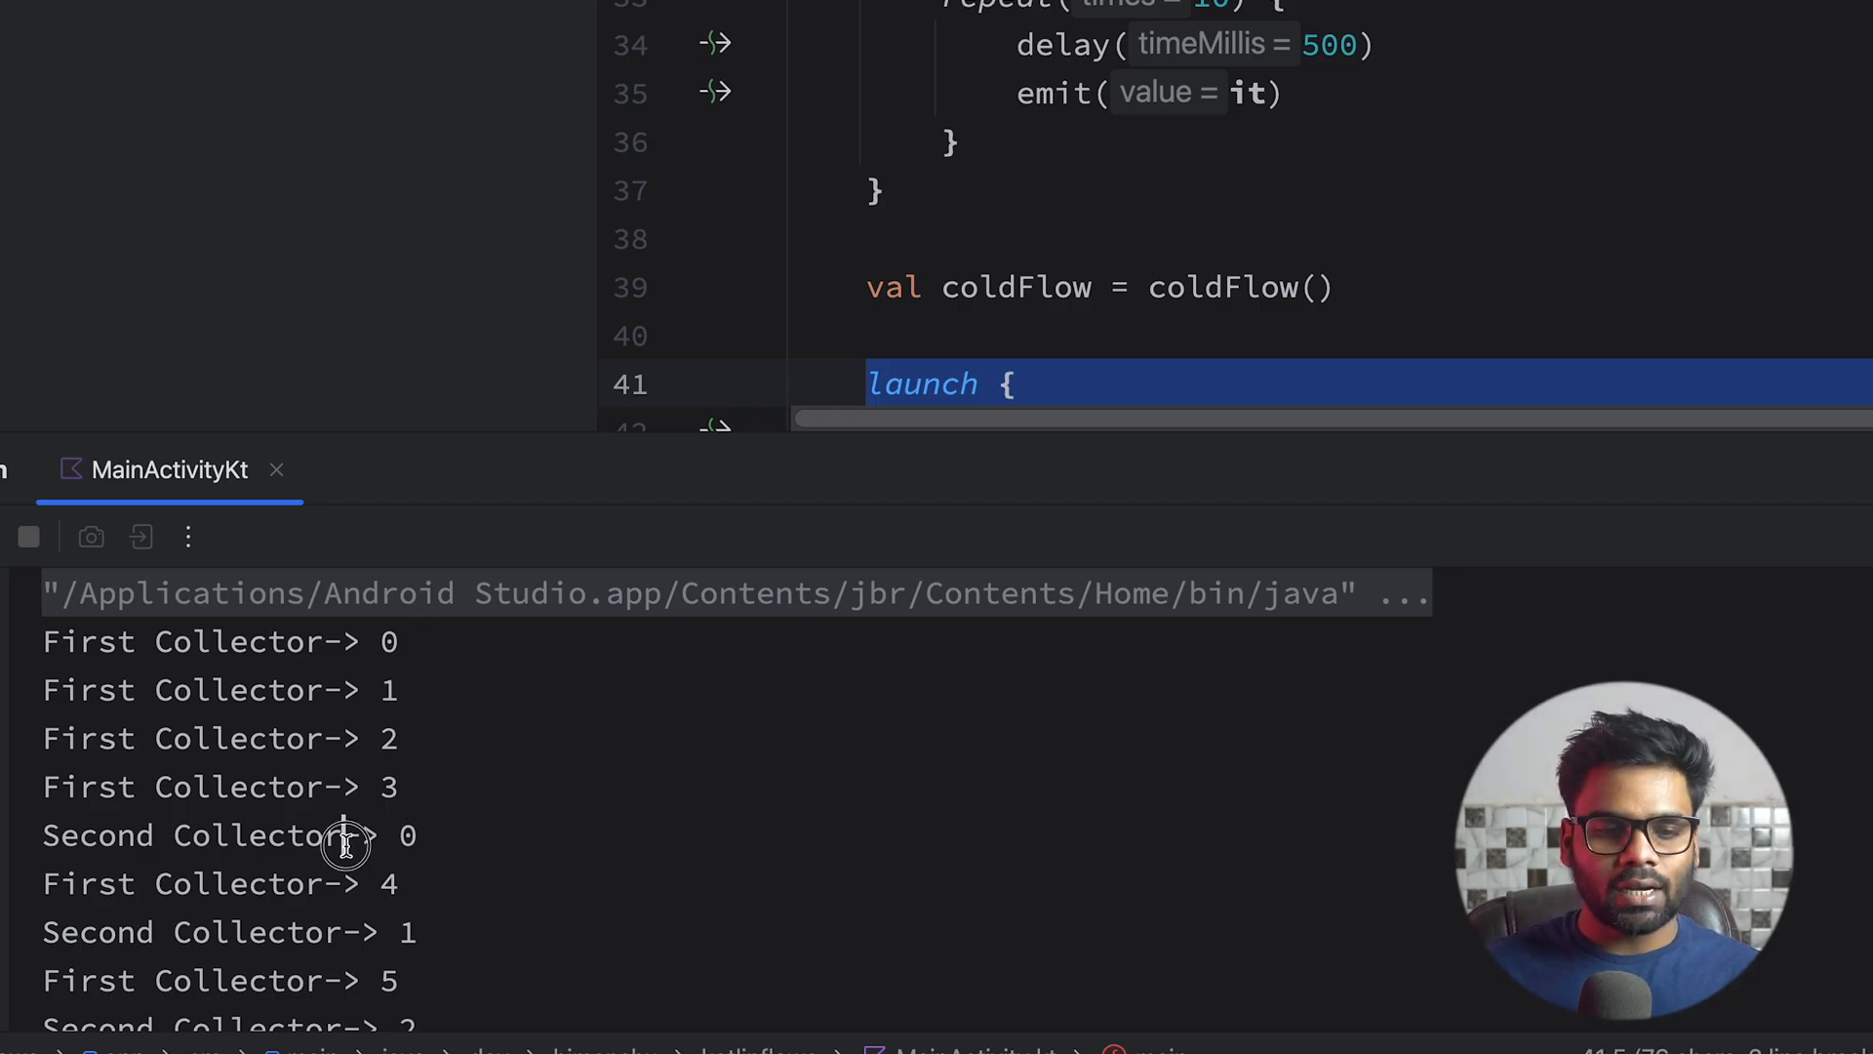
{"action": "double_click", "coordinate": [191, 835]}
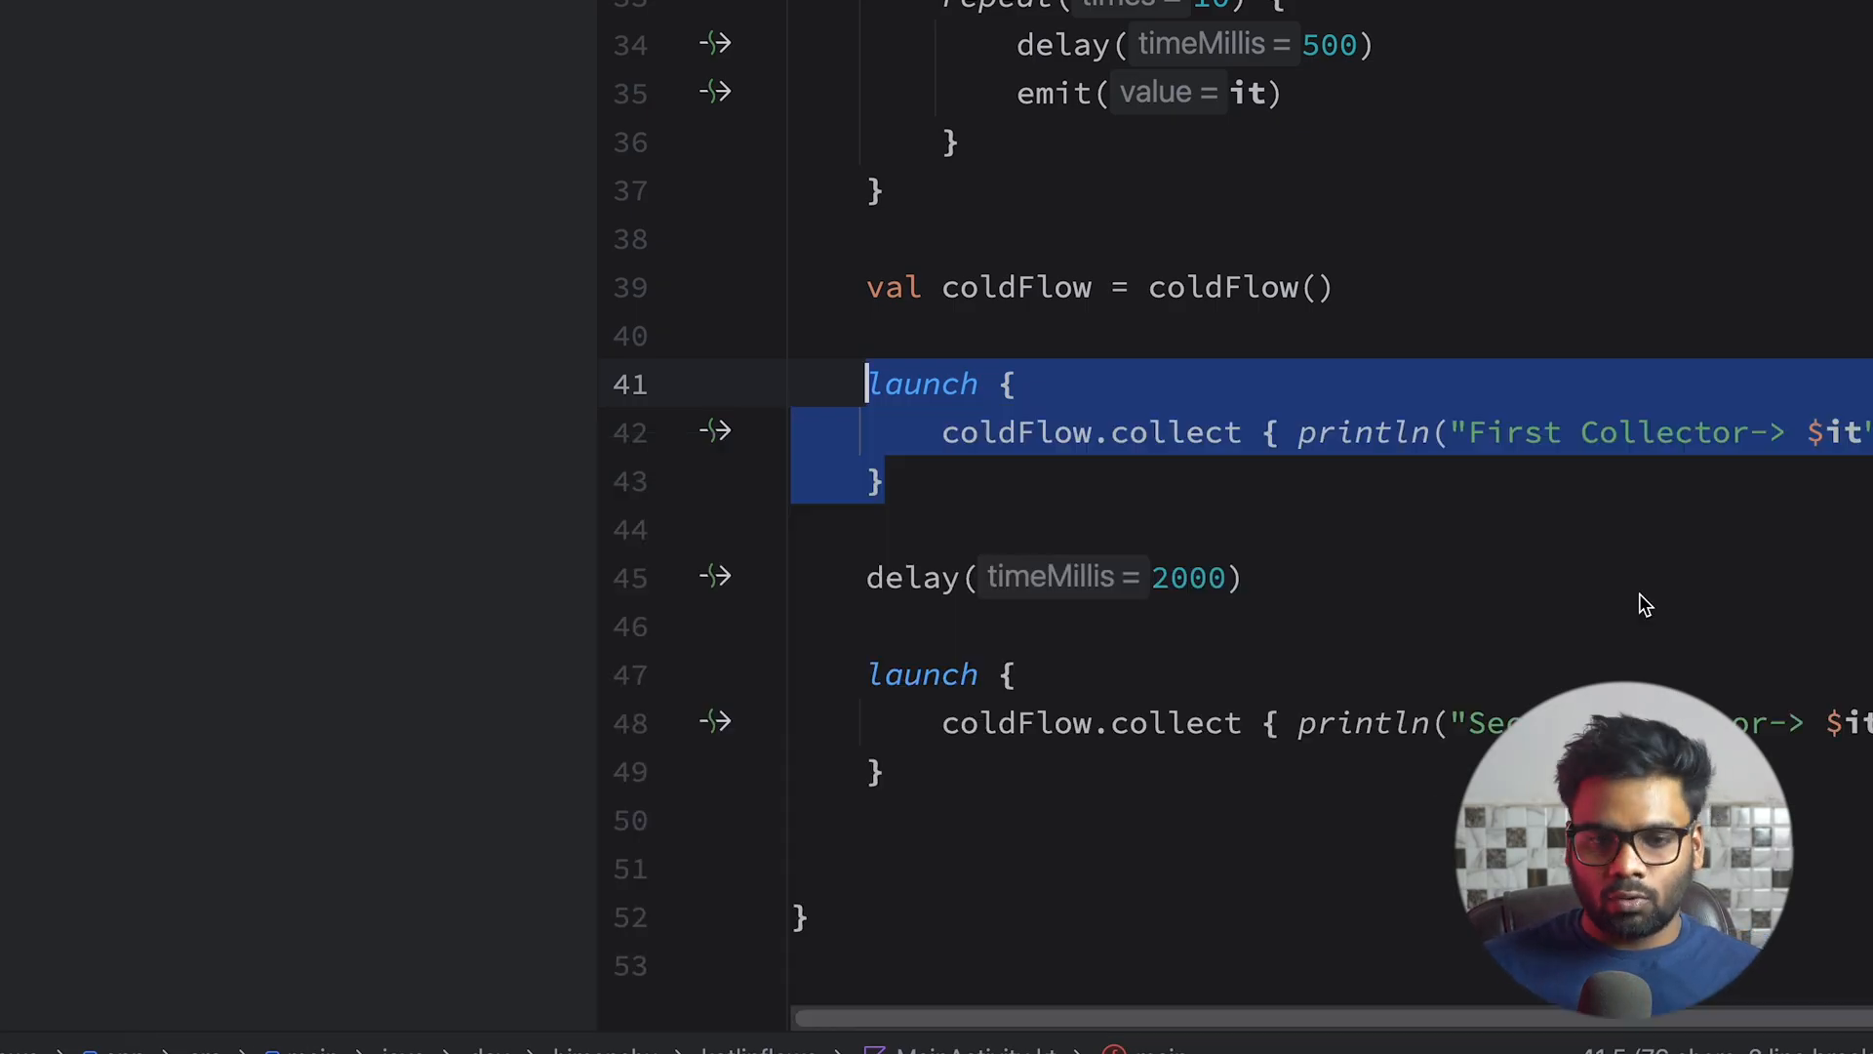
{"action": "mouse_move", "coordinate": [958, 780]}
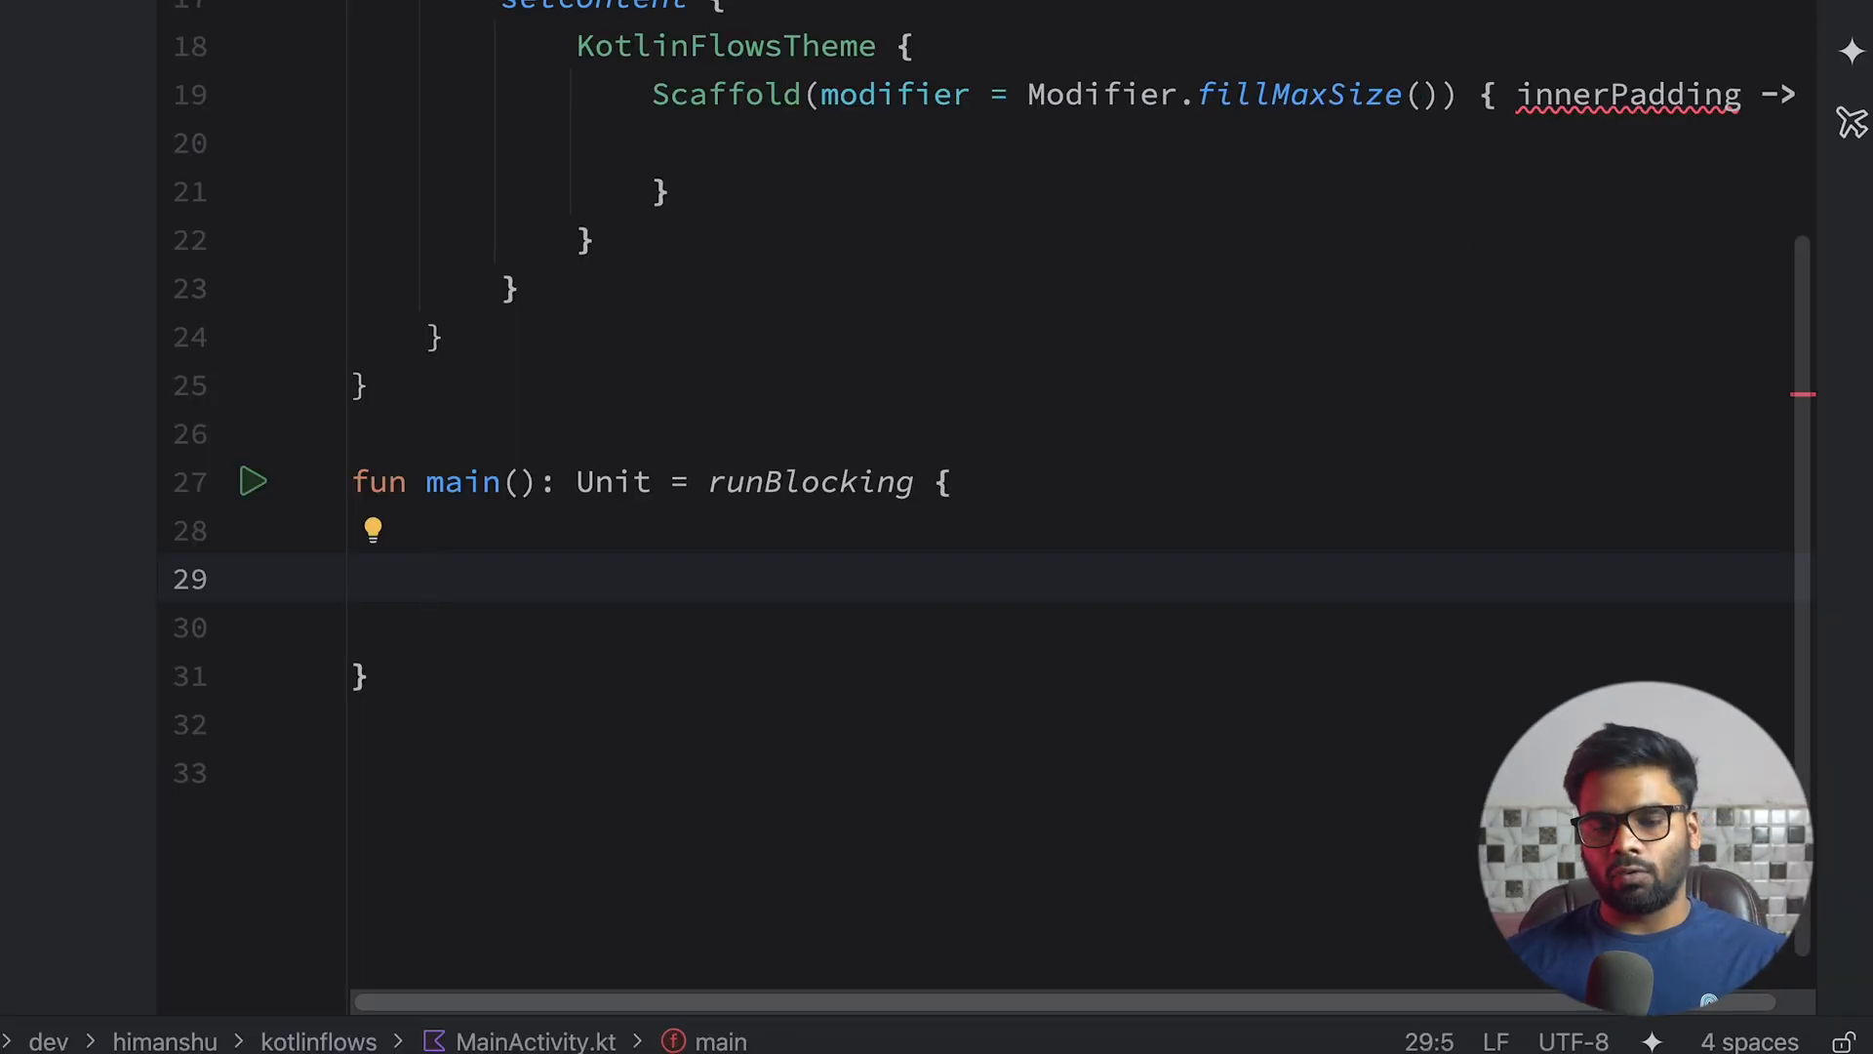
Create val hotFlow = MutableSharedFlow<String>() with a launched collector printing "First Collector -> $it".
{"action": "type", "text": "val hotFlow ="}
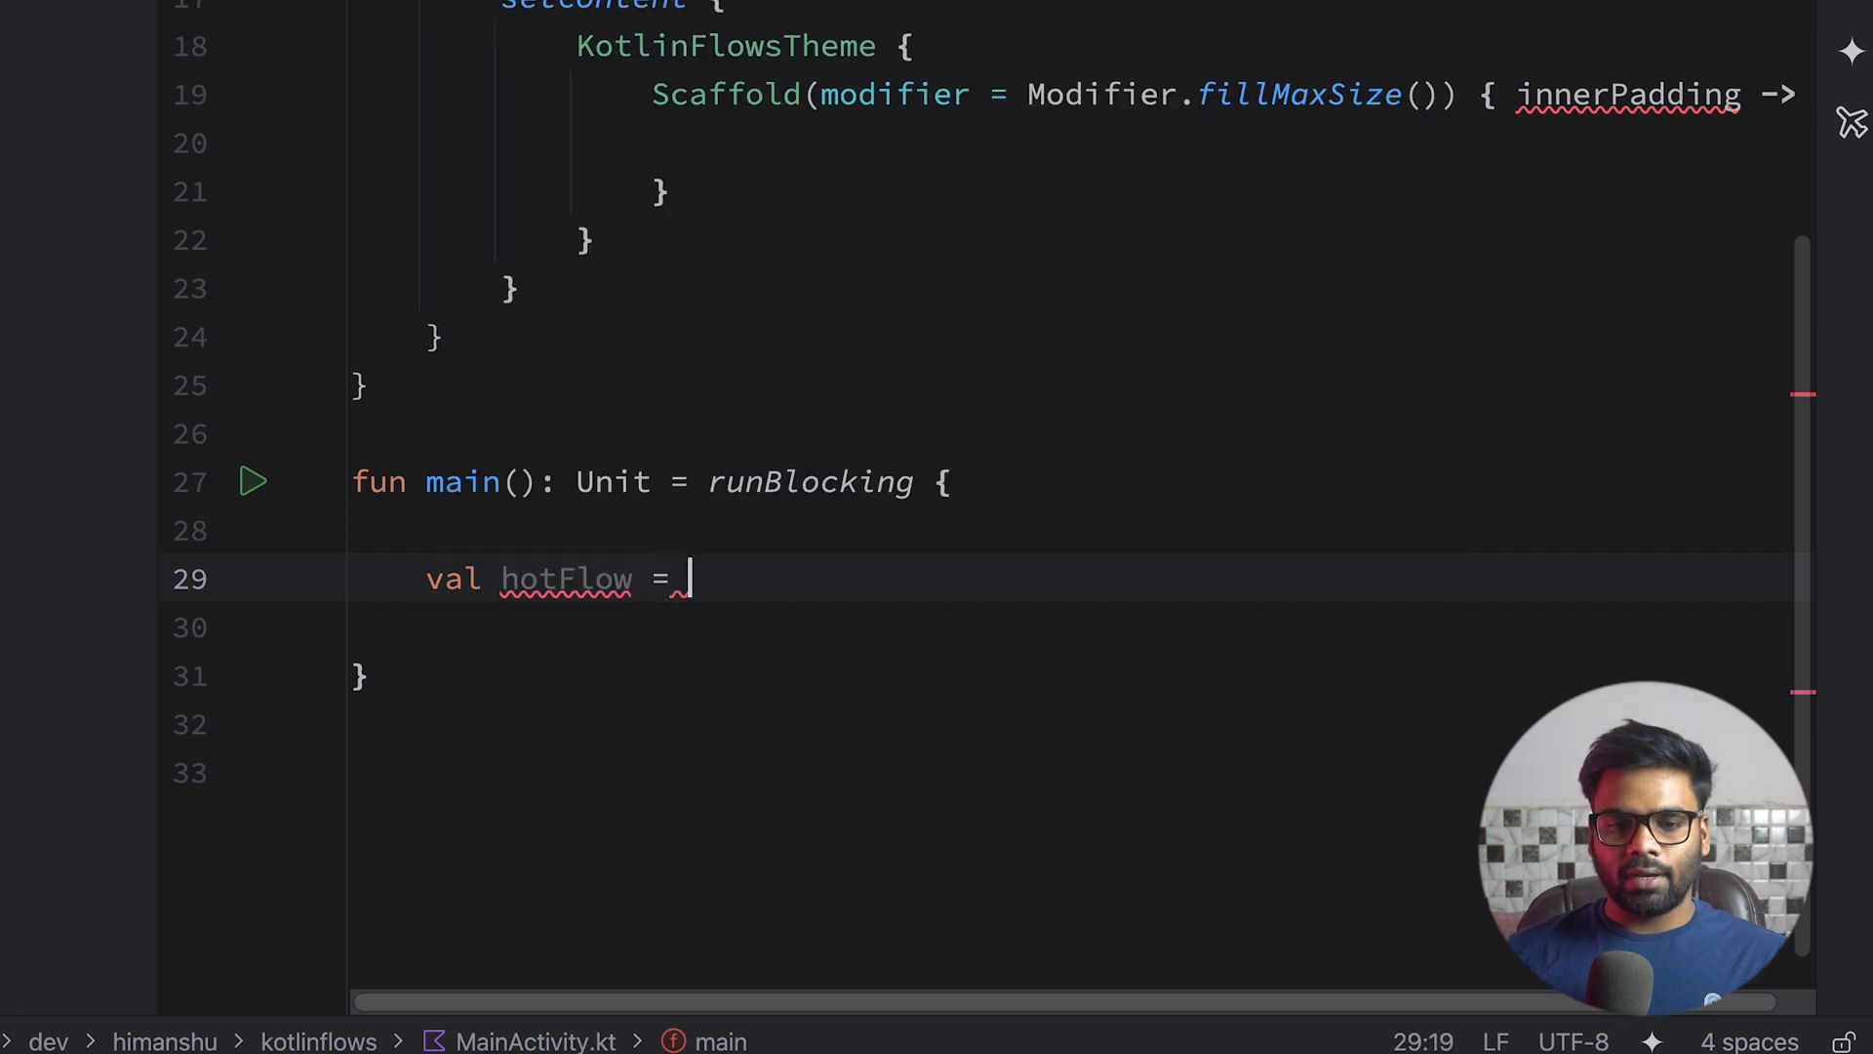
{"action": "type", "text": "MutableSha"}
{"action": "type", "text": "launch {  "}
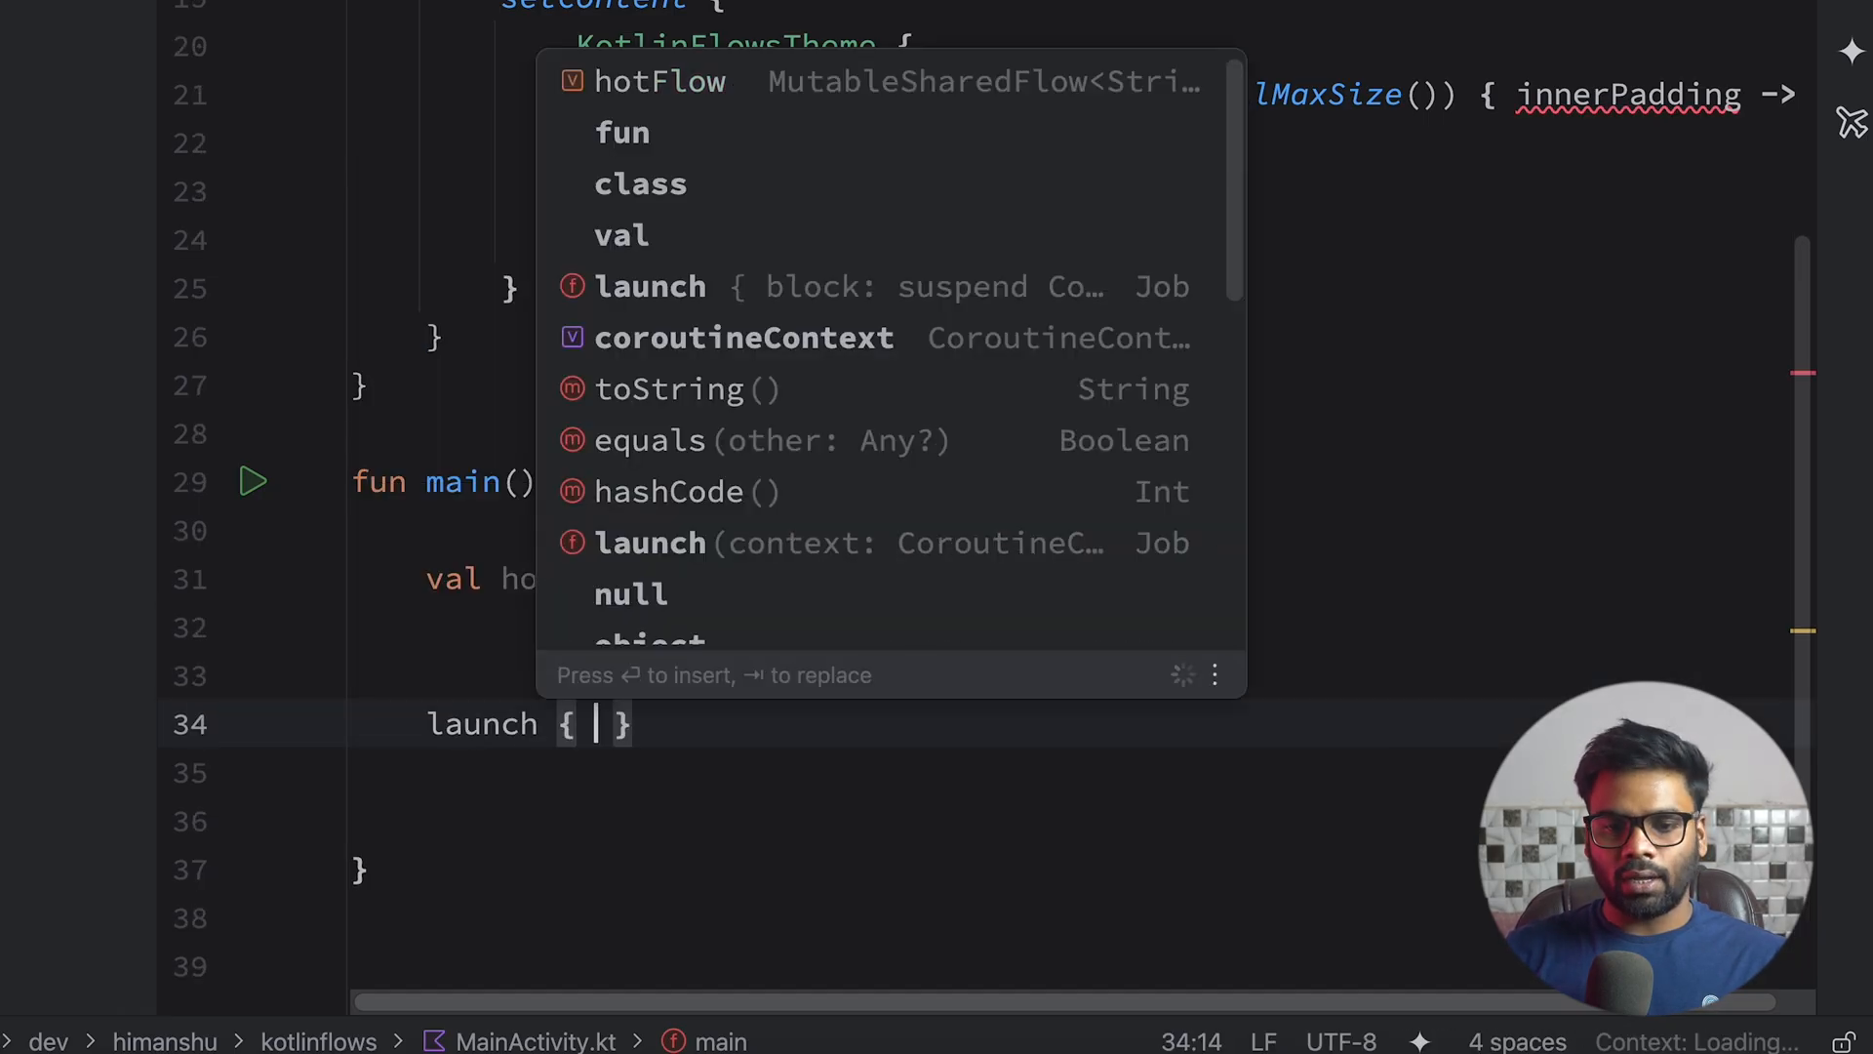
{"action": "type", "text": "hotC"}
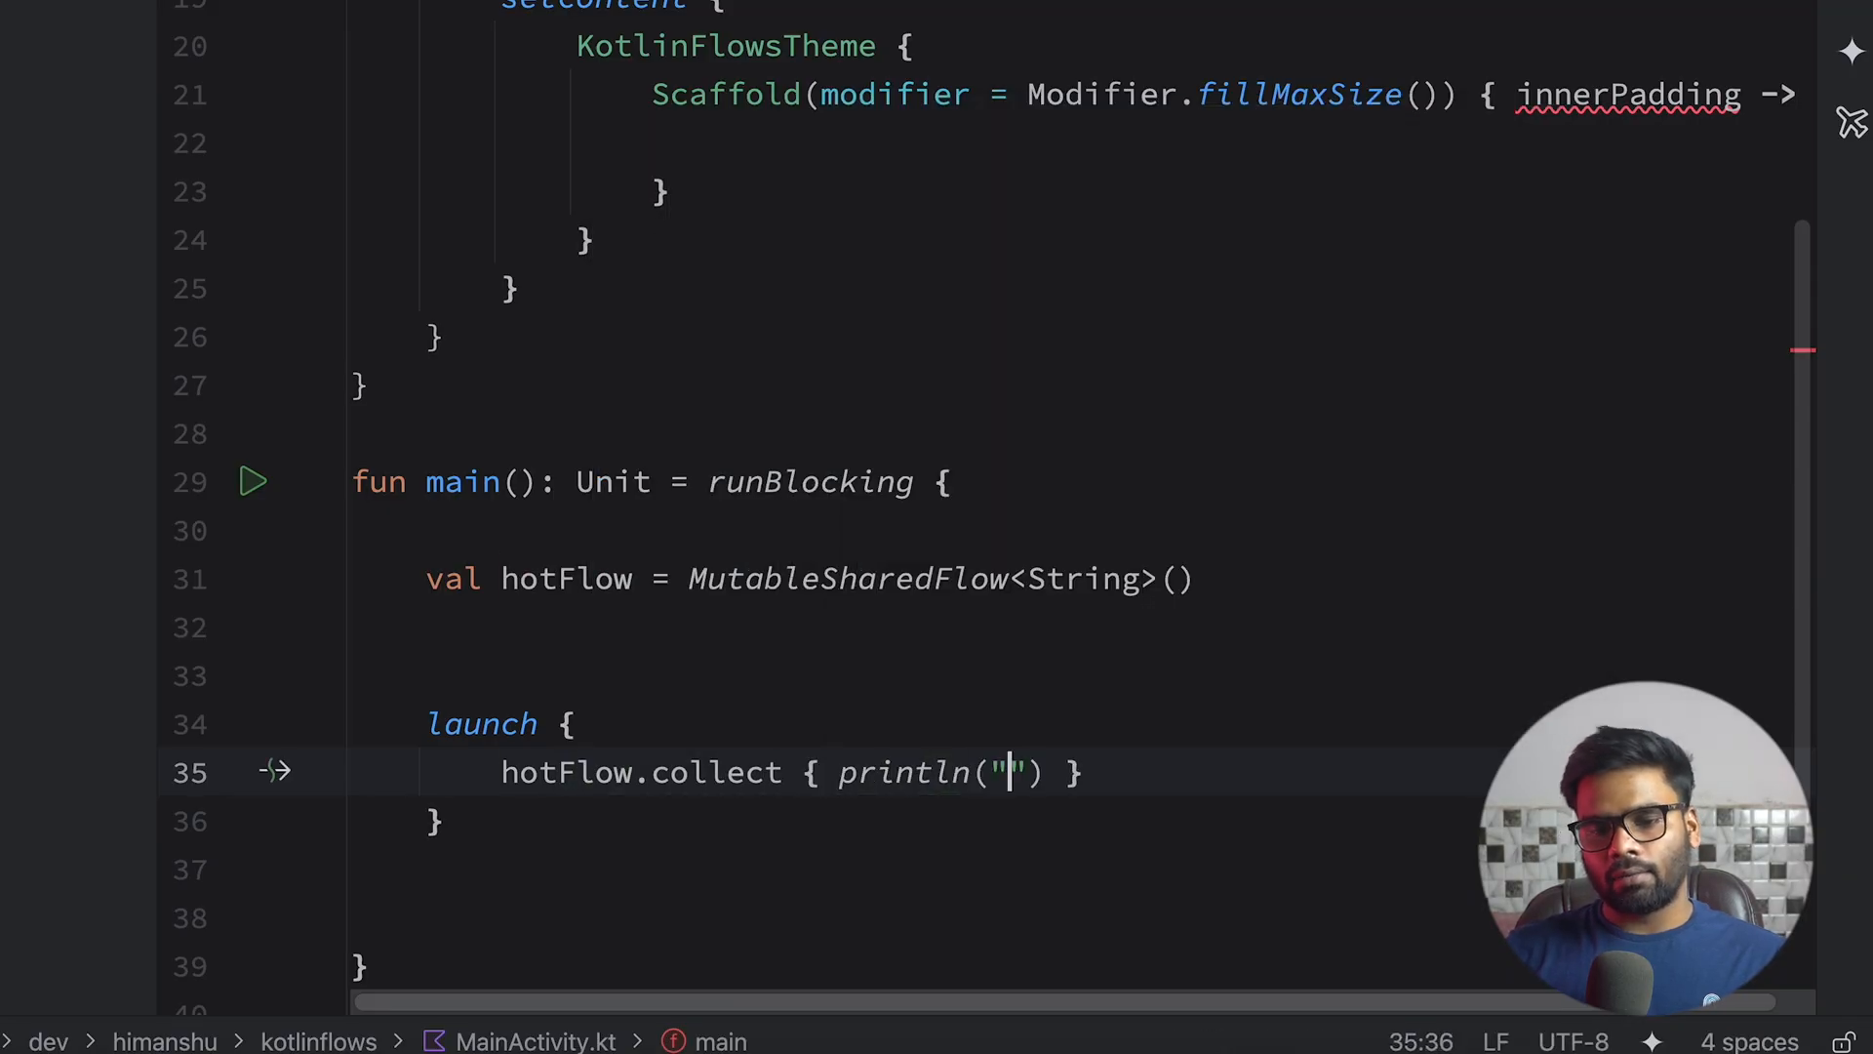
{"action": "type", "text": "First Coll"}
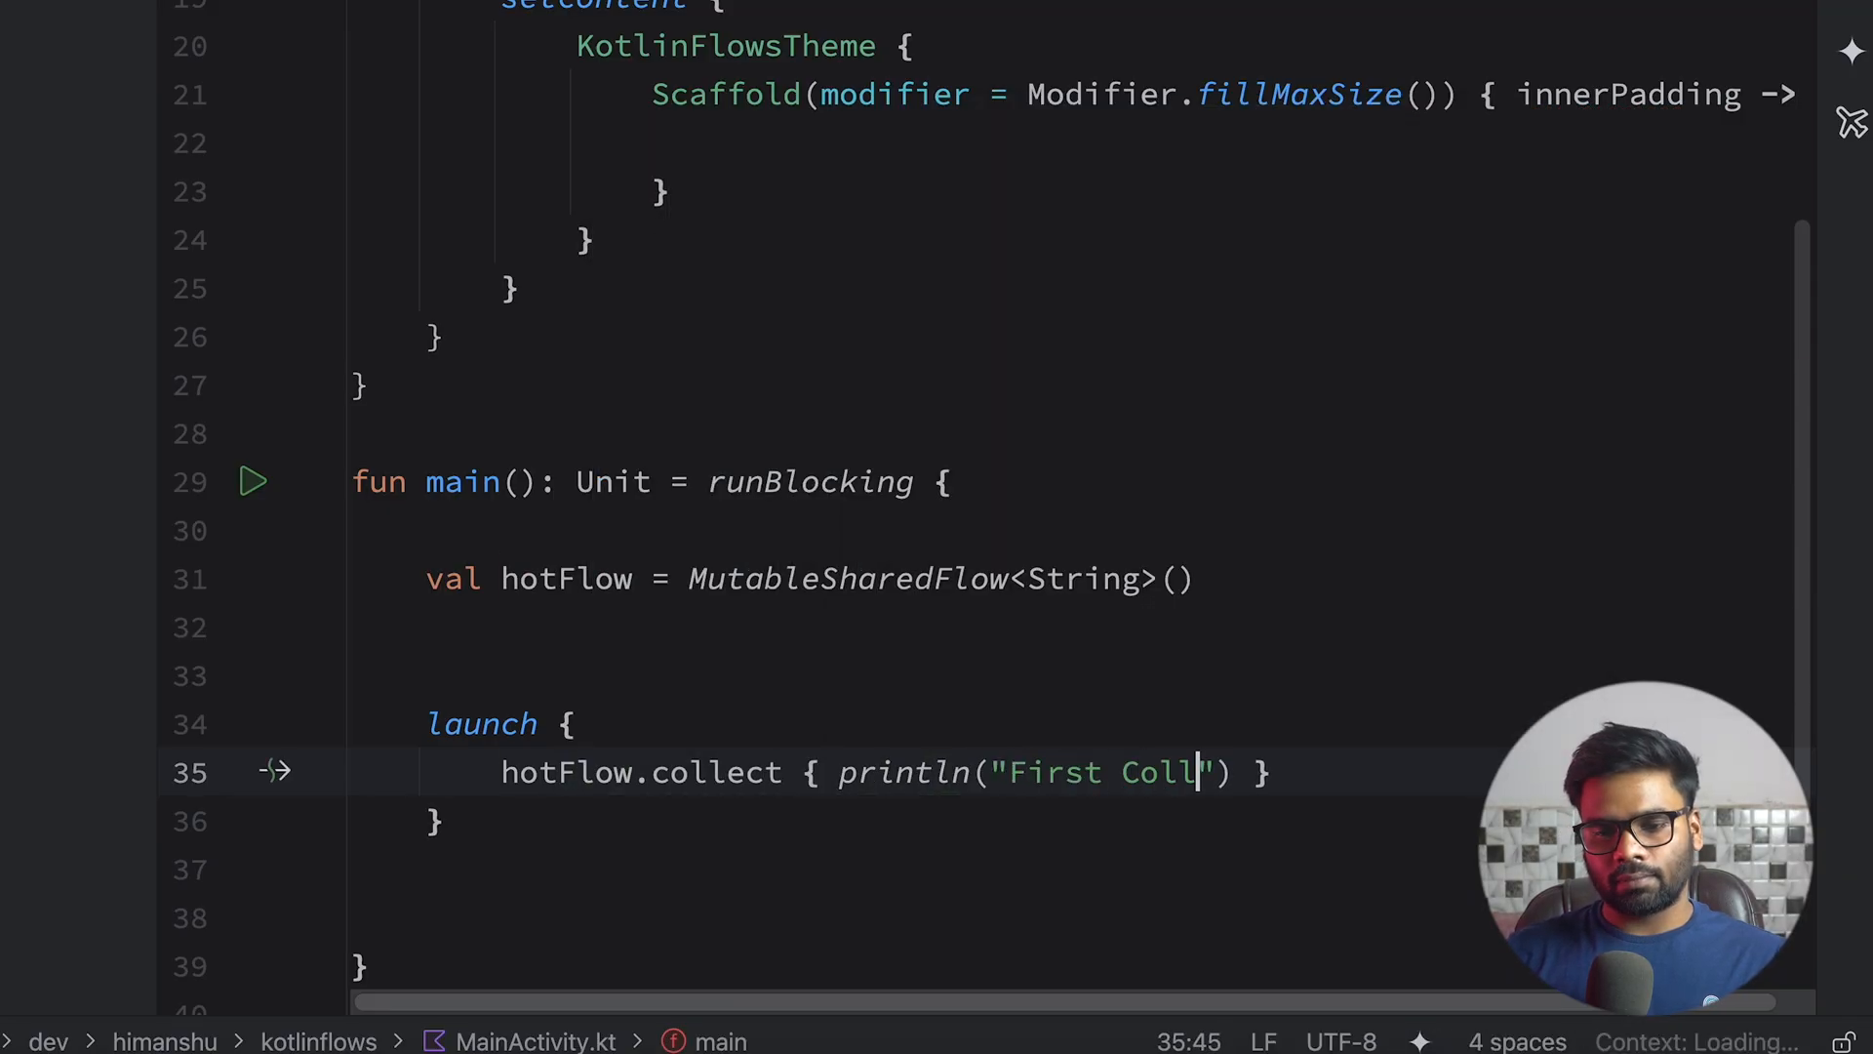
{"action": "type", "text": "ector -> $it"}
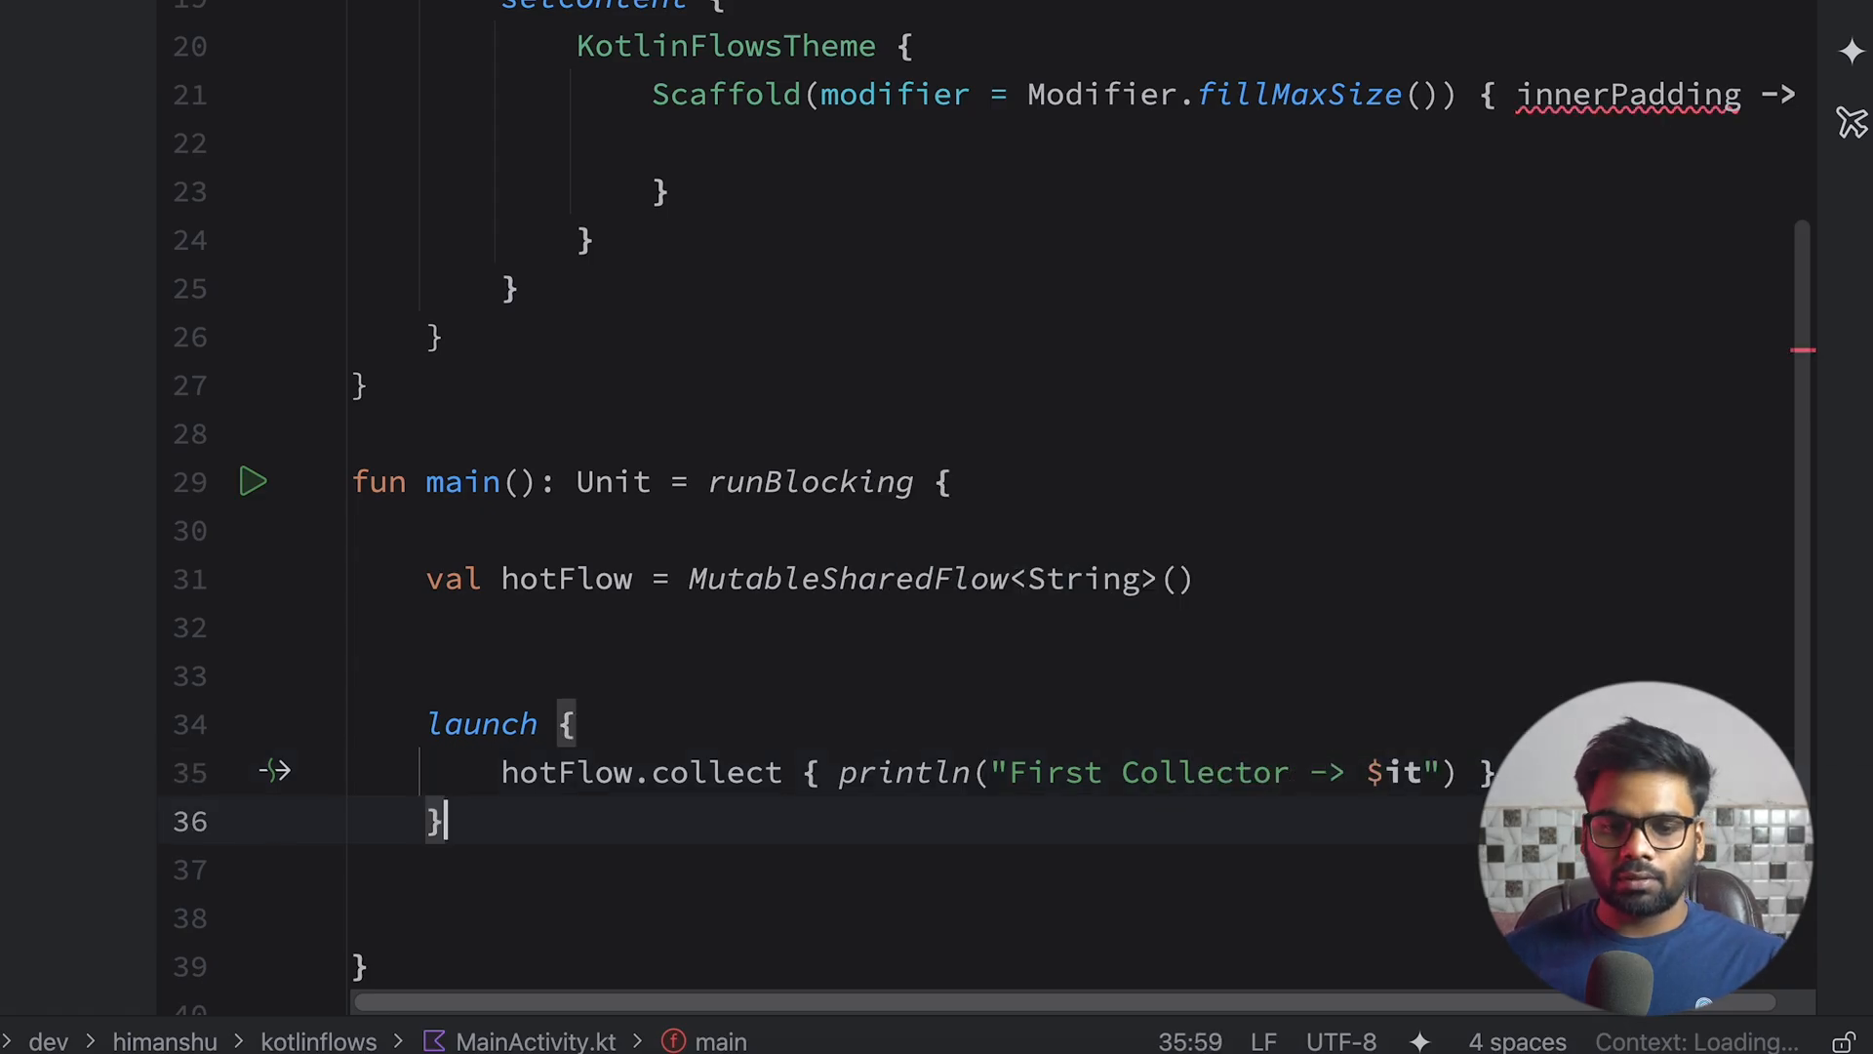
Add delay(1000) and a with(hotFlow) block emitting "First" and "SEcond".
{"action": "type", "text": "delay(1000"}
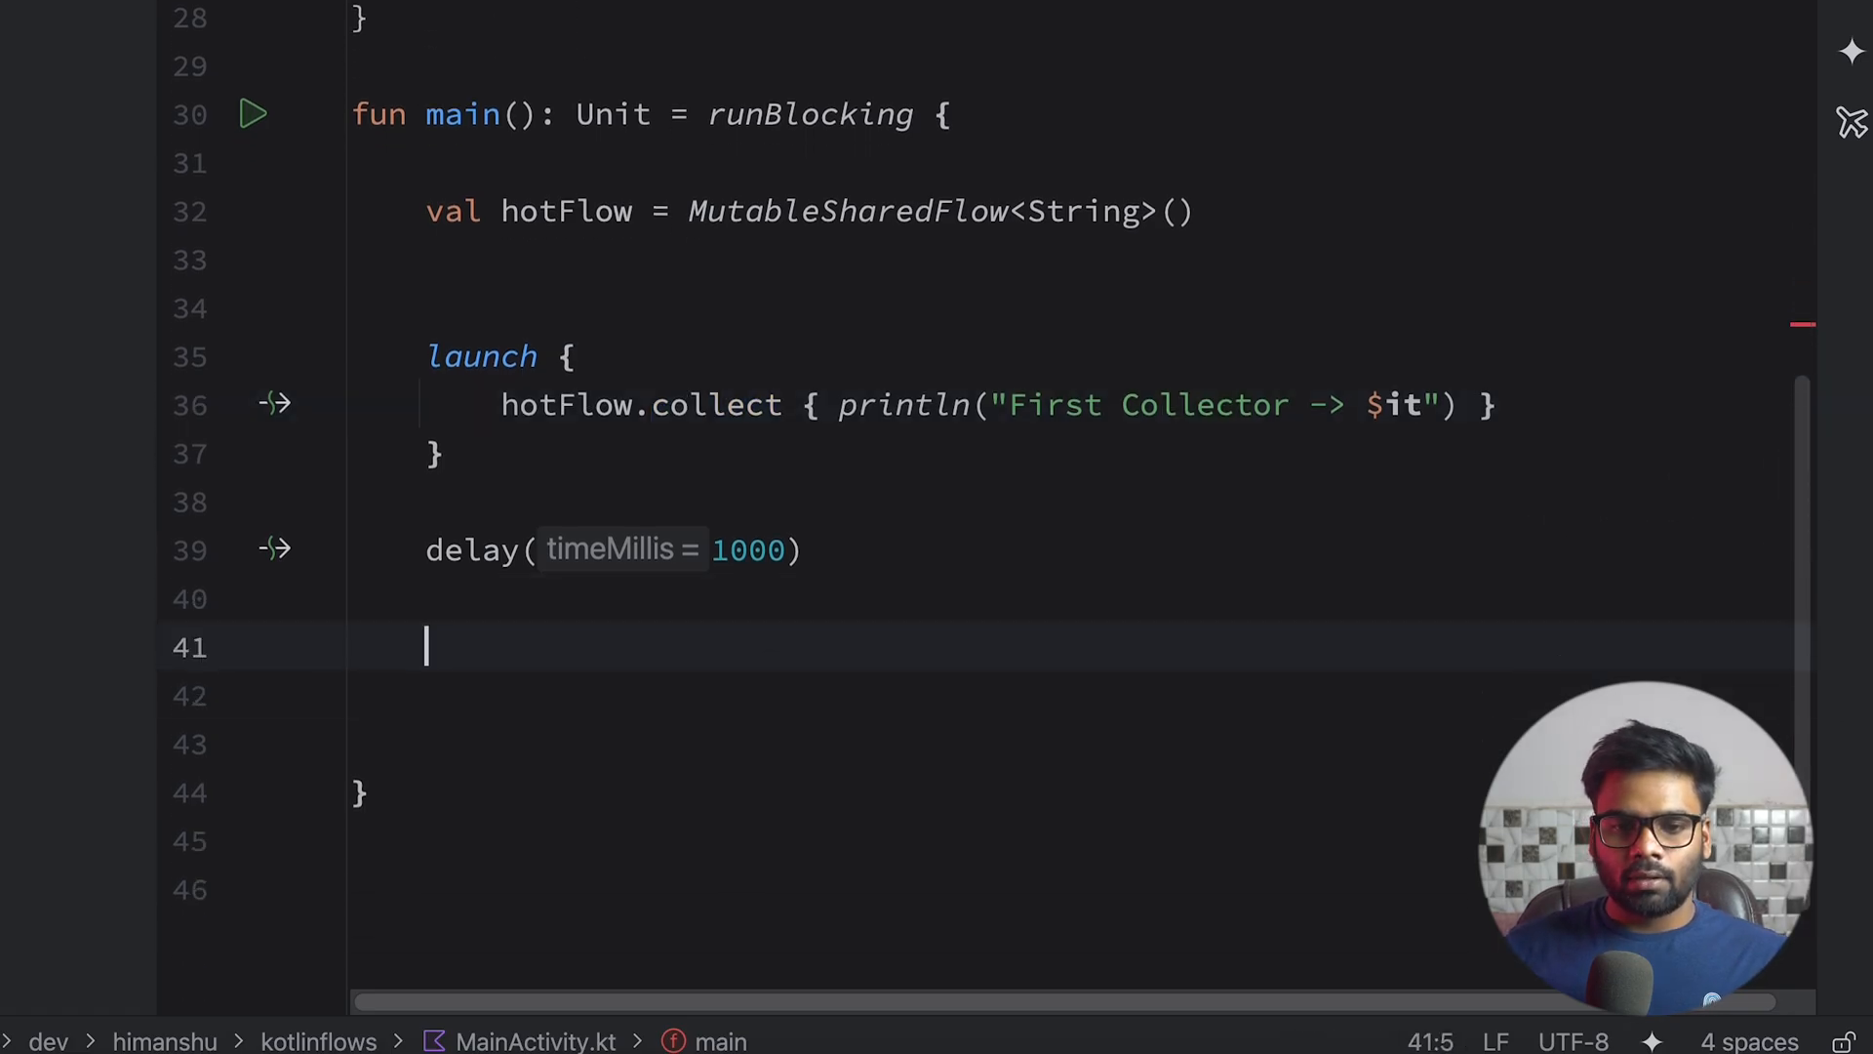
{"action": "type", "text": "with(hotF"}
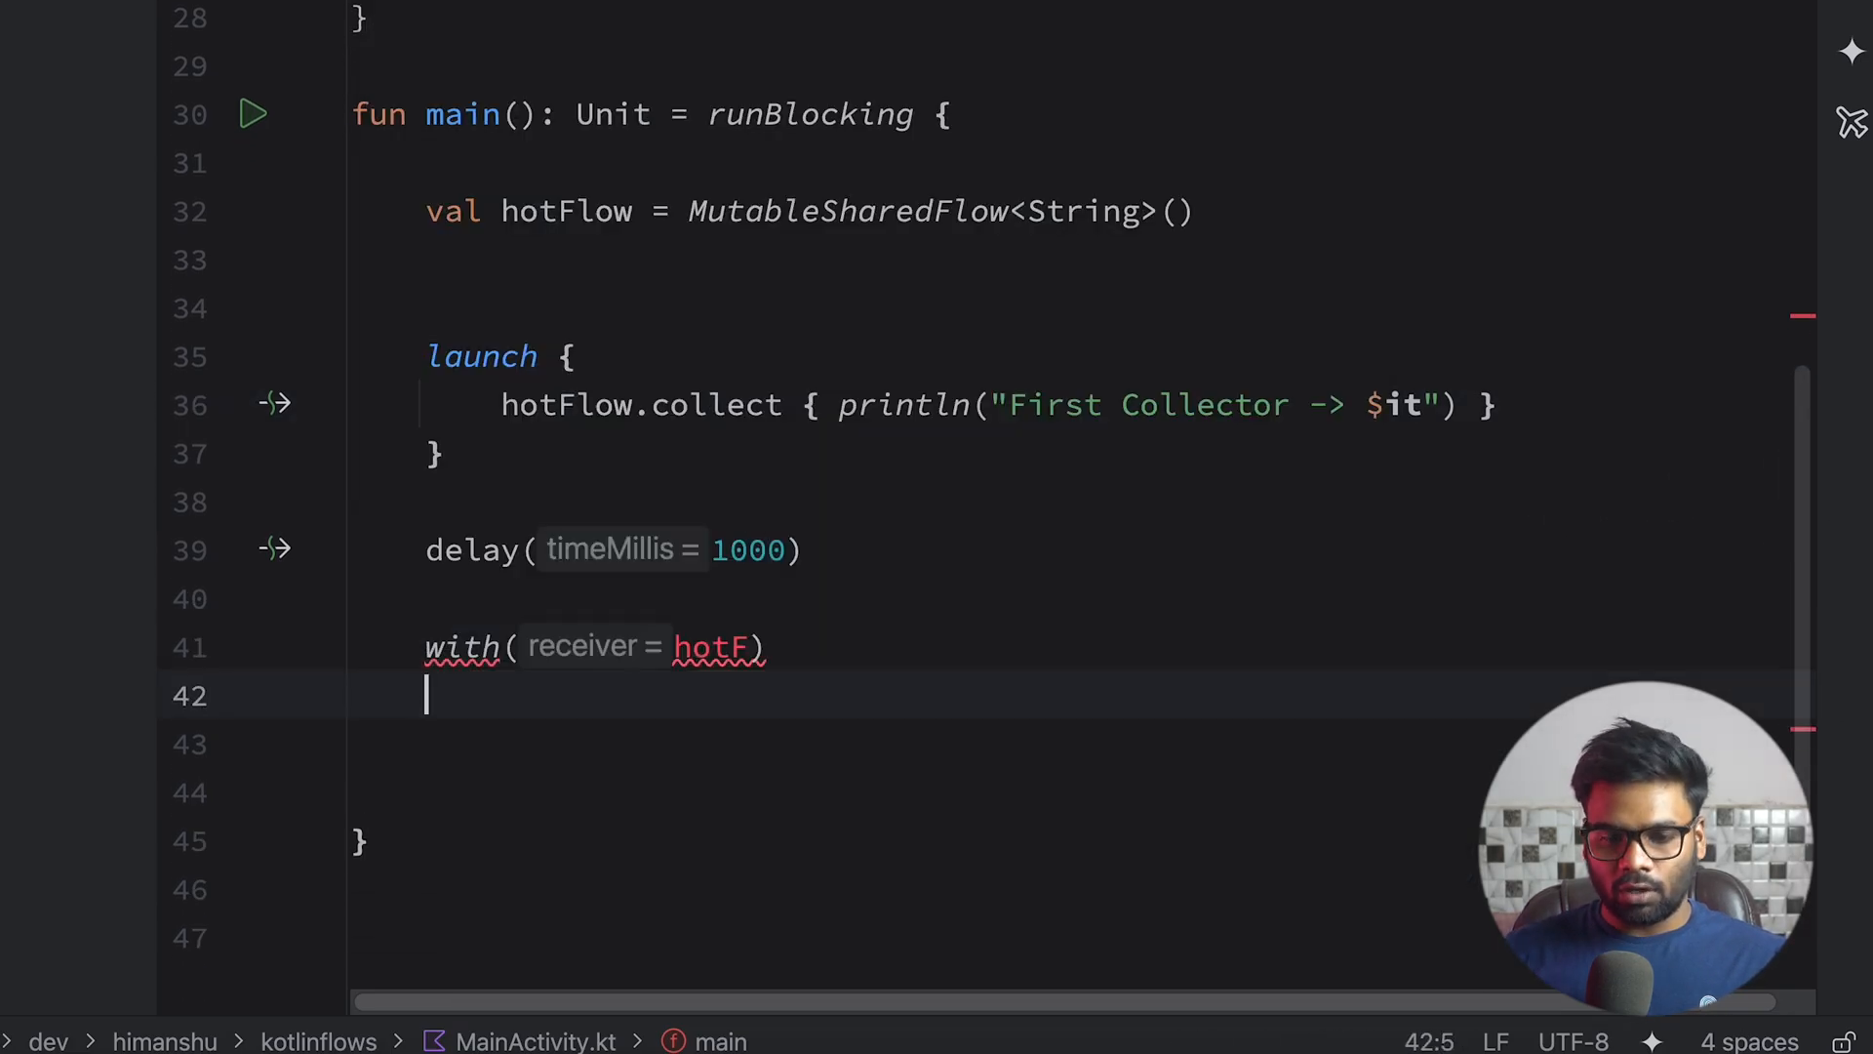
{"action": "type", "text": "emit(\"SEcond"}
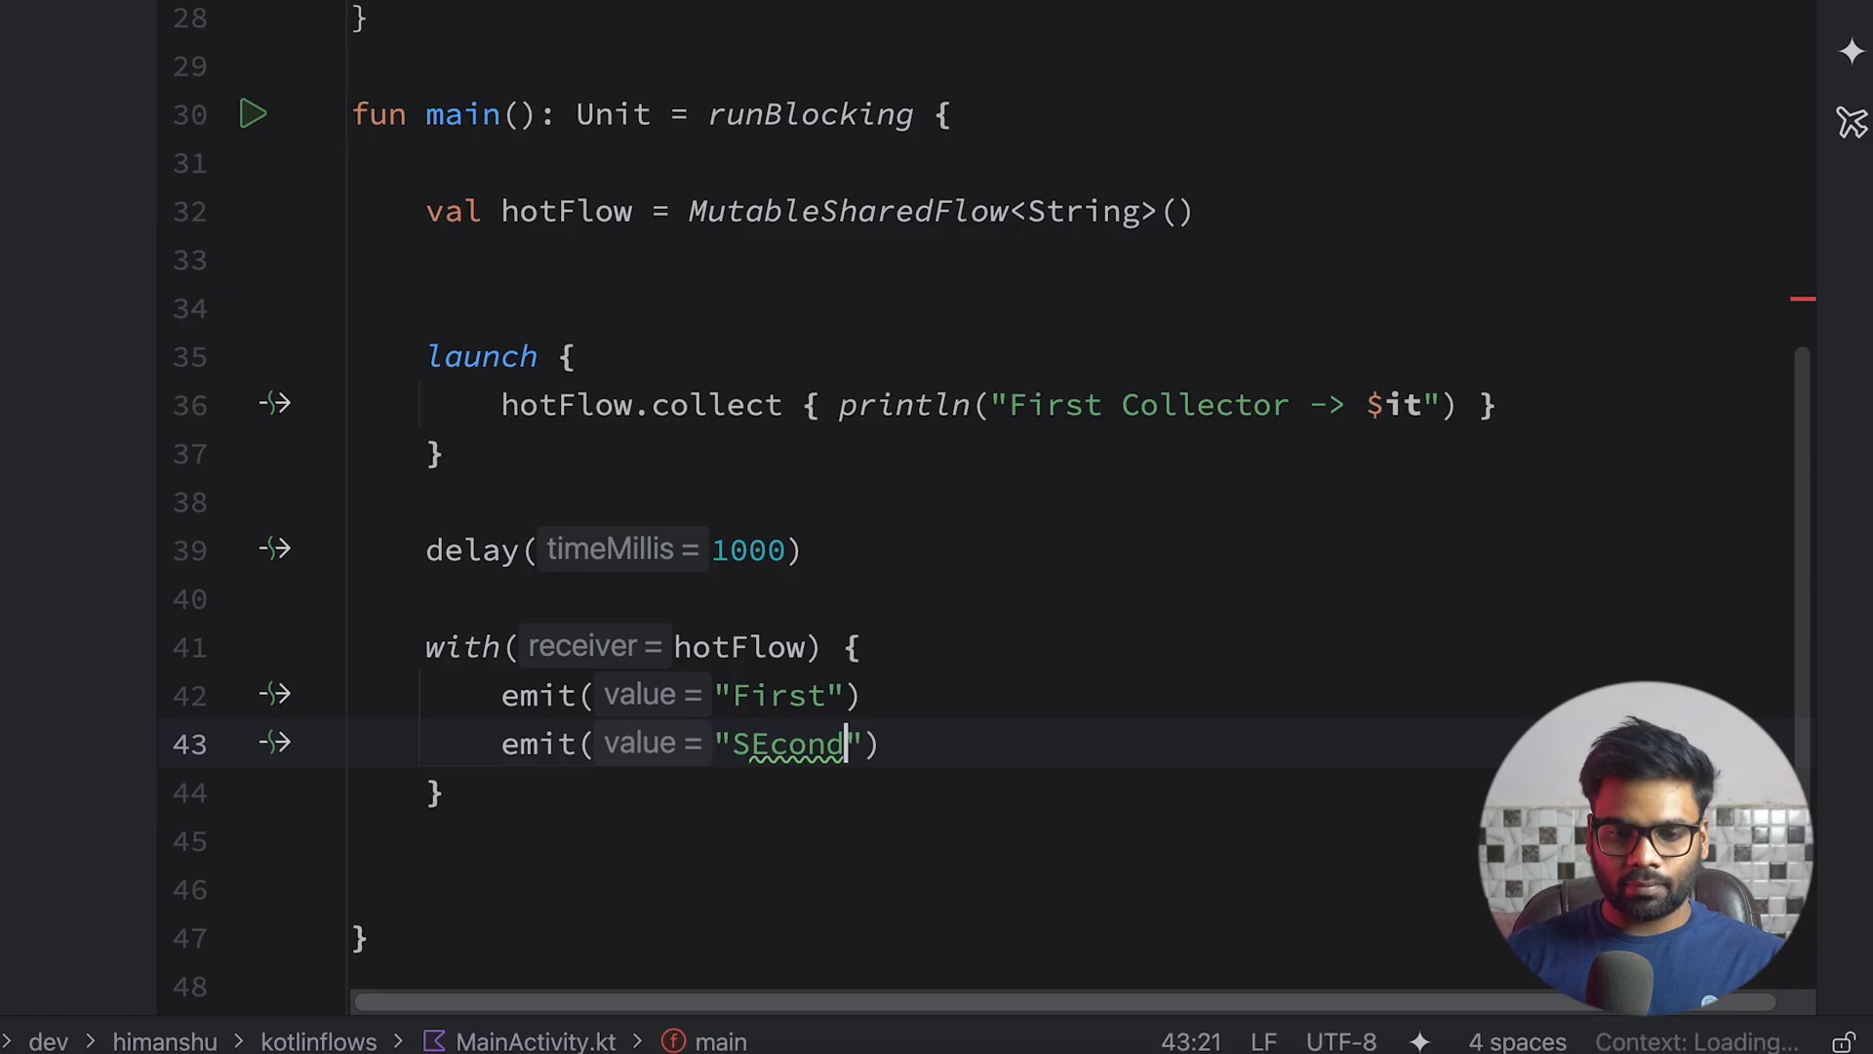
{"action": "left_click", "coordinate": [252, 113]}
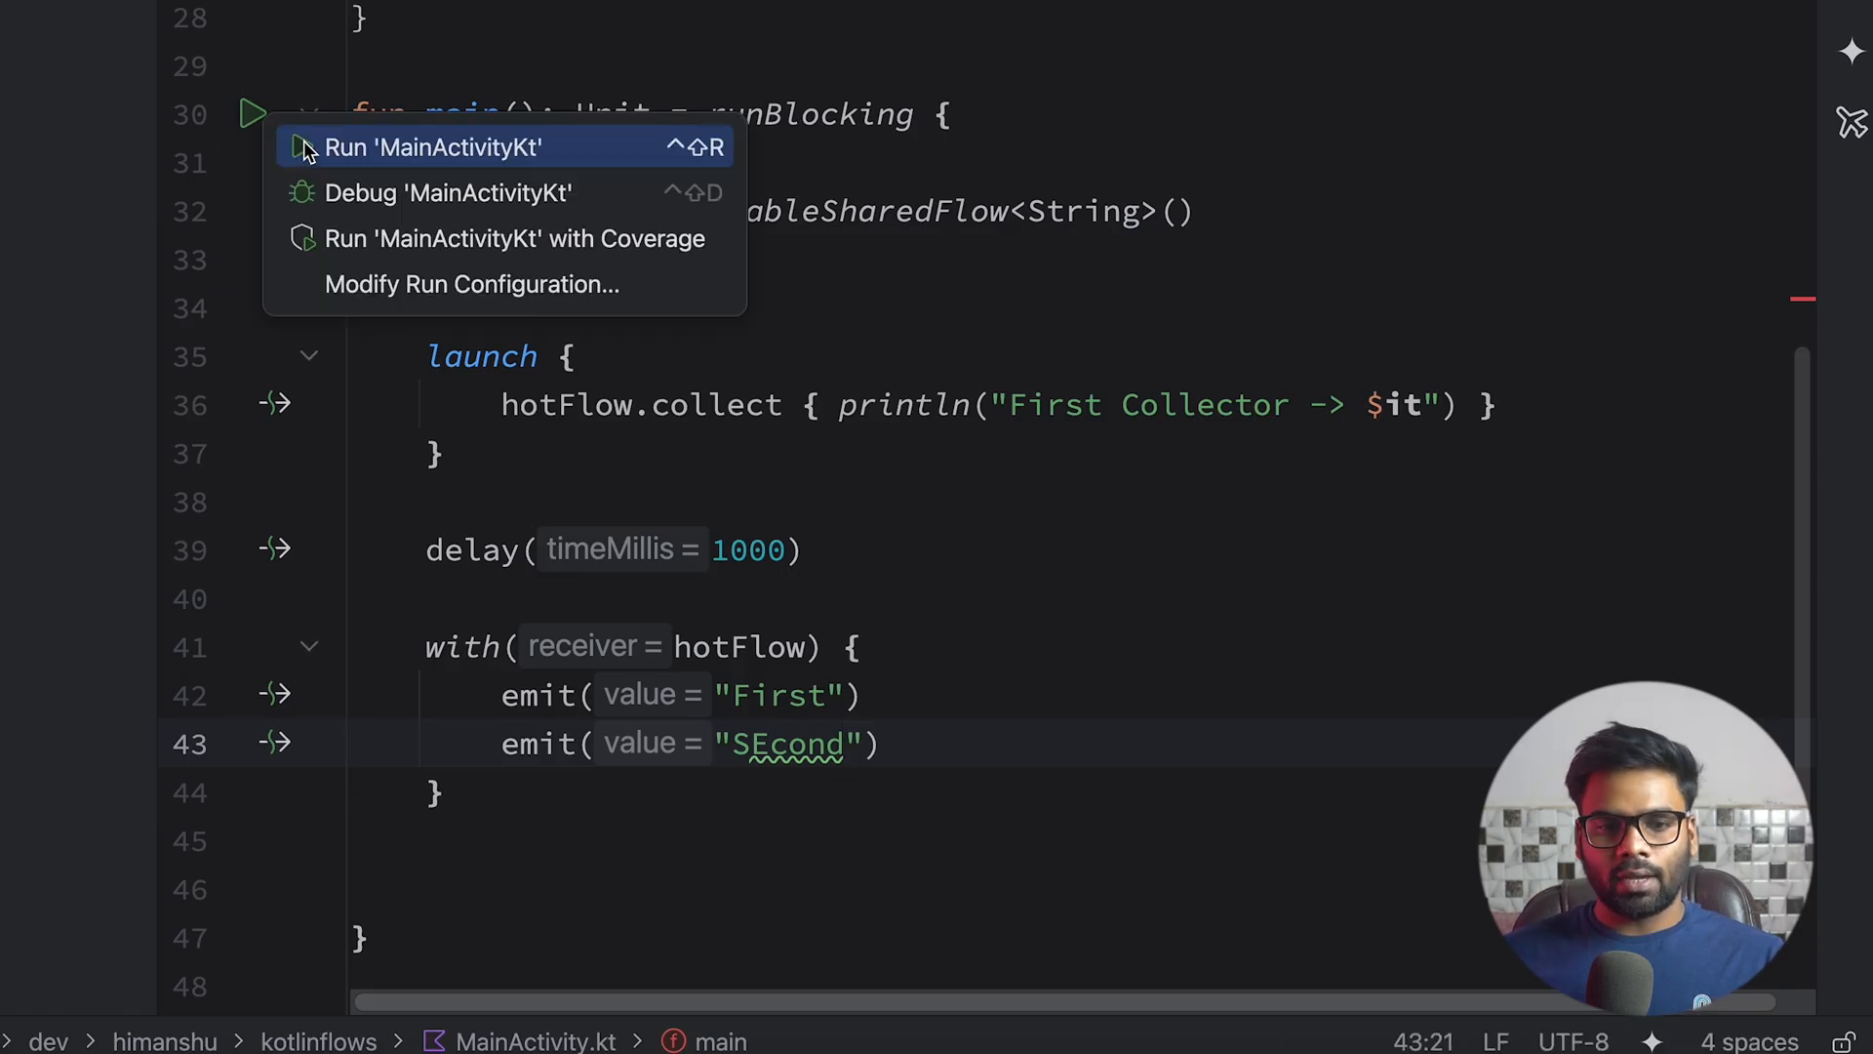
Run MainActivityKt so the first collector prints First and SEcond.
{"action": "left_click", "coordinate": [434, 146]}
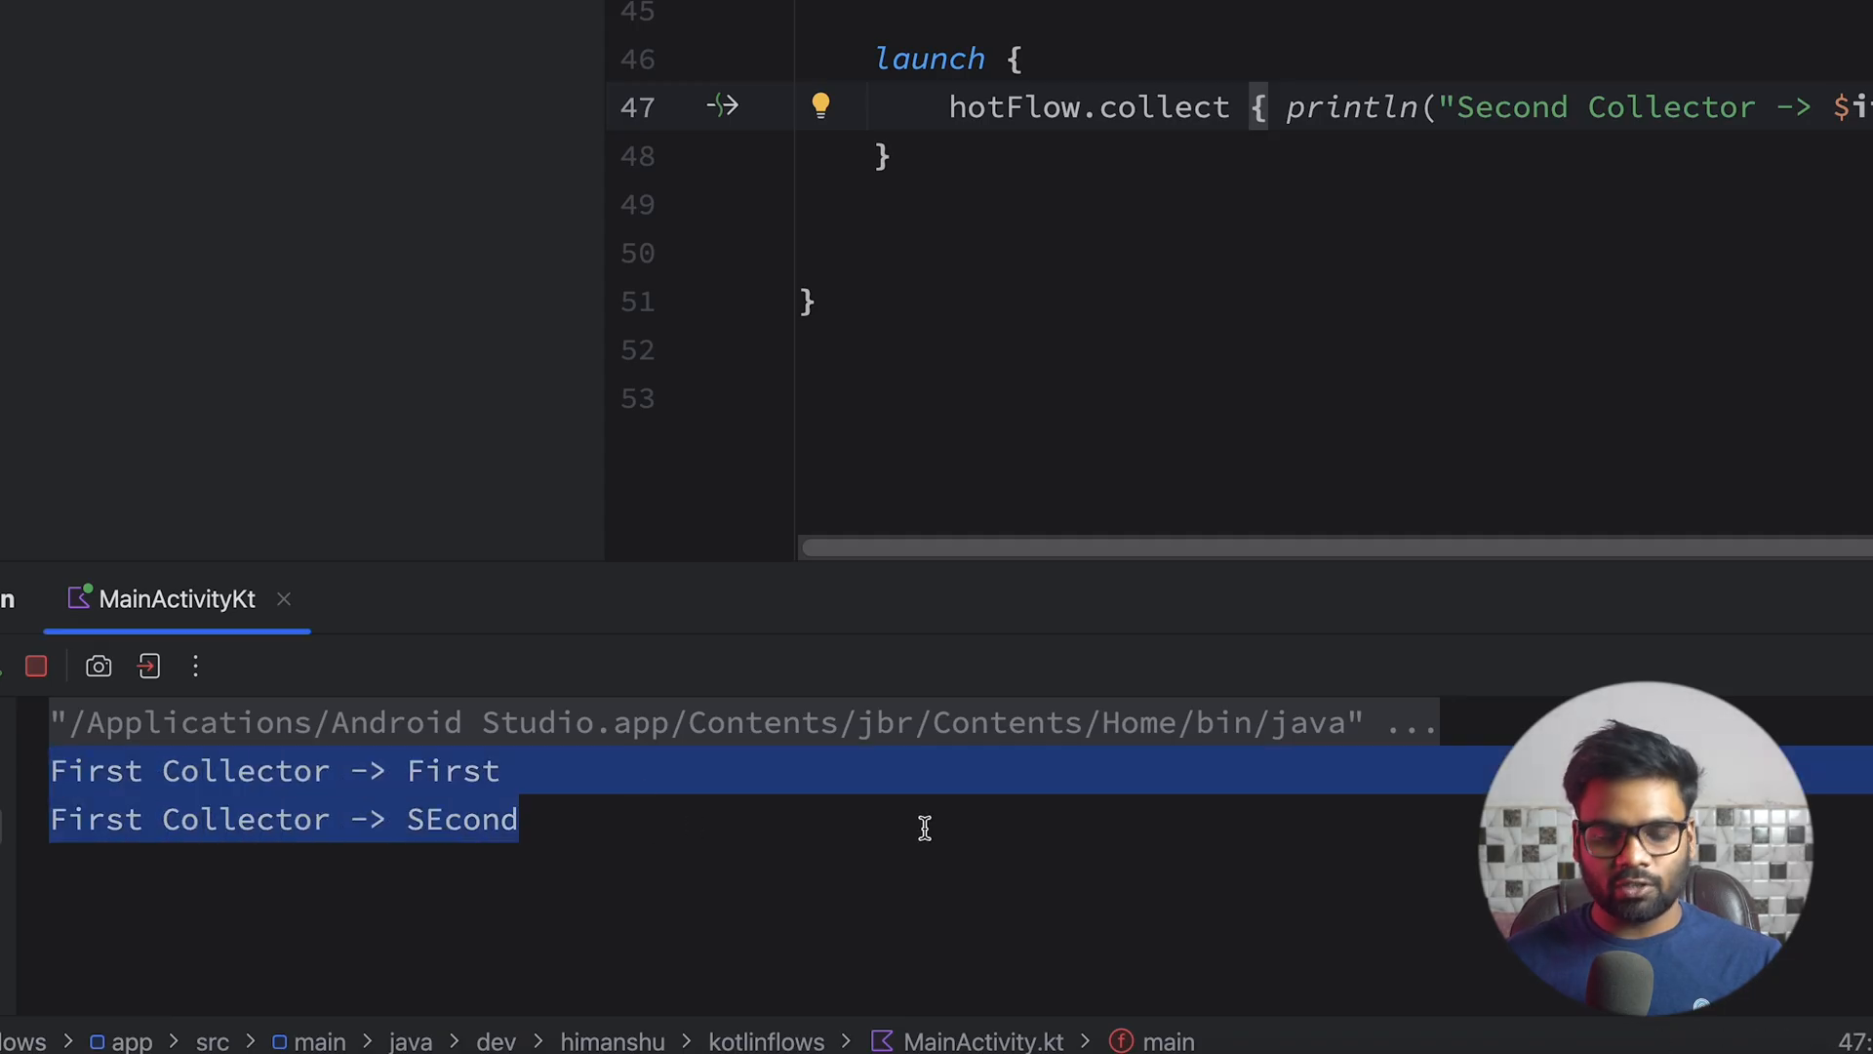
{"action": "mouse_move", "coordinate": [1606, 263]}
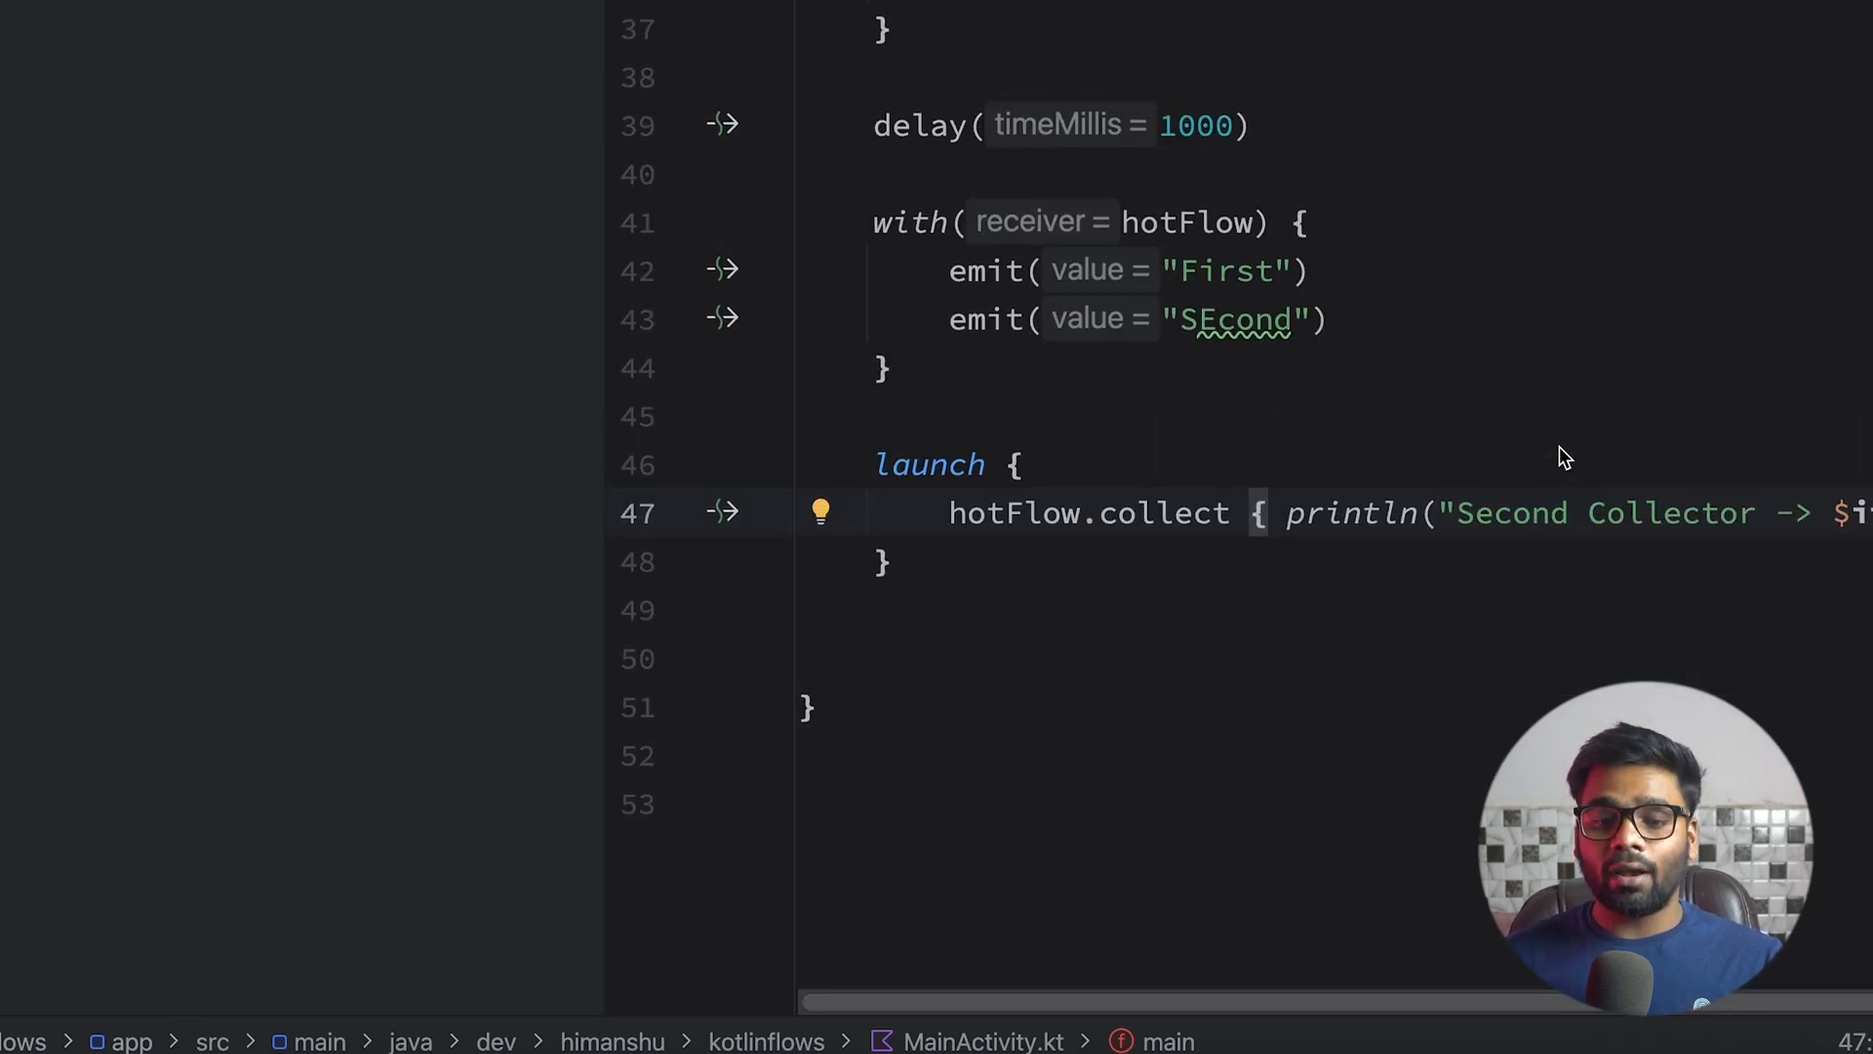
{"action": "mouse_move", "coordinate": [1548, 451]}
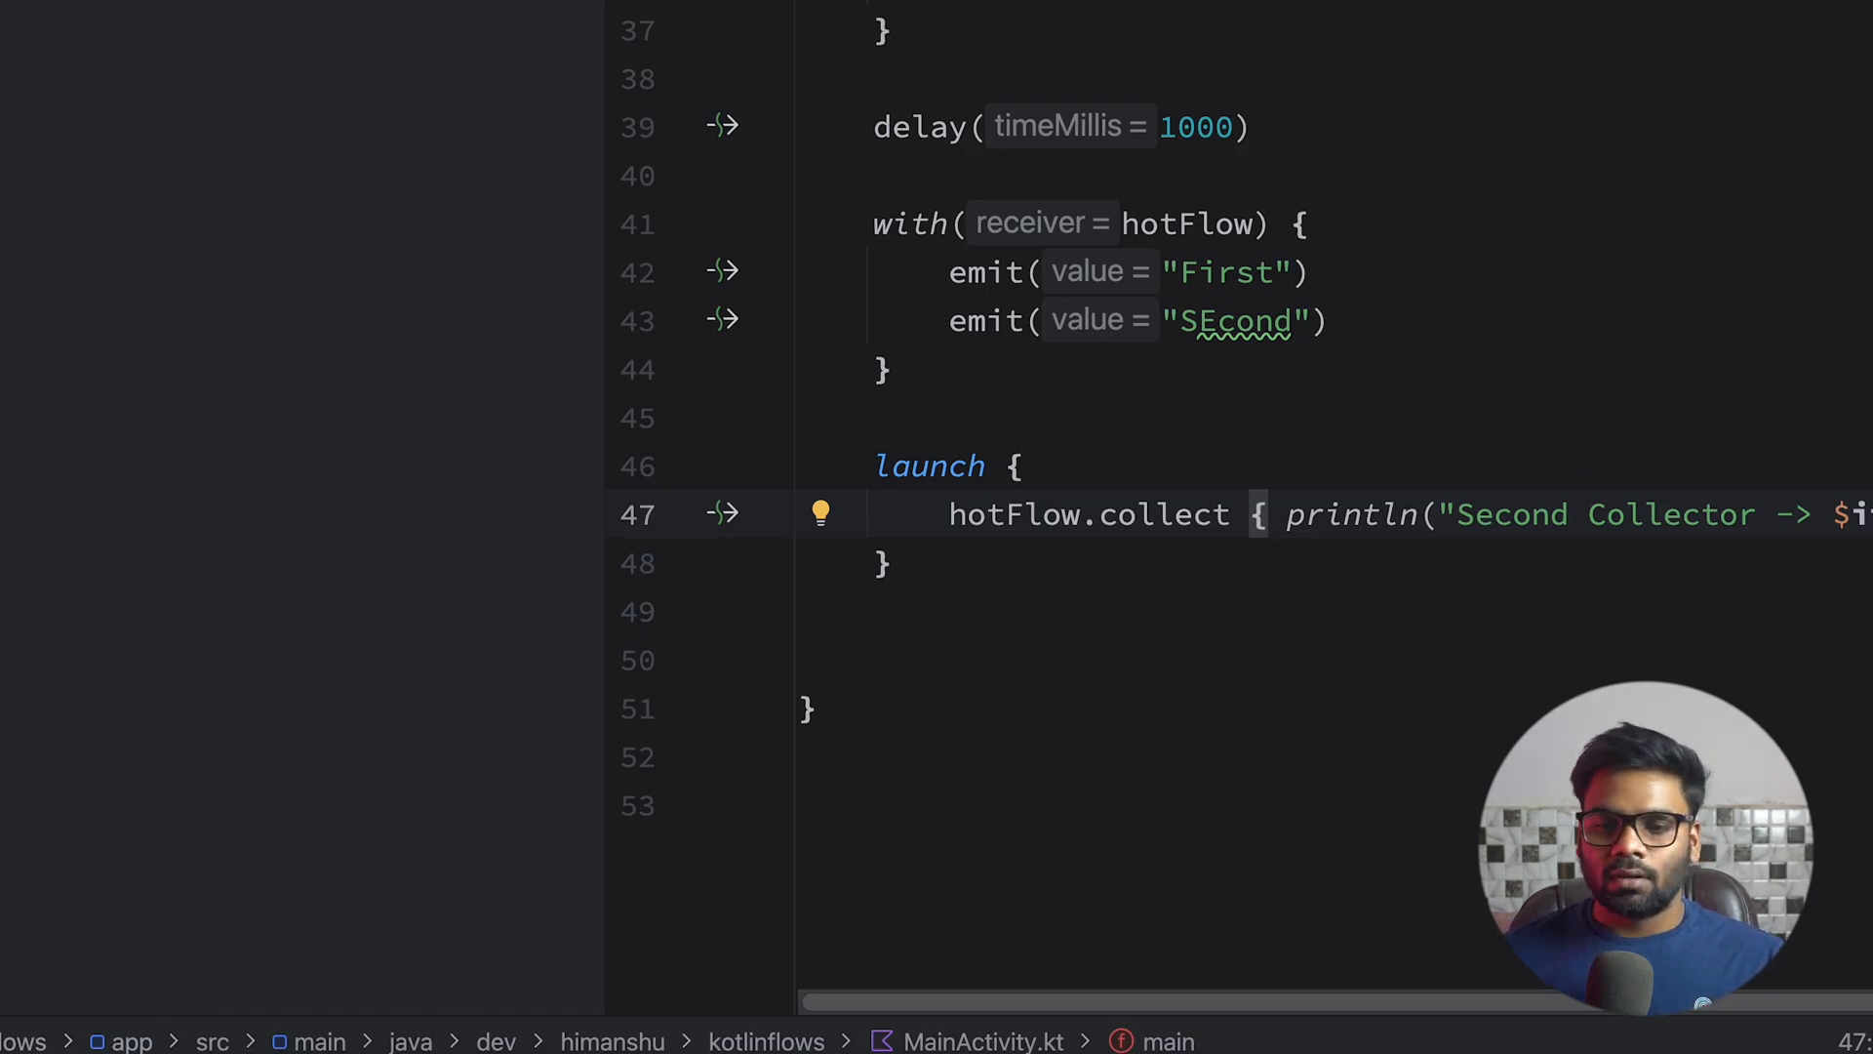
Add delay(1000) and a with(hotFlow) block emitting "Three" and "Four".
{"action": "type", "text": "delay(timeMillis = 1000"}
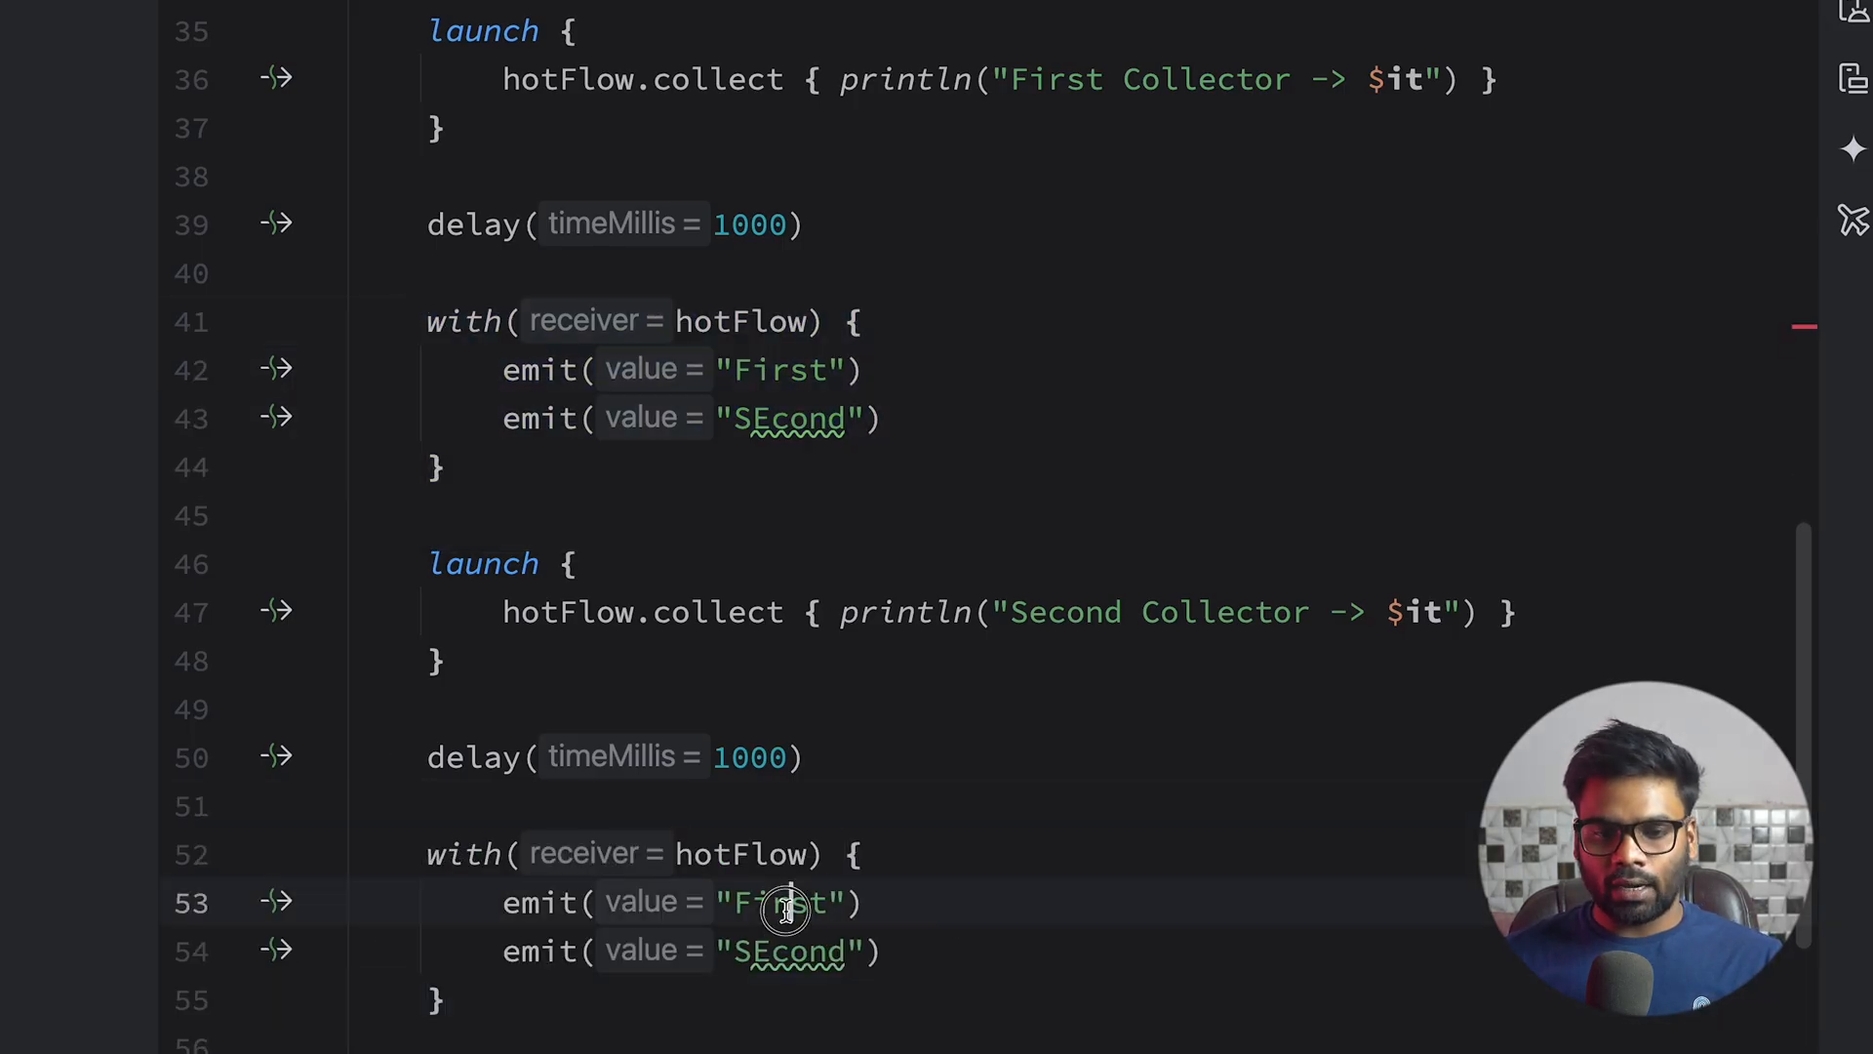
{"action": "type", "text": "Three"}
{"action": "left_click", "coordinate": [691, 951]}
{"action": "type", "text": "F"}
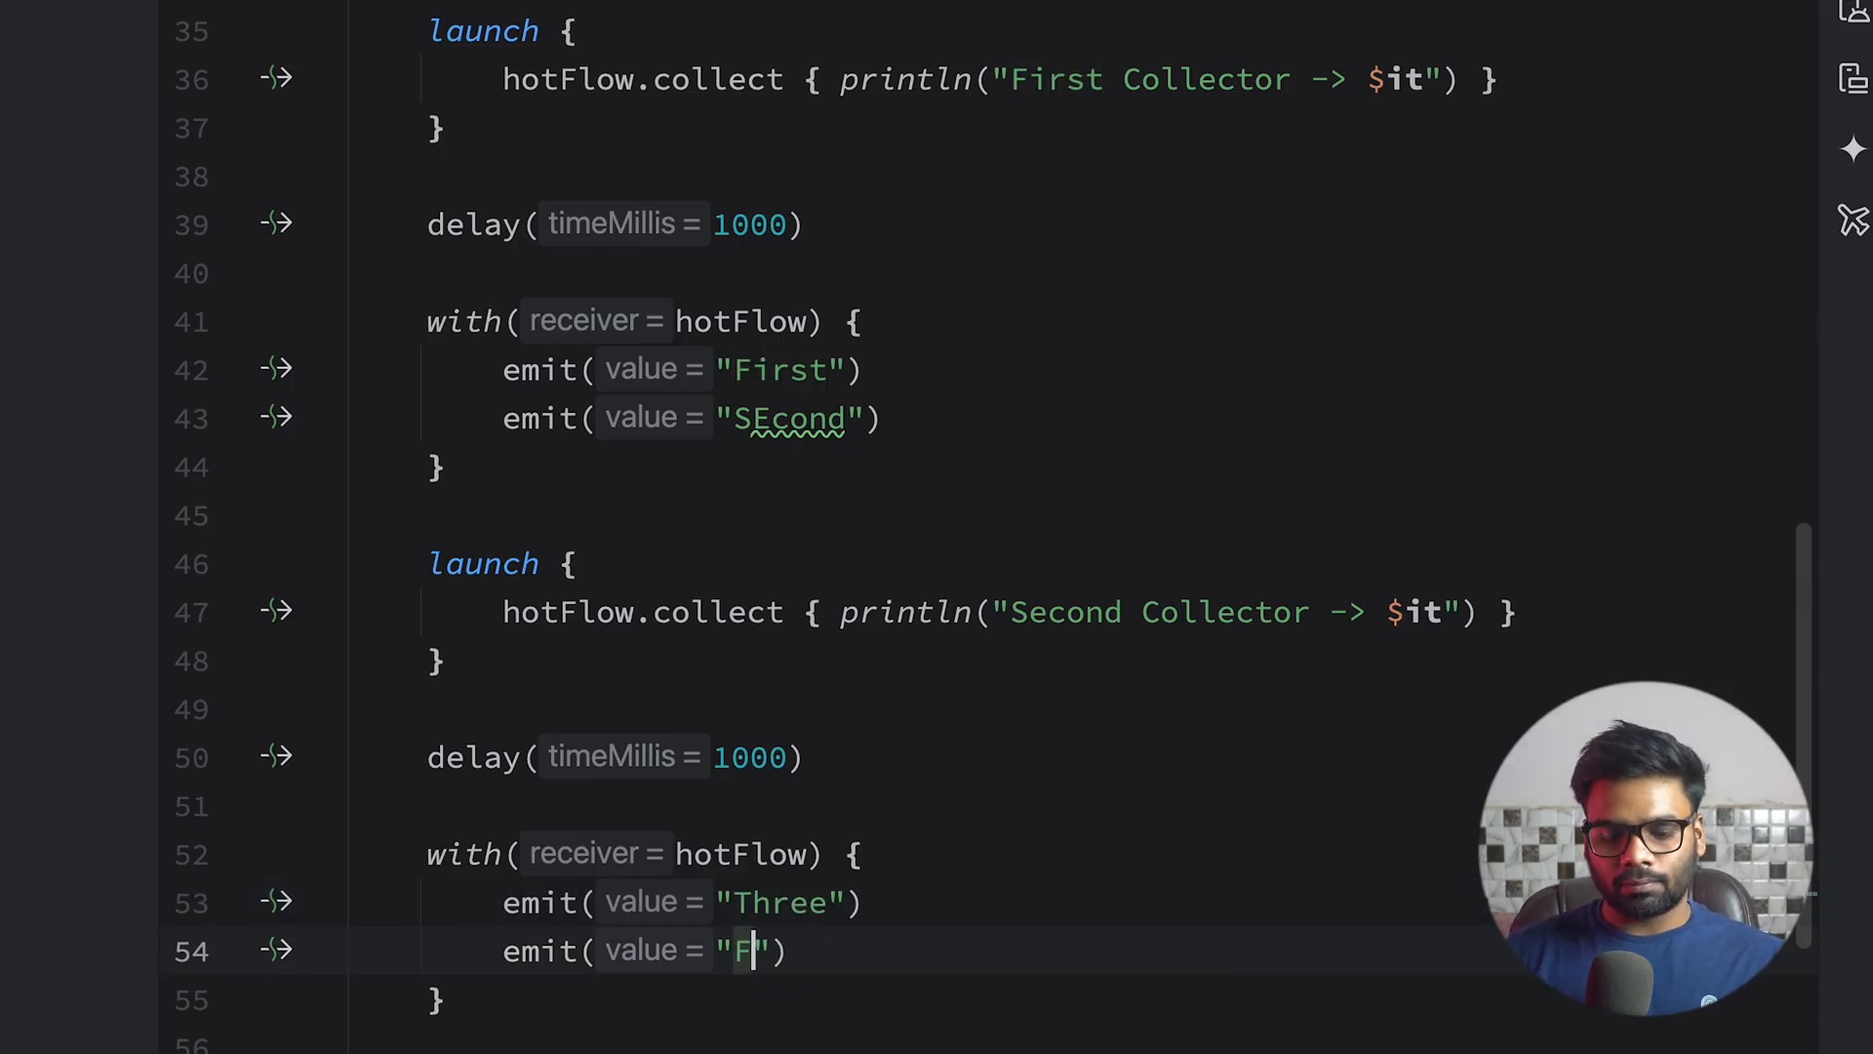
{"action": "type", "text": "our"}
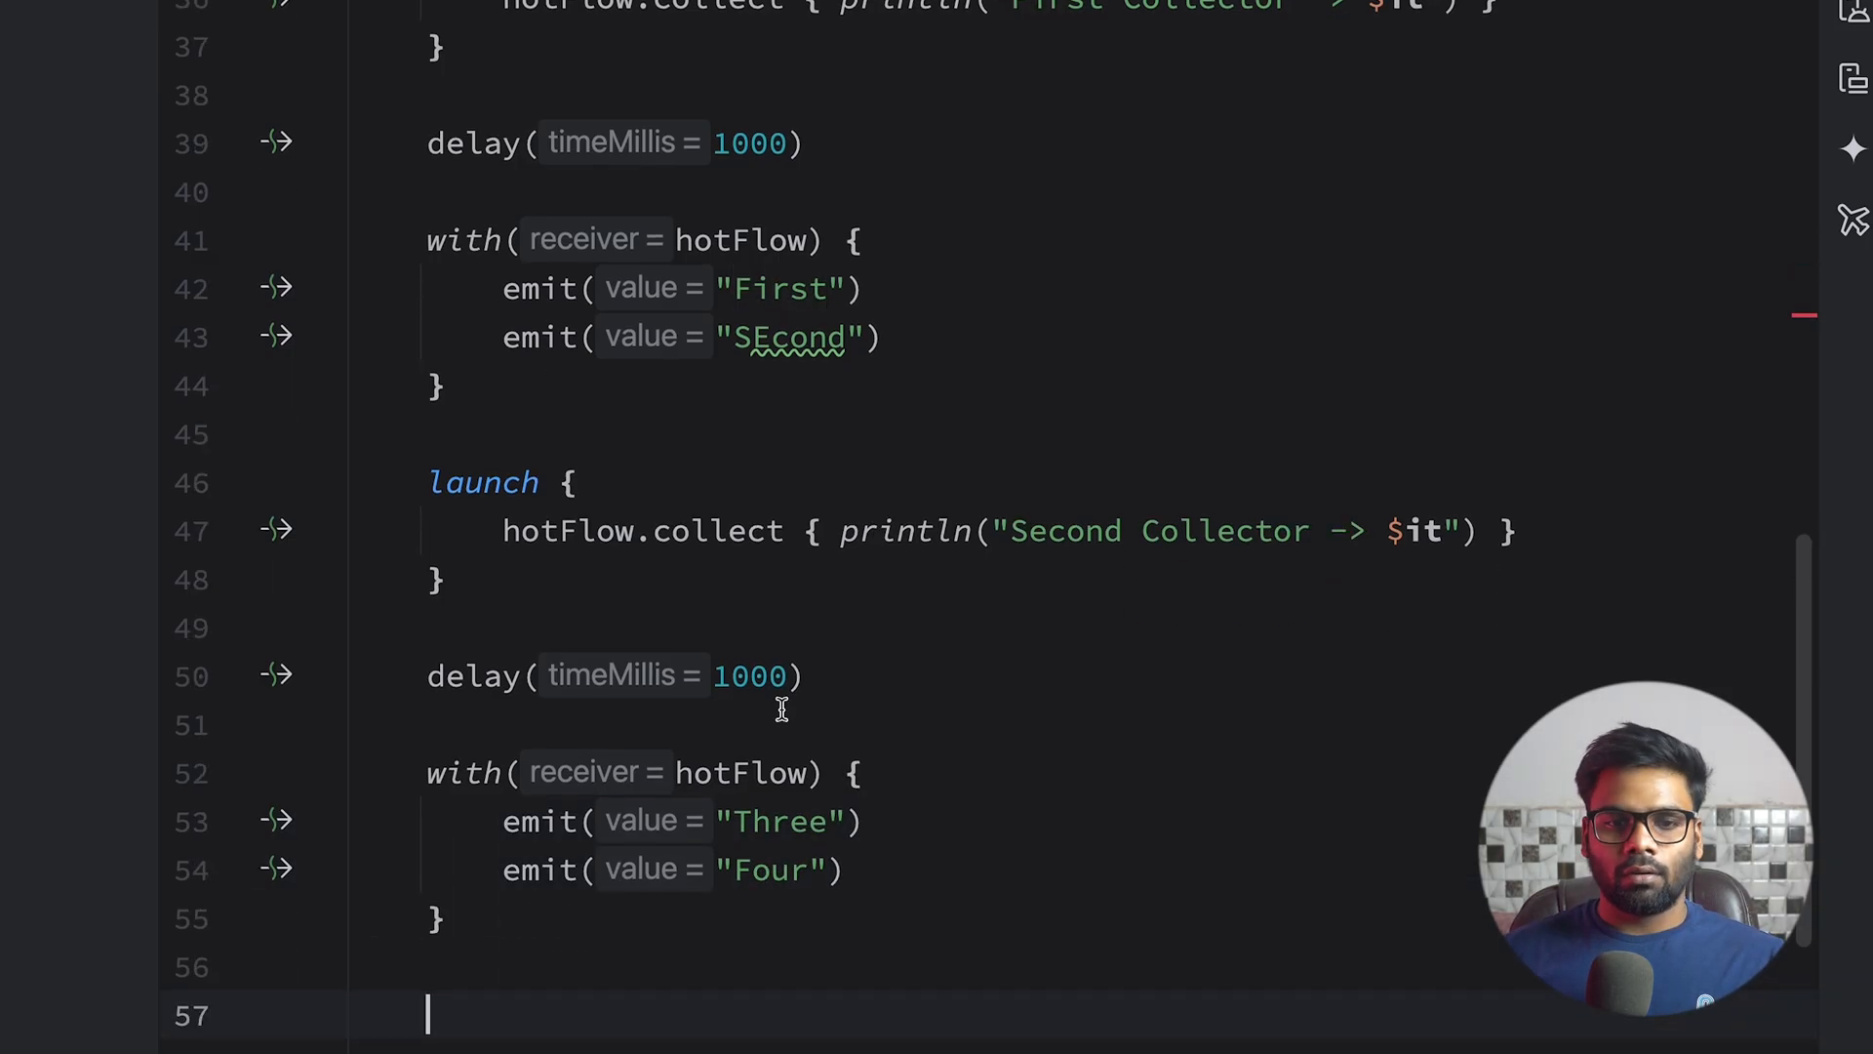
{"action": "mouse_move", "coordinate": [1089, 296]}
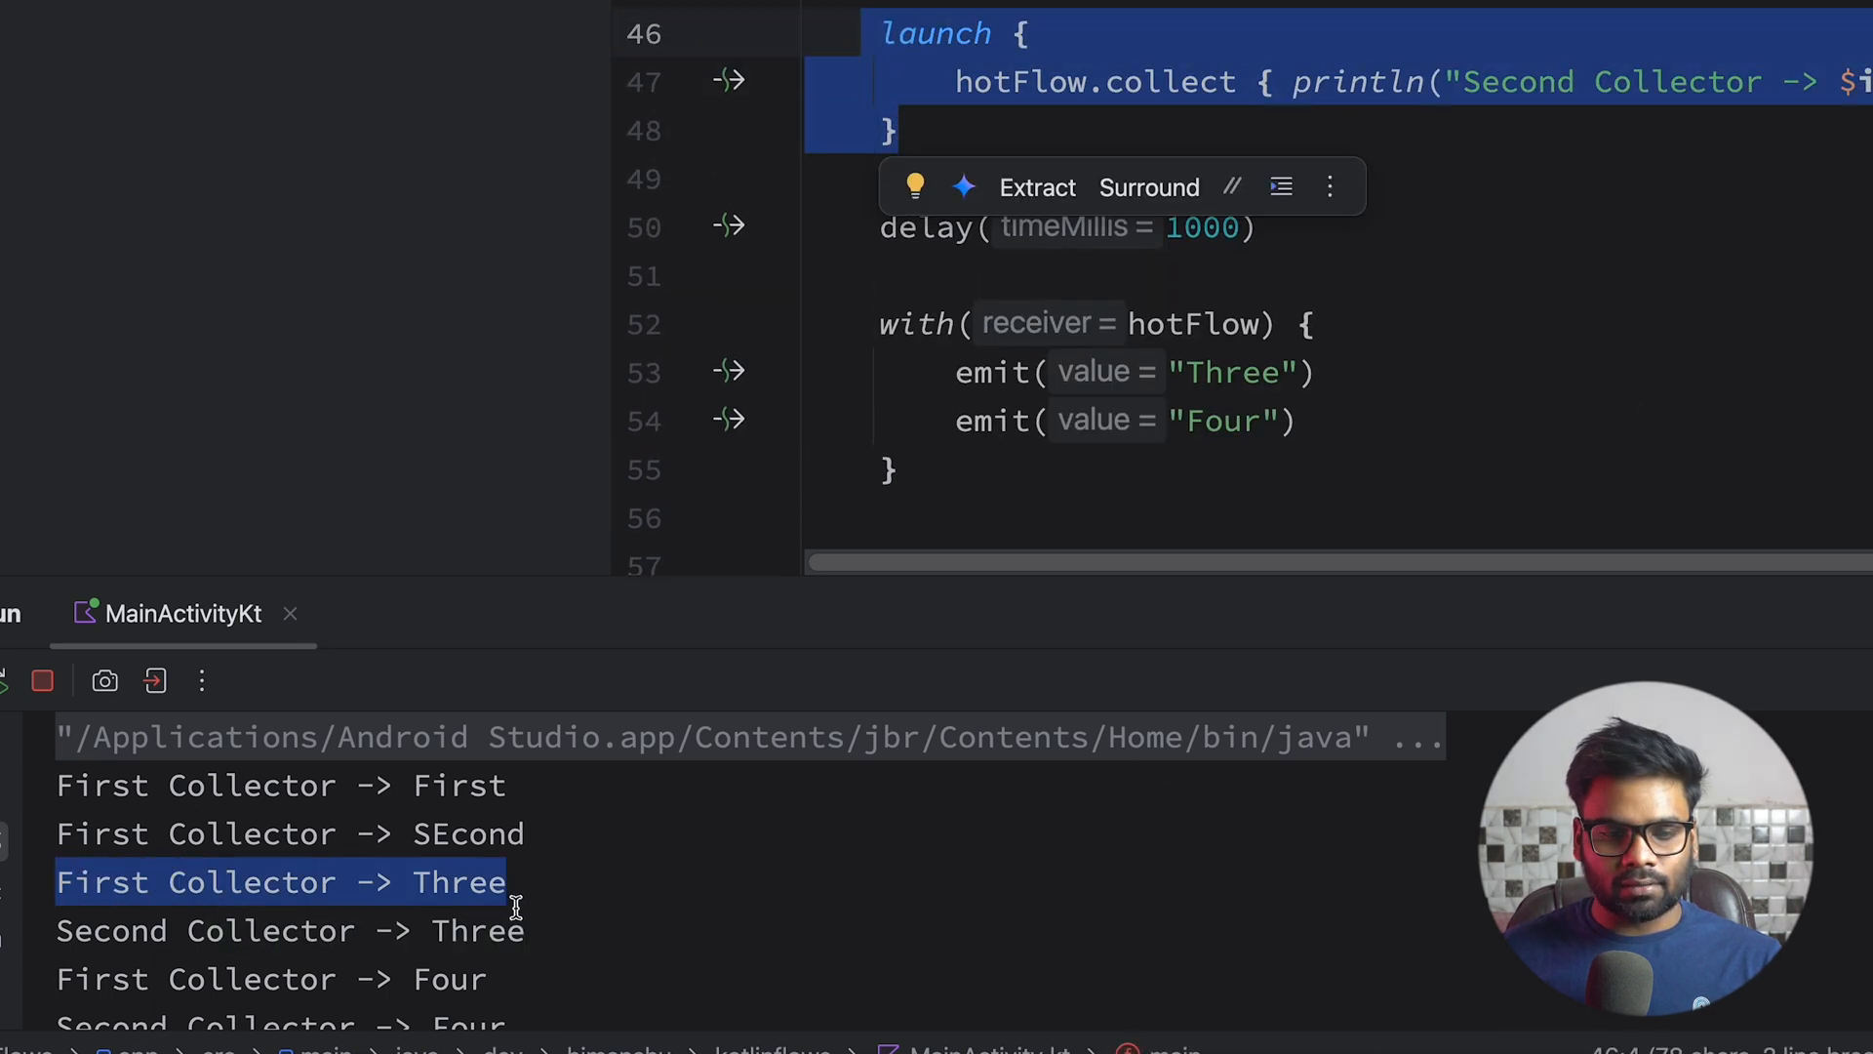
Compare the run output: only the first collector got First and SEcond, both got Three and Four.
{"action": "double_click", "coordinate": [476, 931]}
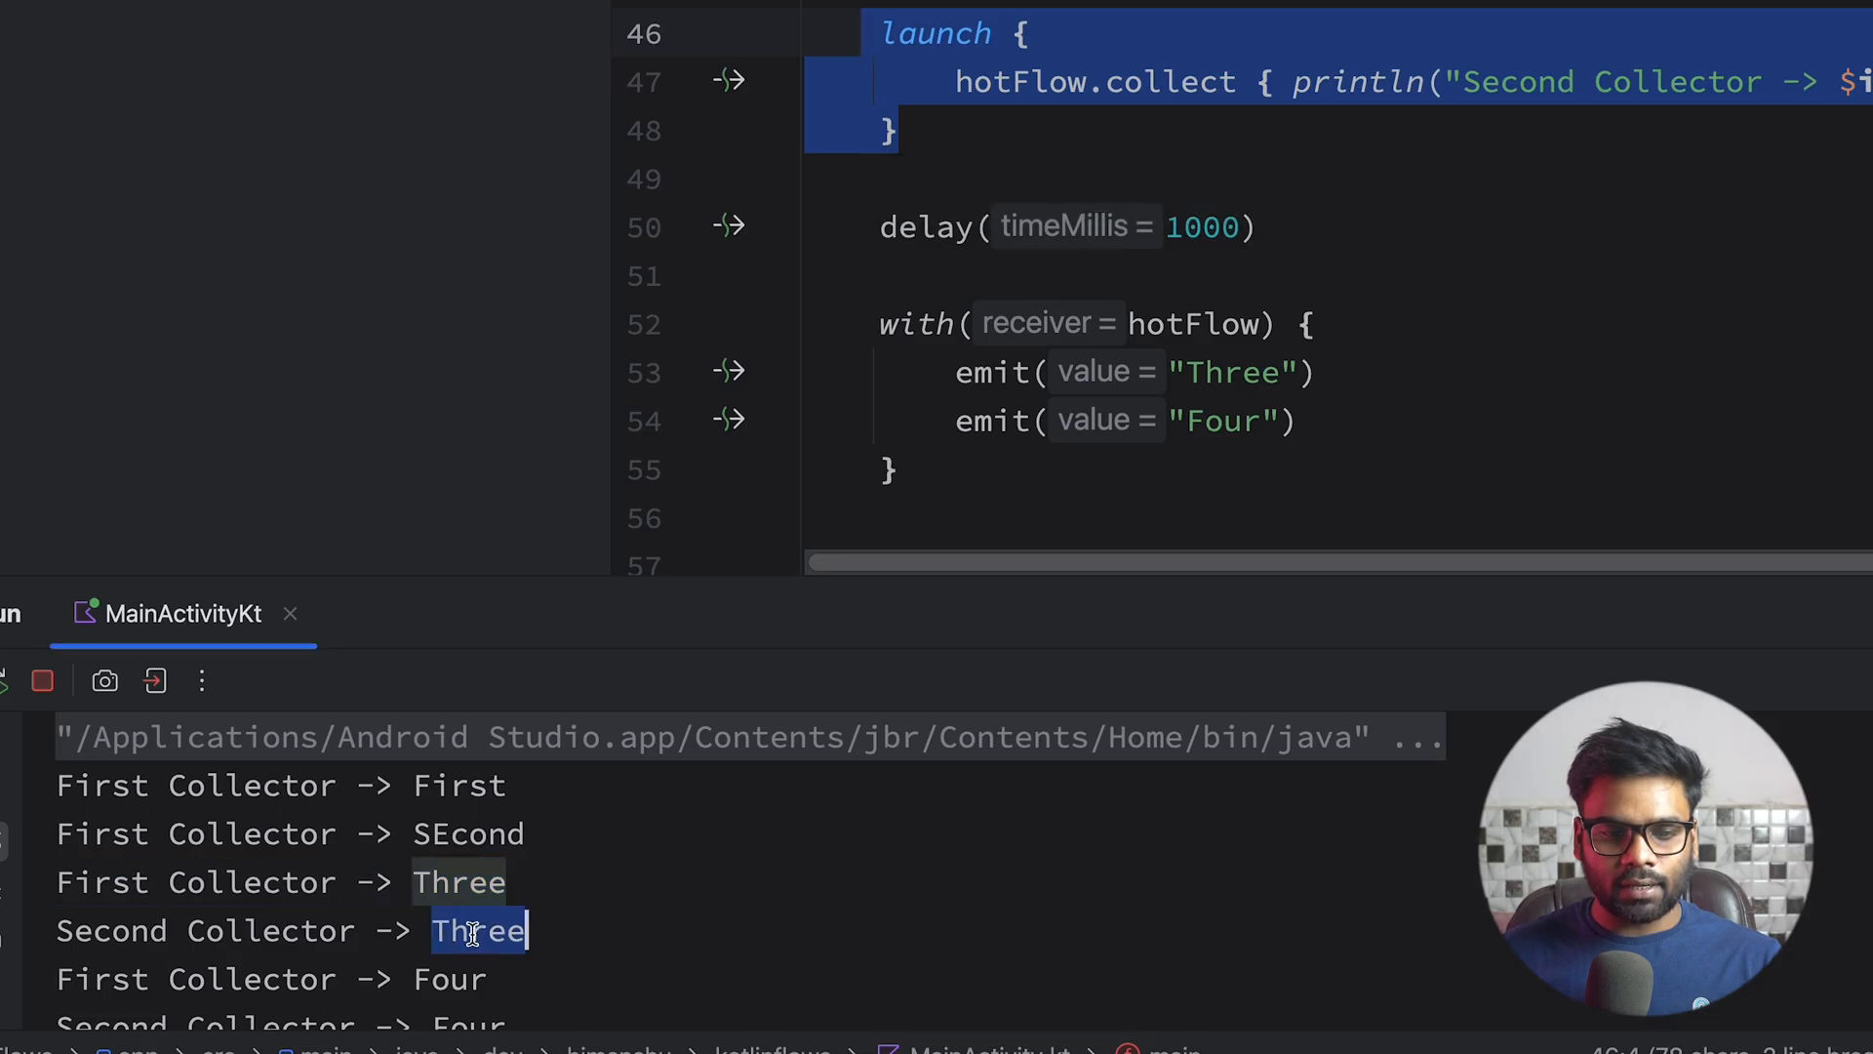
{"action": "scroll", "scroll_direction": "down", "scroll_amount": 3}
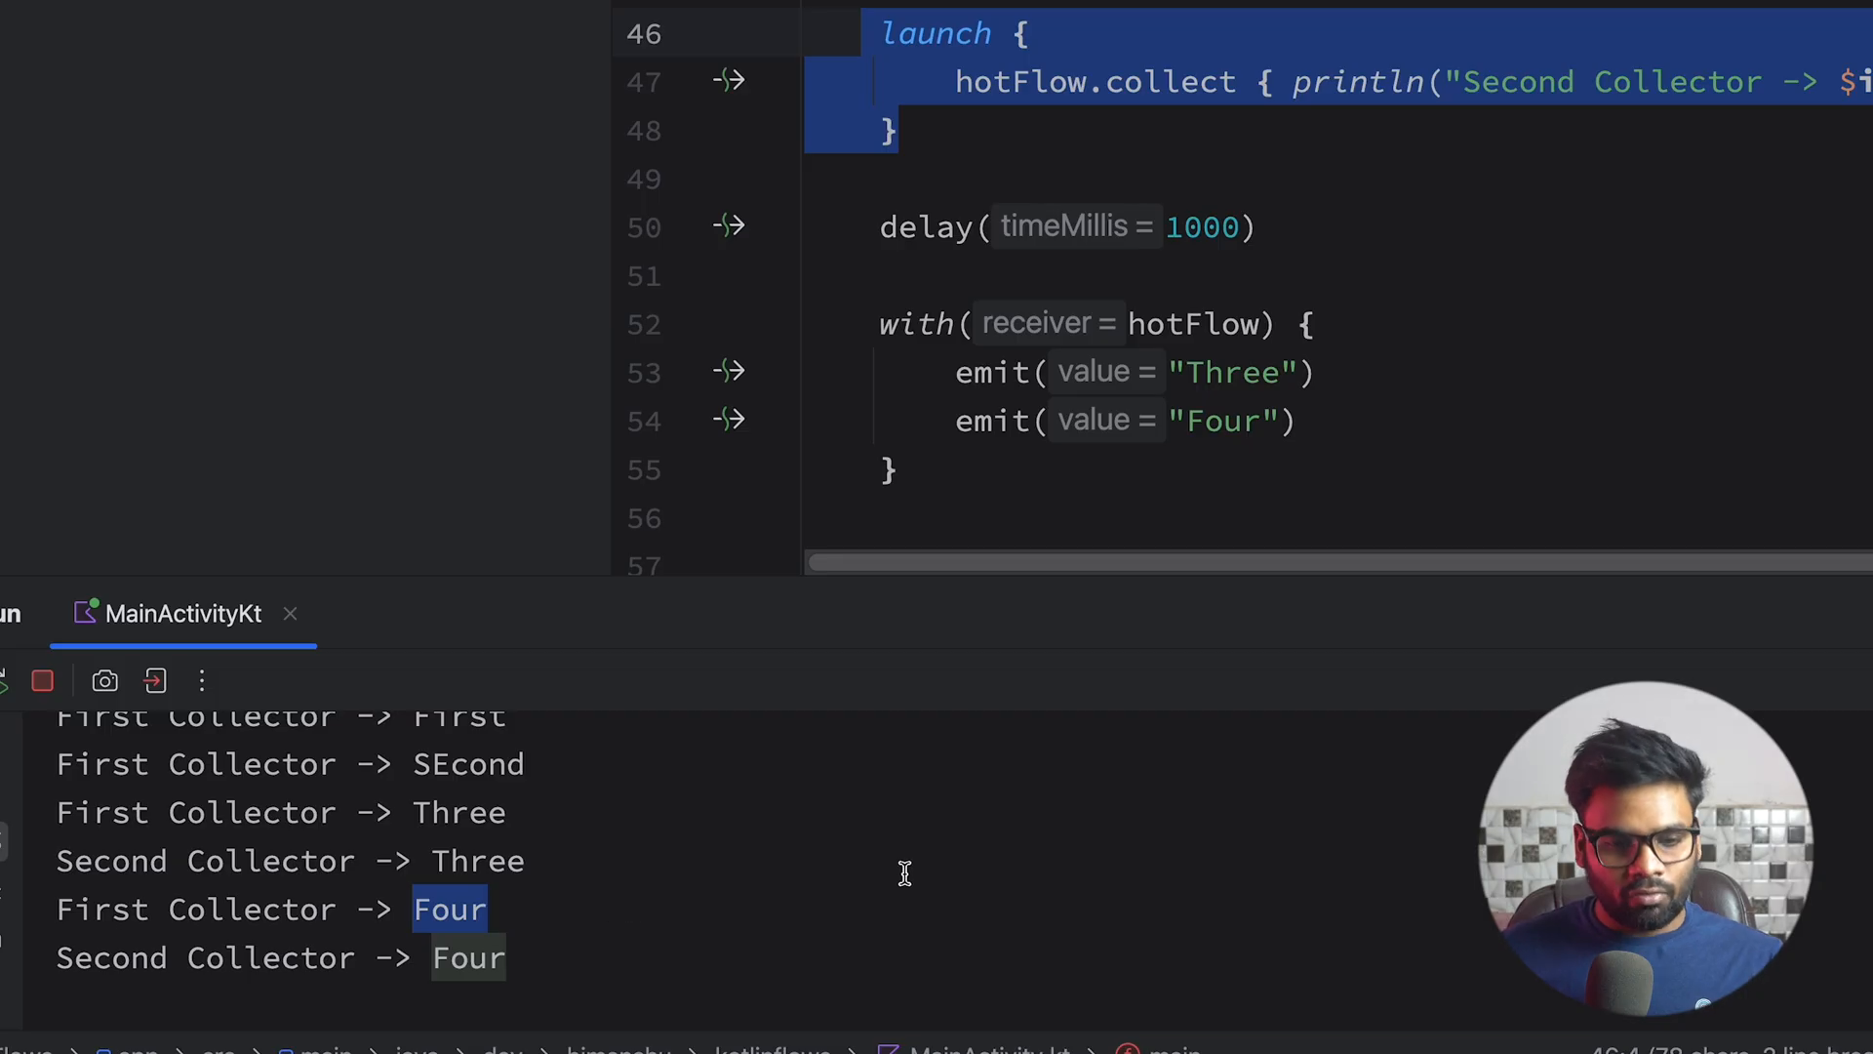
{"action": "mouse_move", "coordinate": [523, 989]}
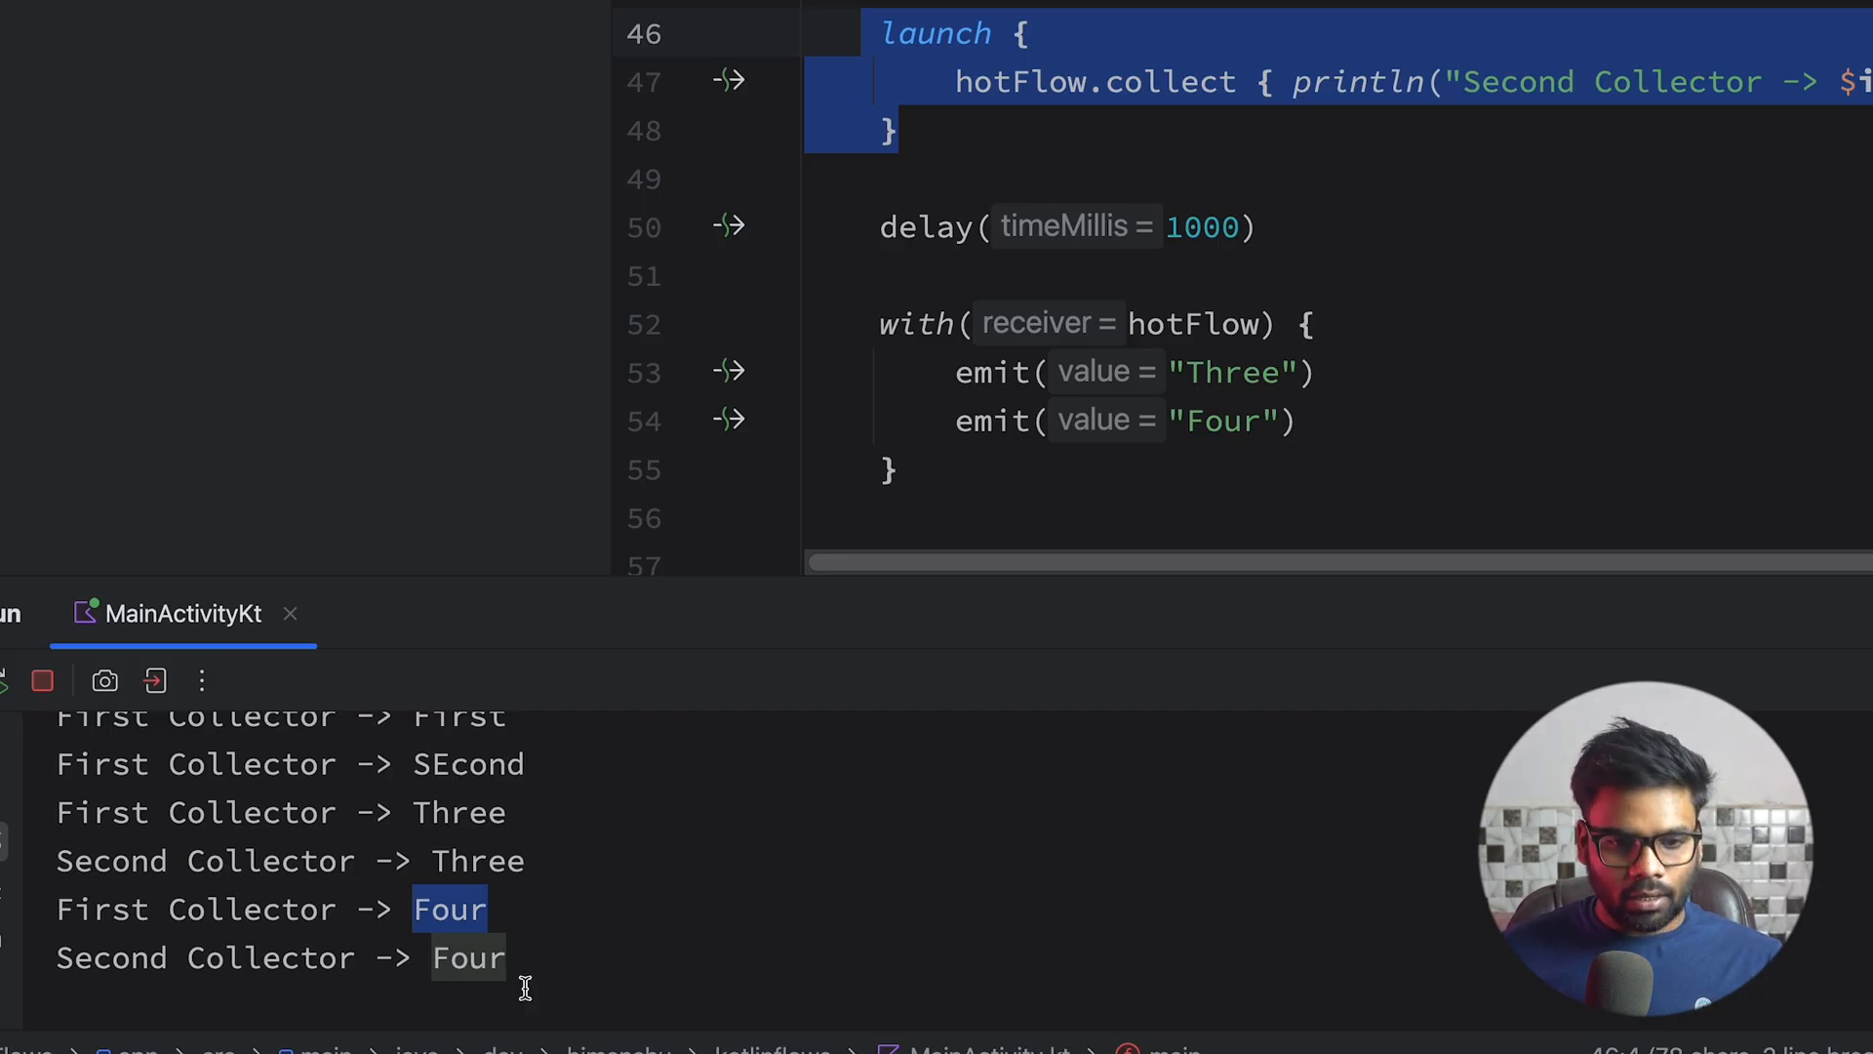